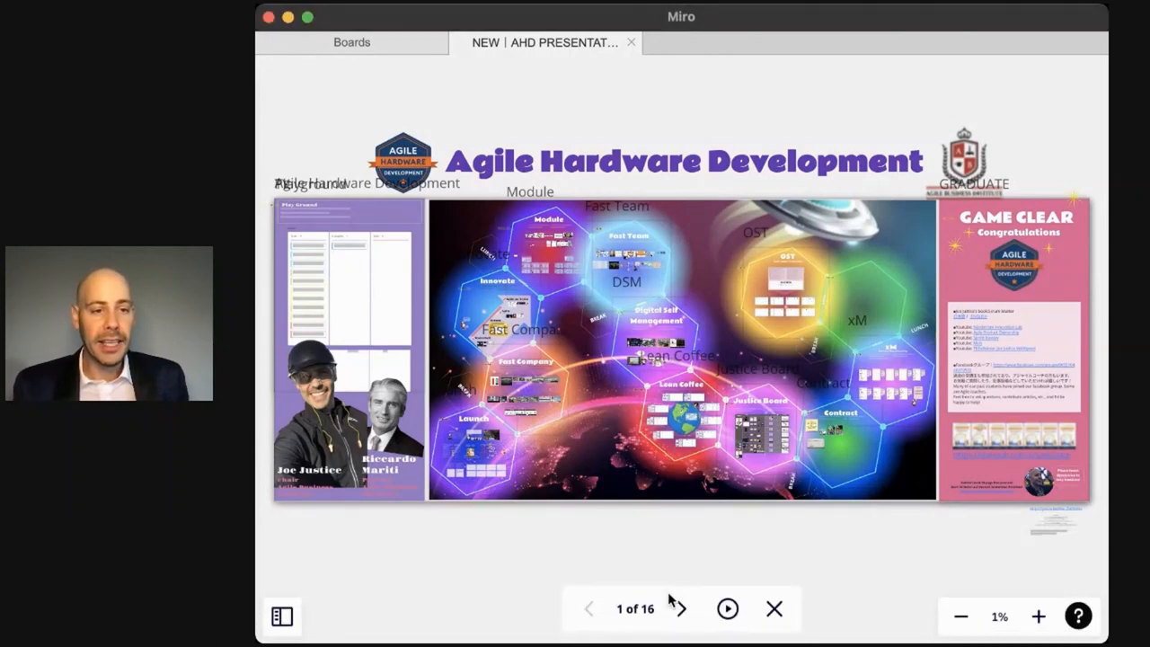
Advance the presentation from frame 1 to frame 2, the Play Ground kanban board
{"action": "left_click", "coordinate": [679, 607]}
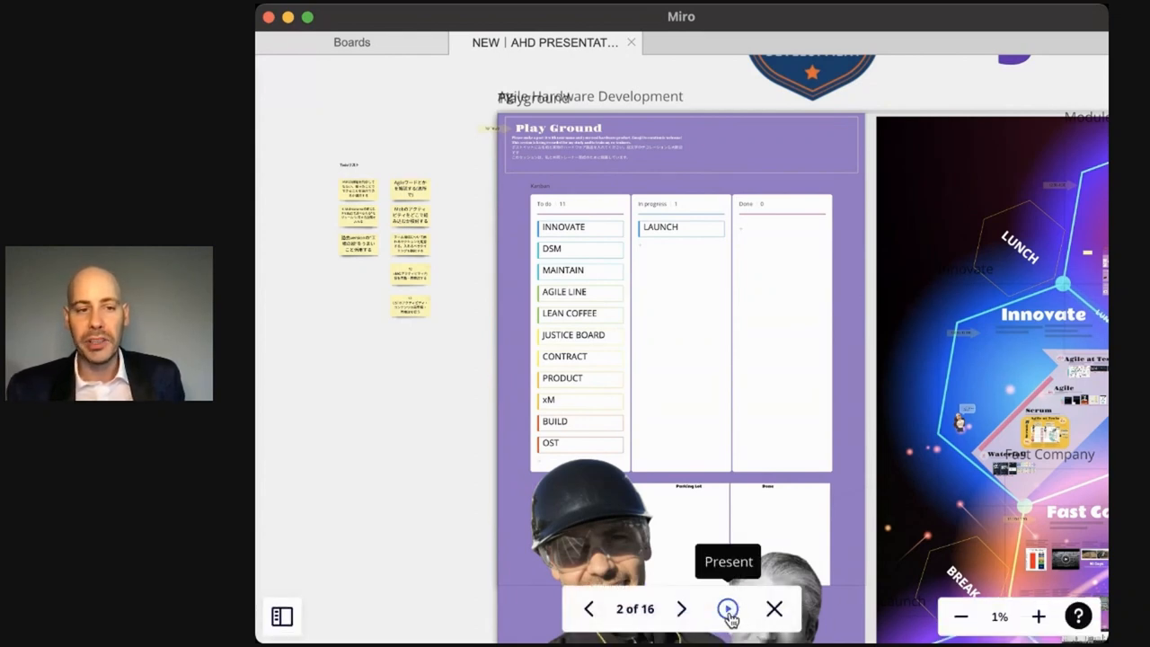
Advance to frame 3 of 16, the Anti-Handbook Handbook Retrospective steps
{"action": "left_click", "coordinate": [681, 607]}
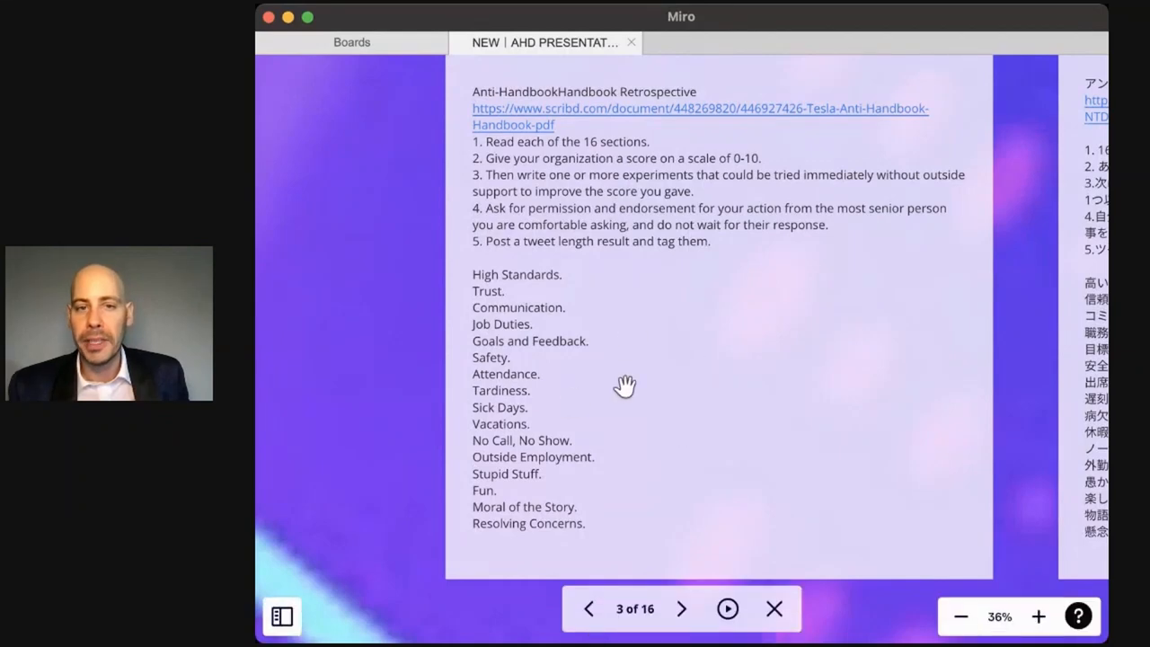
{"action": "mouse_move", "coordinate": [611, 417]}
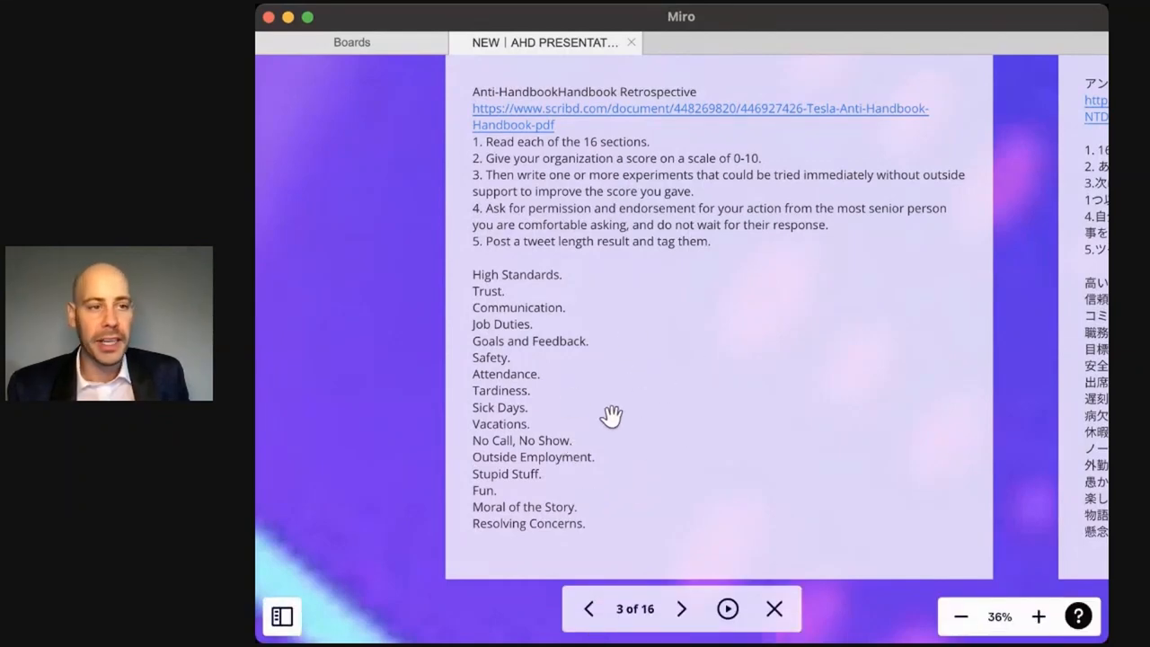
Enlarge frame 3 so the sixteen section topics, High Standards to Resolving Concerns, fill the screen
{"action": "left_click", "coordinate": [1038, 616]}
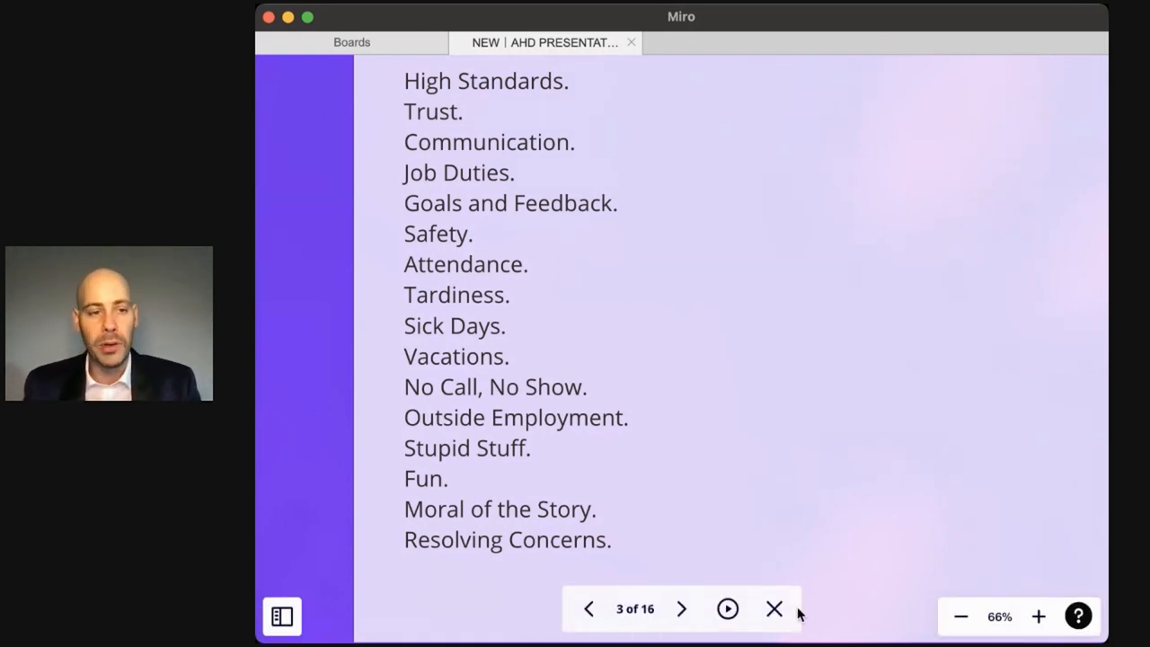
Exit the slideshow to the main board showing the Fast Company and Launch sections
{"action": "left_click", "coordinate": [681, 607]}
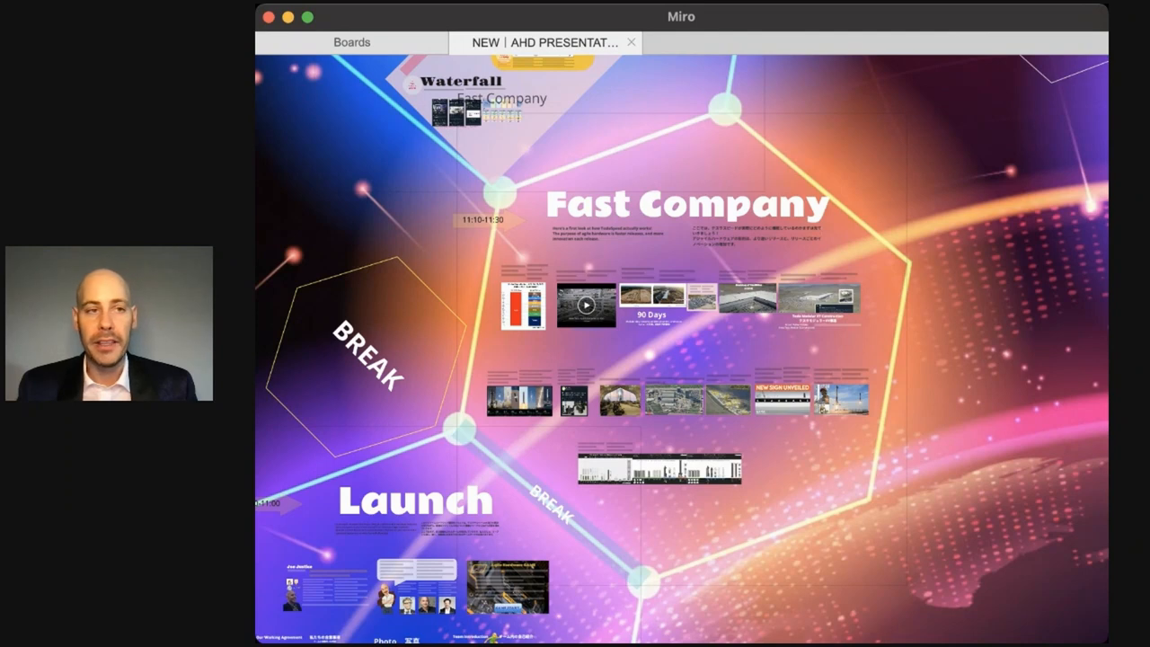
{"action": "mouse_move", "coordinate": [858, 476]}
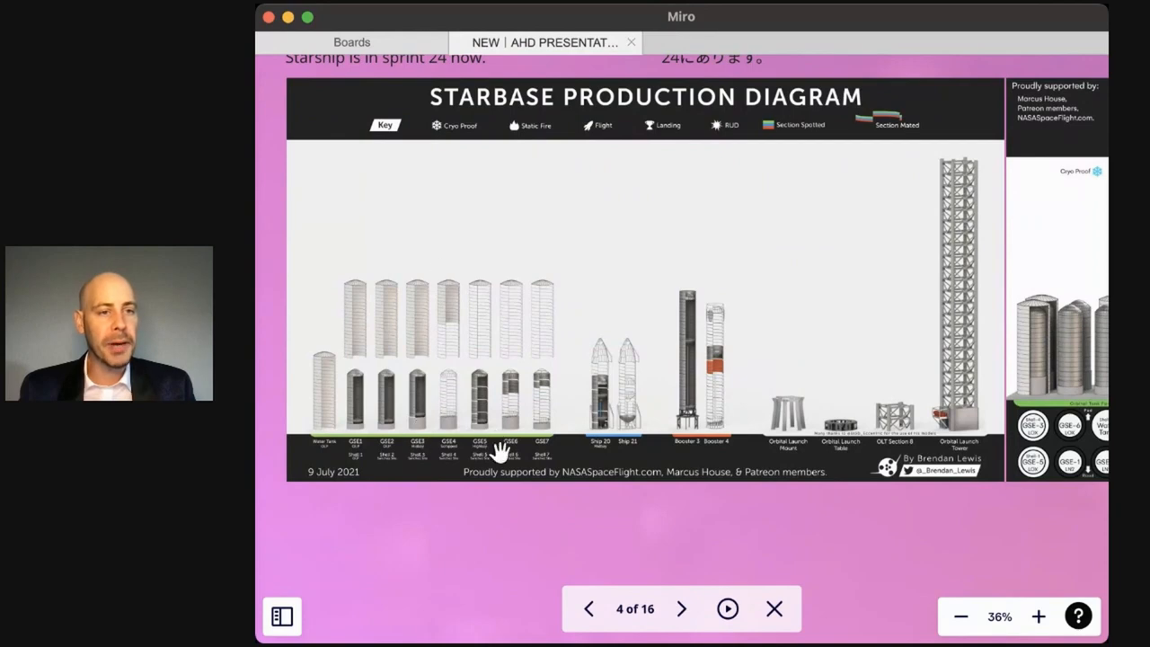
{"action": "mouse_move", "coordinate": [620, 409]}
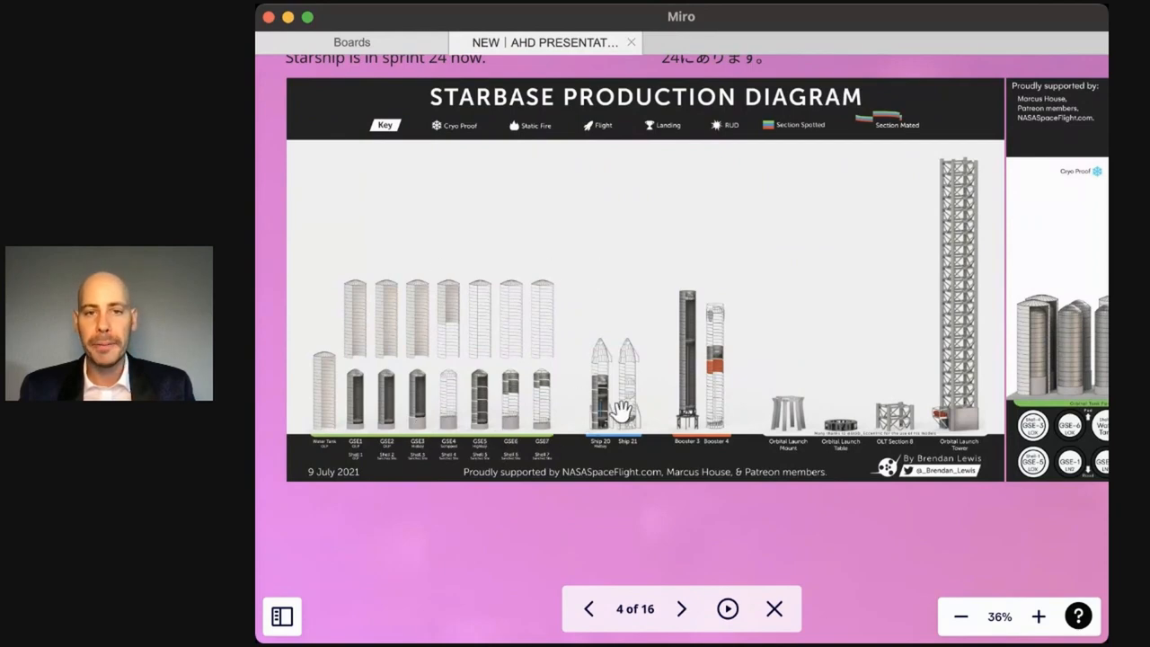
{"action": "mouse_move", "coordinate": [675, 252]}
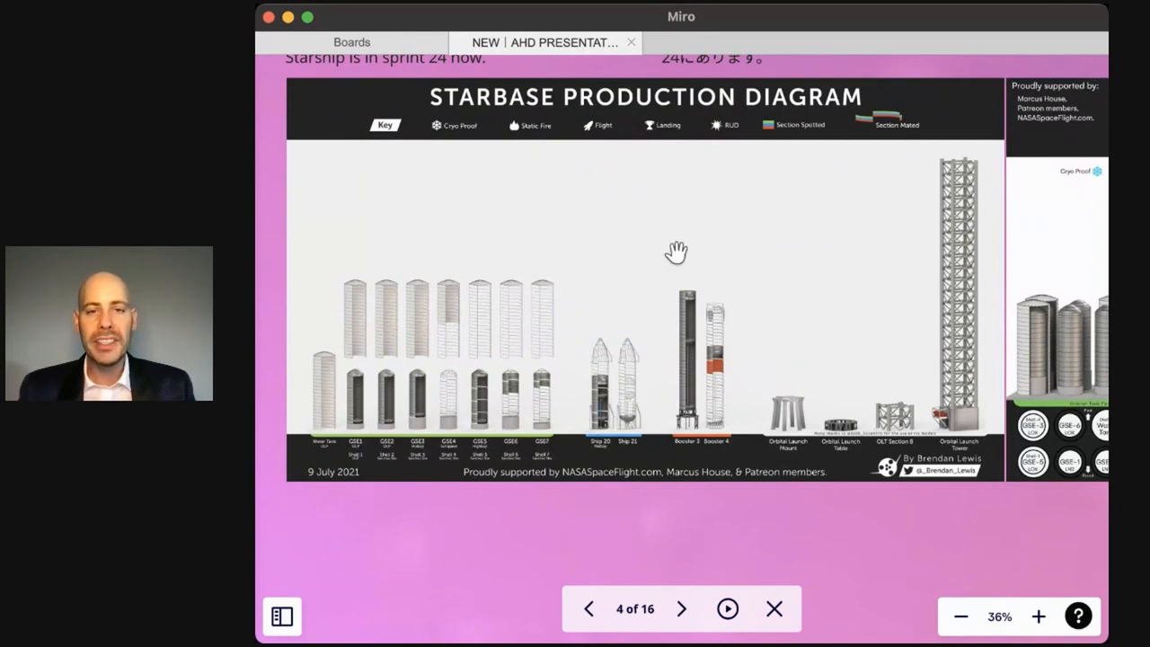
{"action": "mouse_move", "coordinate": [663, 406]}
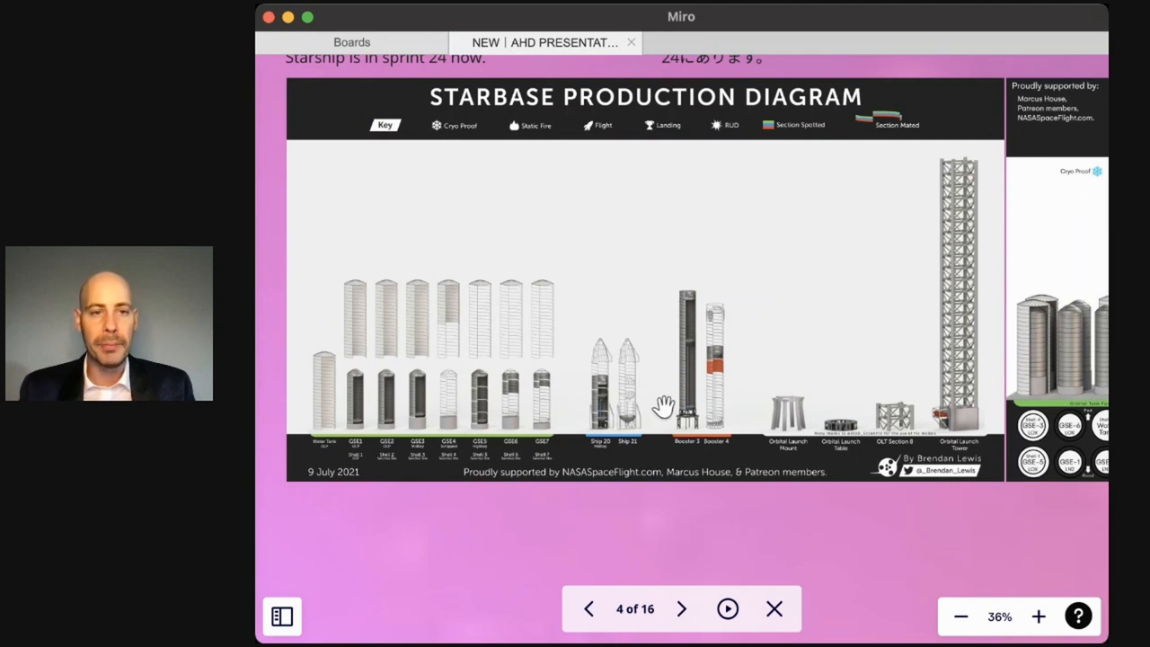
{"action": "mouse_move", "coordinate": [600, 343]}
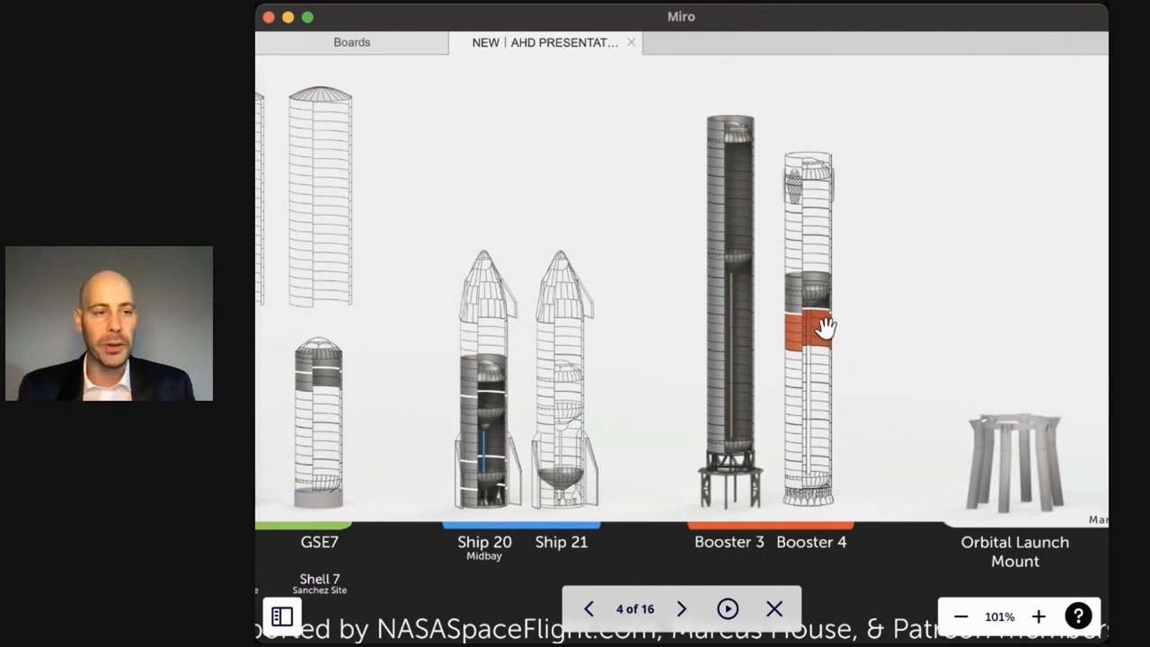
{"action": "mouse_move", "coordinate": [513, 417]}
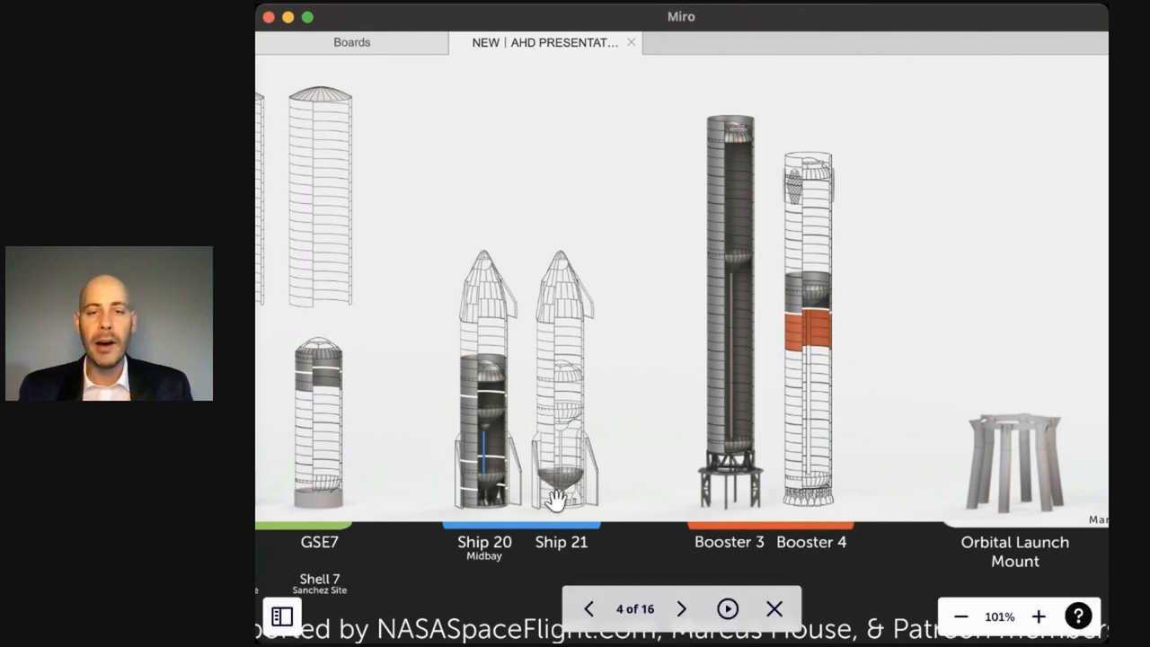
{"action": "mouse_move", "coordinate": [633, 476]}
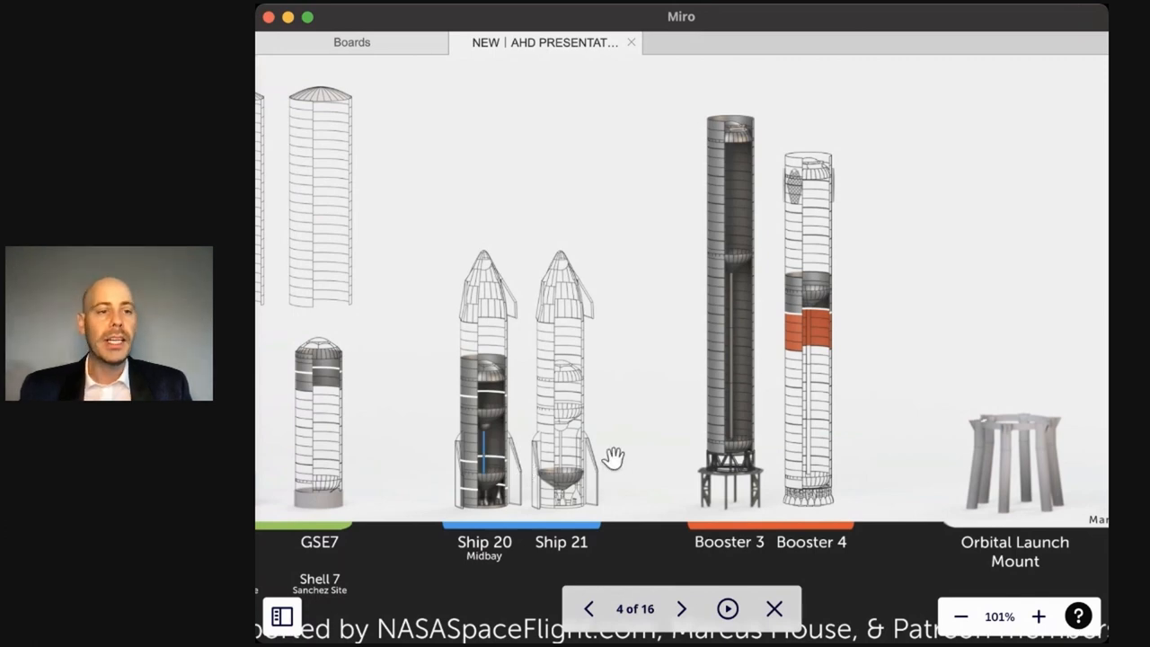
{"action": "mouse_move", "coordinate": [776, 494]}
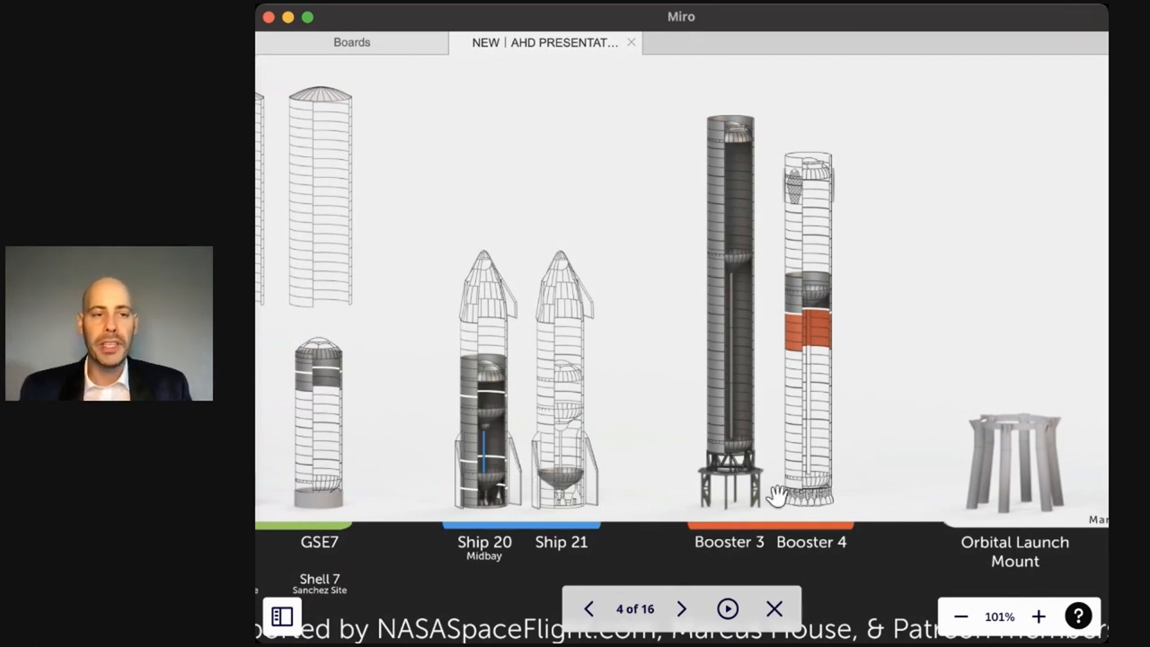
{"action": "mouse_move", "coordinate": [772, 488]}
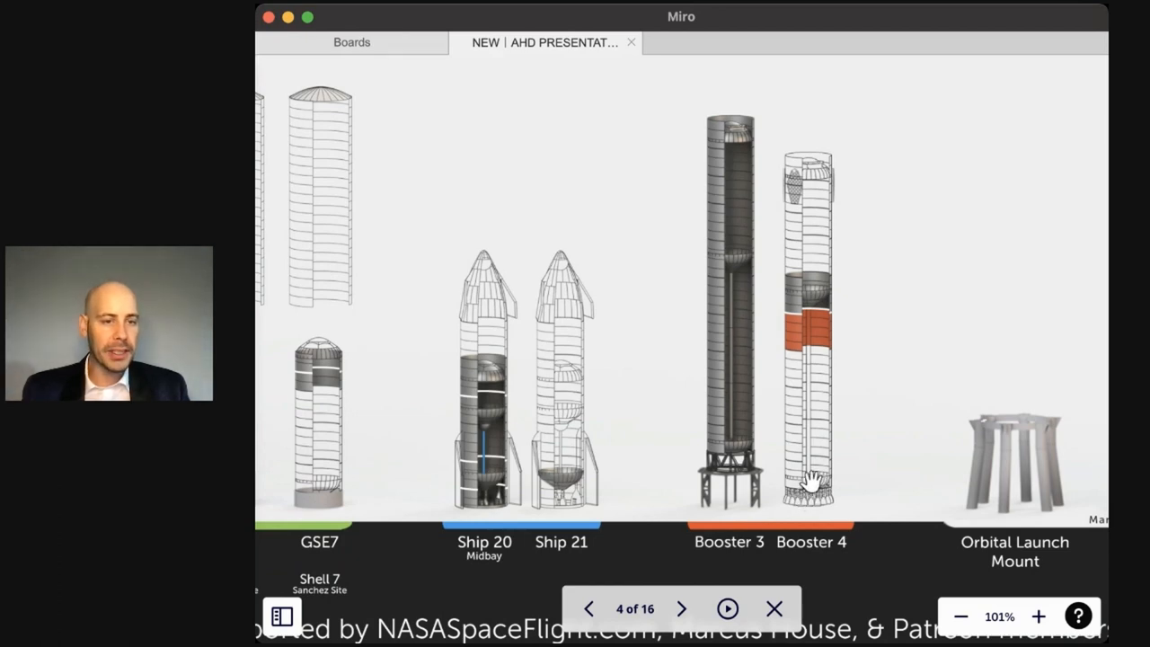
{"action": "mouse_move", "coordinate": [593, 445]}
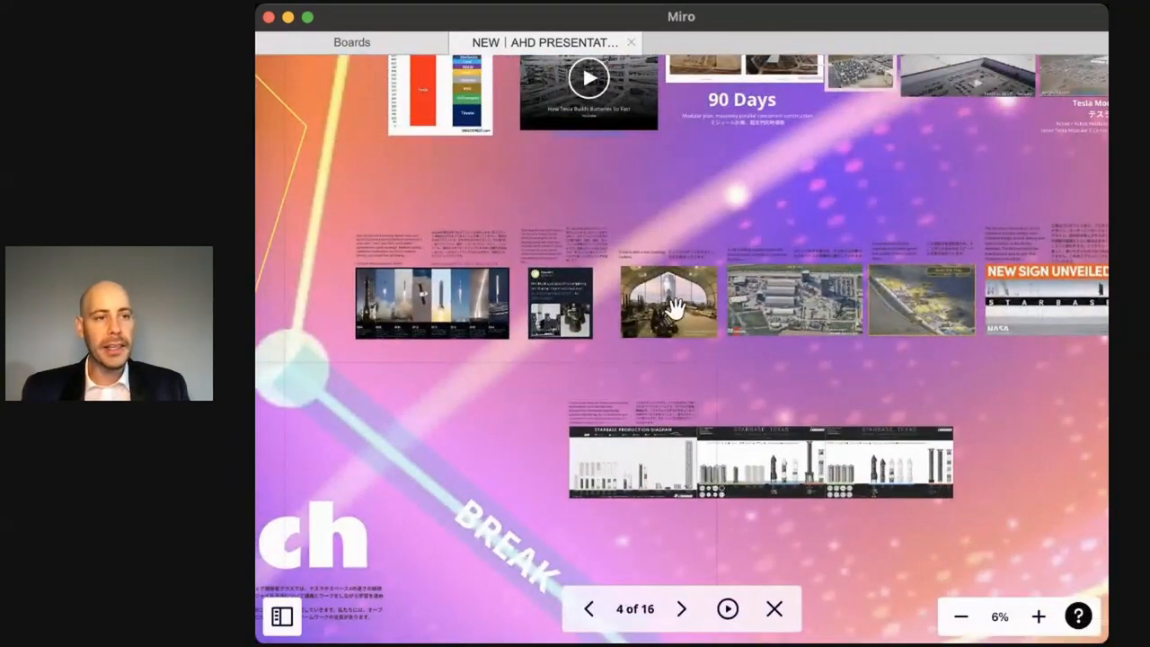
Zoom in on the SpaceX launch photo timeline from 2006 to 2016 until its year captions are readable
{"action": "left_click", "coordinate": [1038, 615]}
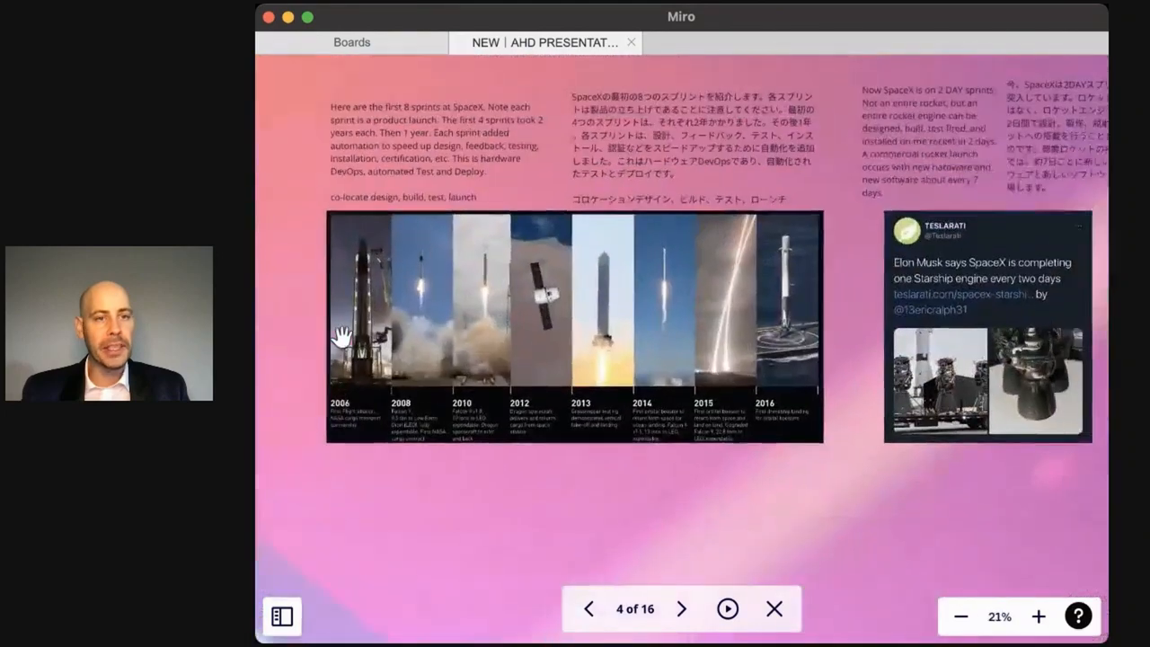
{"action": "left_click", "coordinate": [1039, 614]}
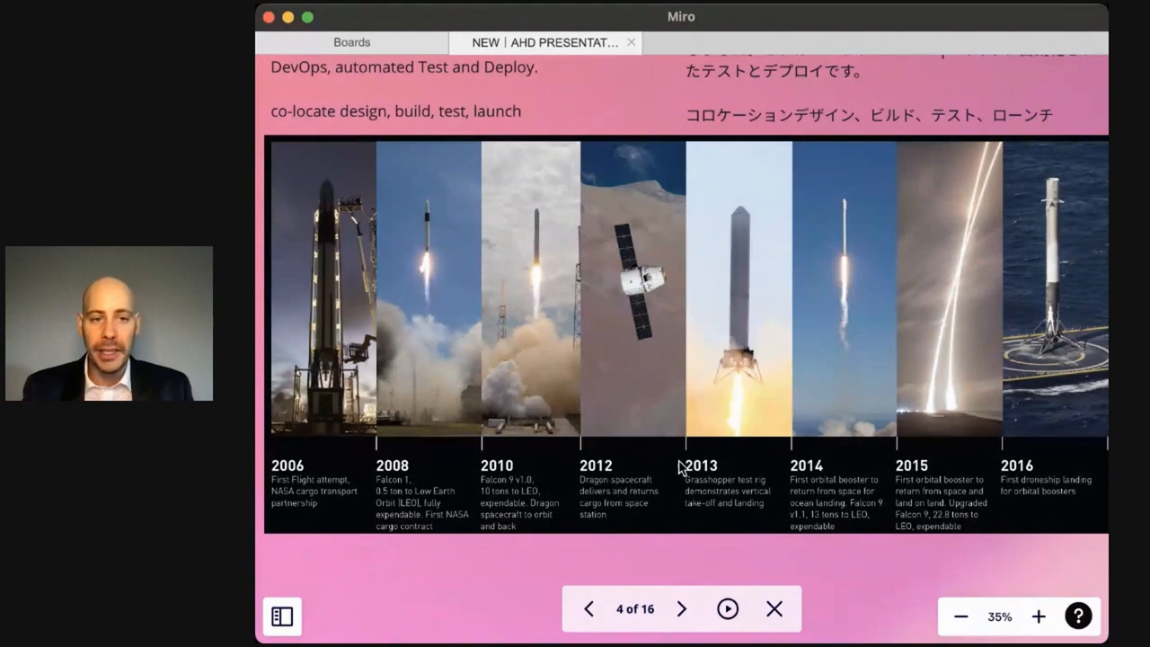
{"action": "mouse_move", "coordinate": [997, 411]}
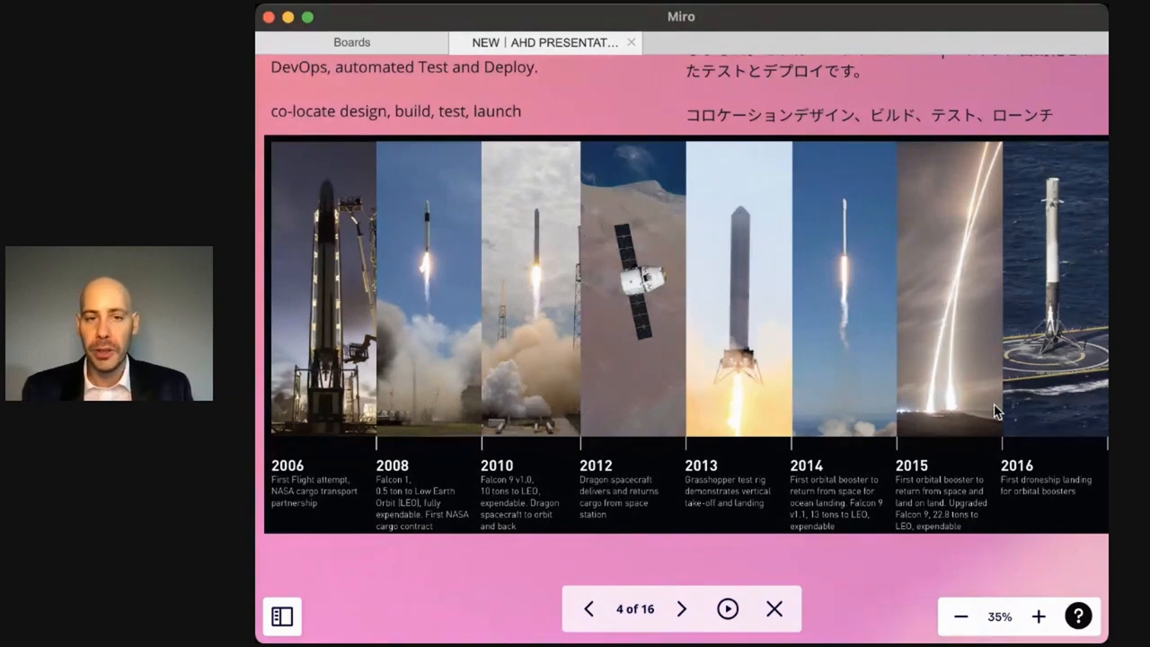
{"action": "left_click", "coordinate": [959, 615]}
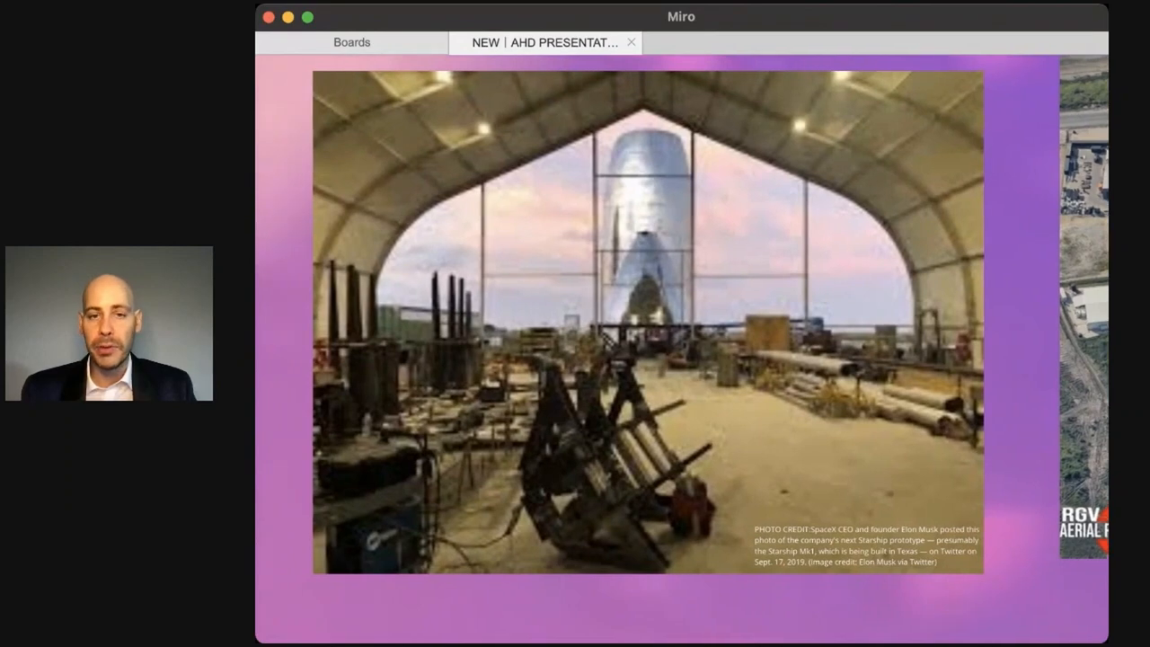
{"action": "mouse_move", "coordinate": [902, 364]}
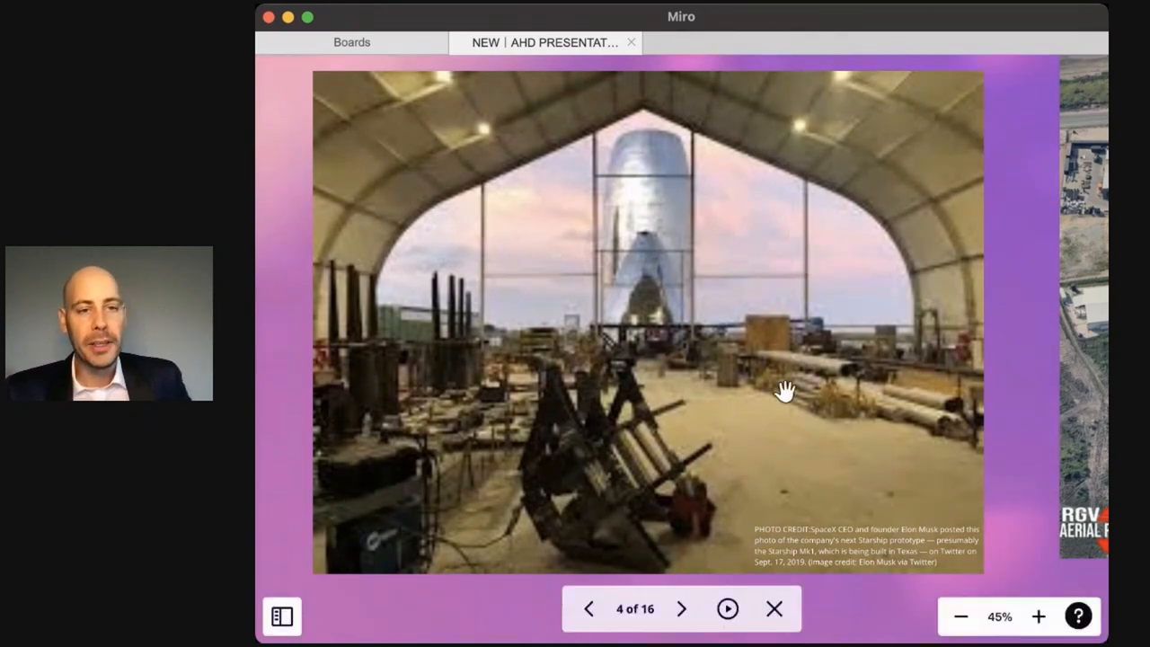
{"action": "mouse_move", "coordinate": [812, 350]}
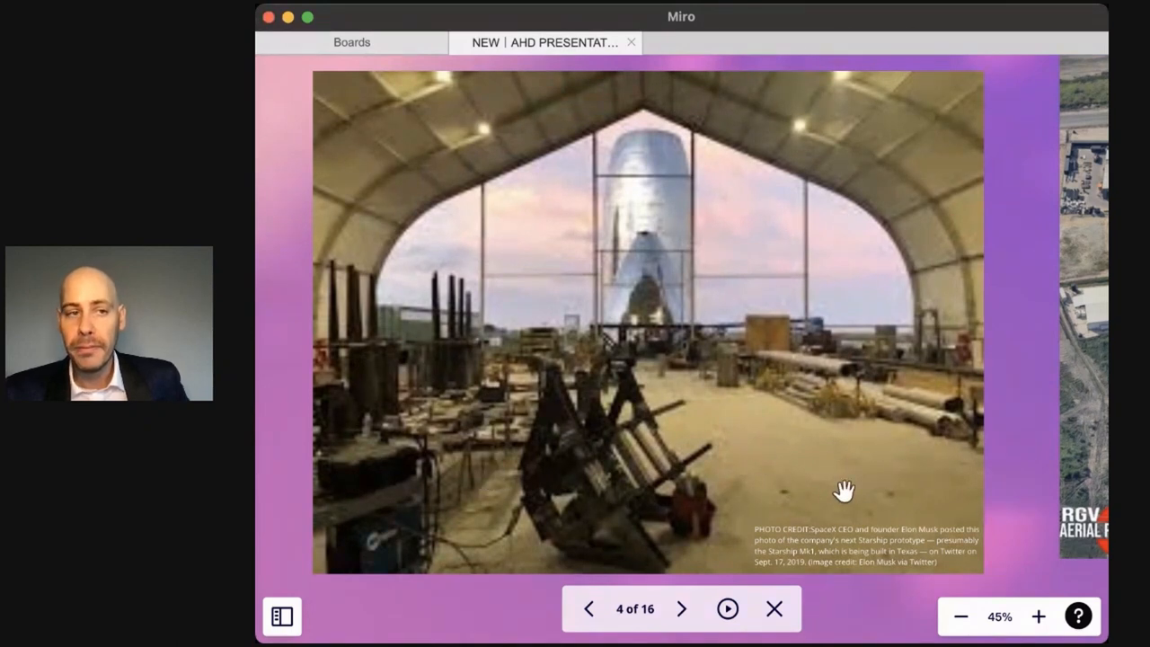
{"action": "mouse_move", "coordinate": [628, 266]}
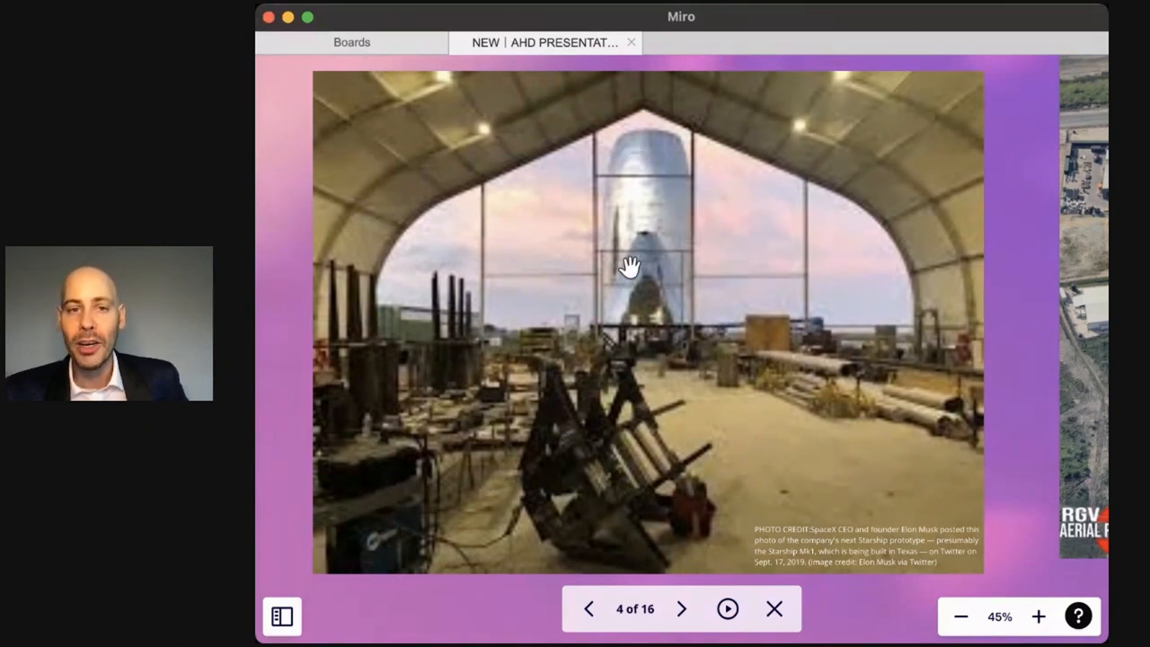
{"action": "mouse_move", "coordinate": [650, 339]}
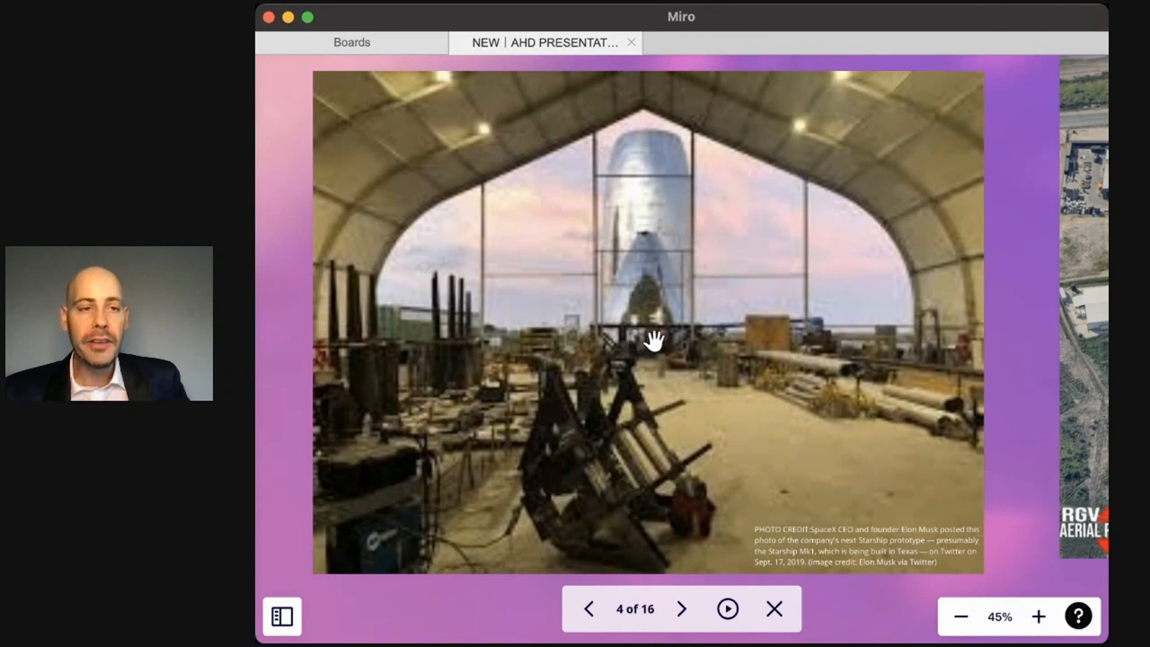
{"action": "mouse_move", "coordinate": [737, 395]}
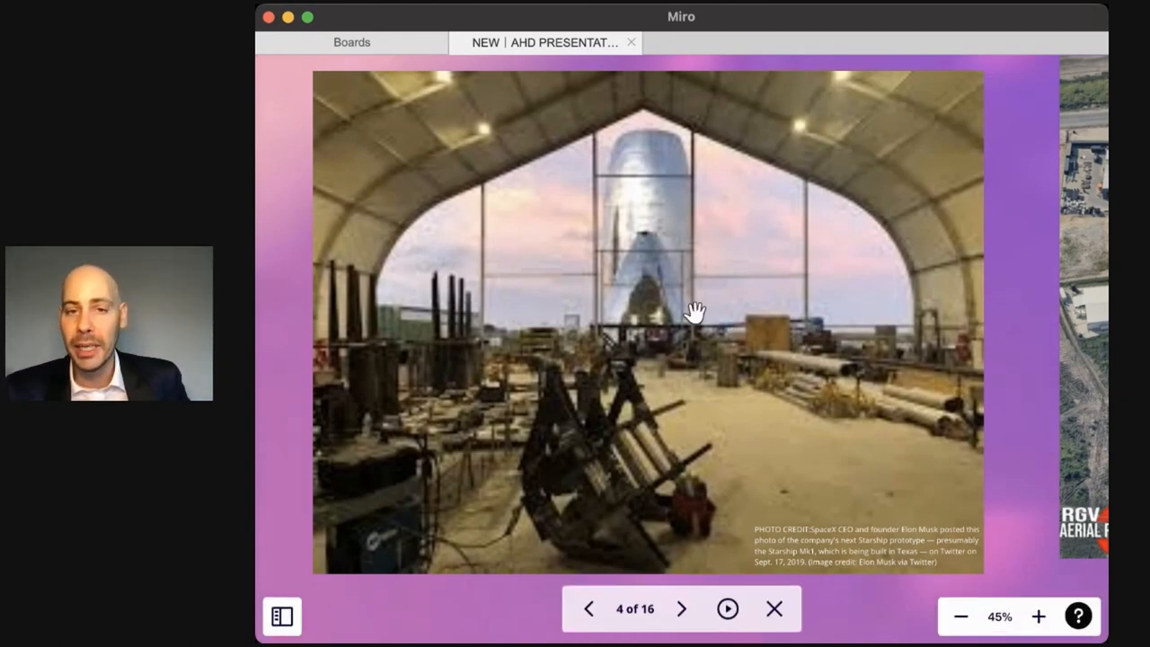
{"action": "mouse_move", "coordinate": [787, 399]}
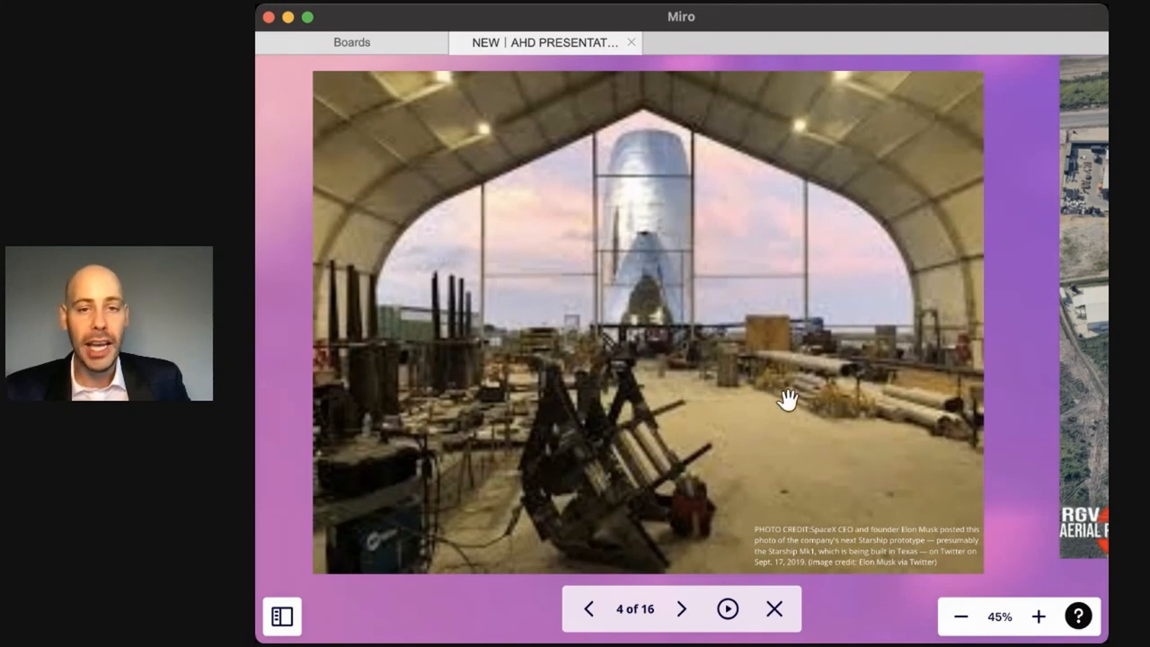
{"action": "mouse_move", "coordinate": [819, 309]}
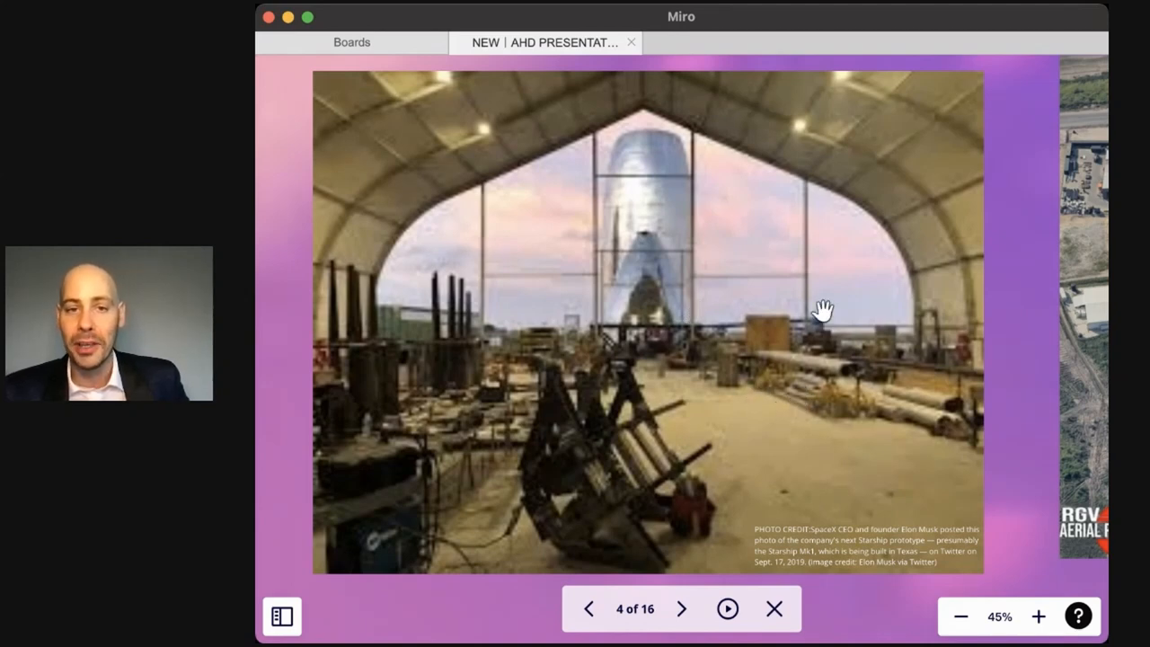
Move from the Starbase sign photo to the tent-building rocket and aerial city photos
{"action": "left_click", "coordinate": [959, 615]}
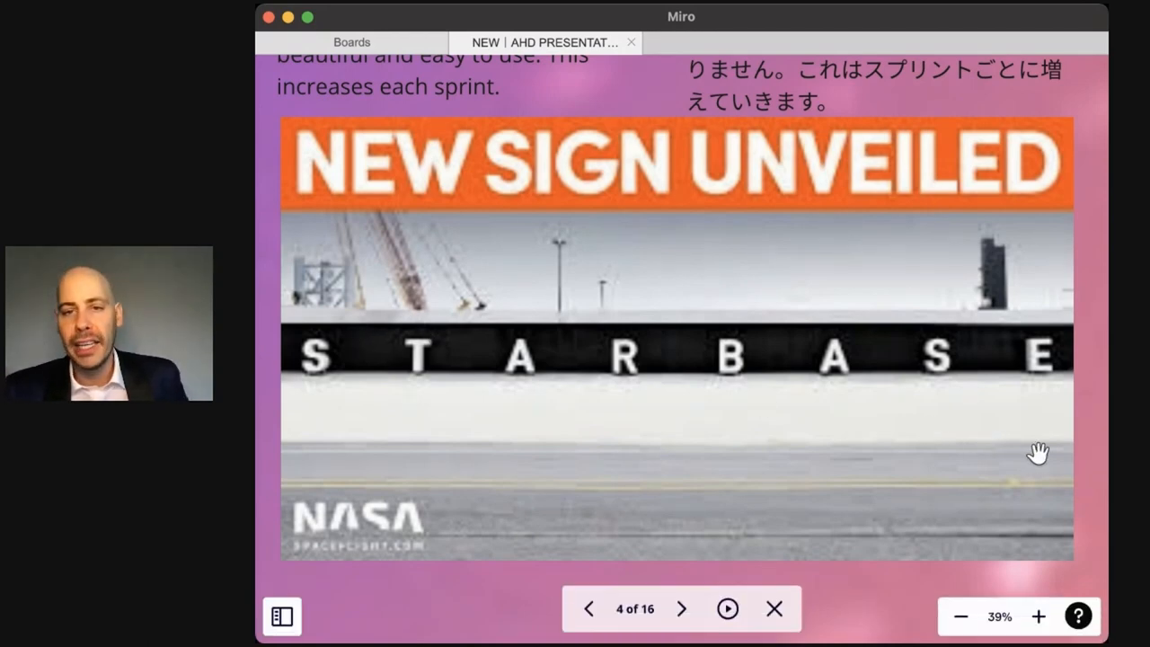
{"action": "mouse_move", "coordinate": [309, 361]}
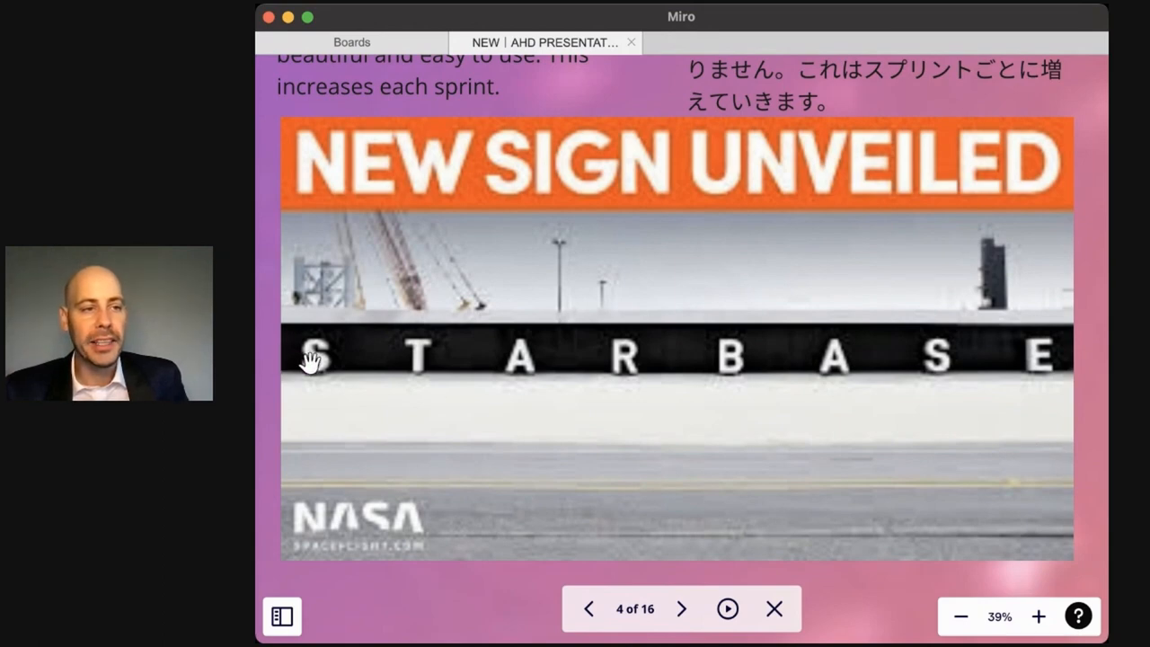
{"action": "mouse_move", "coordinate": [532, 348]}
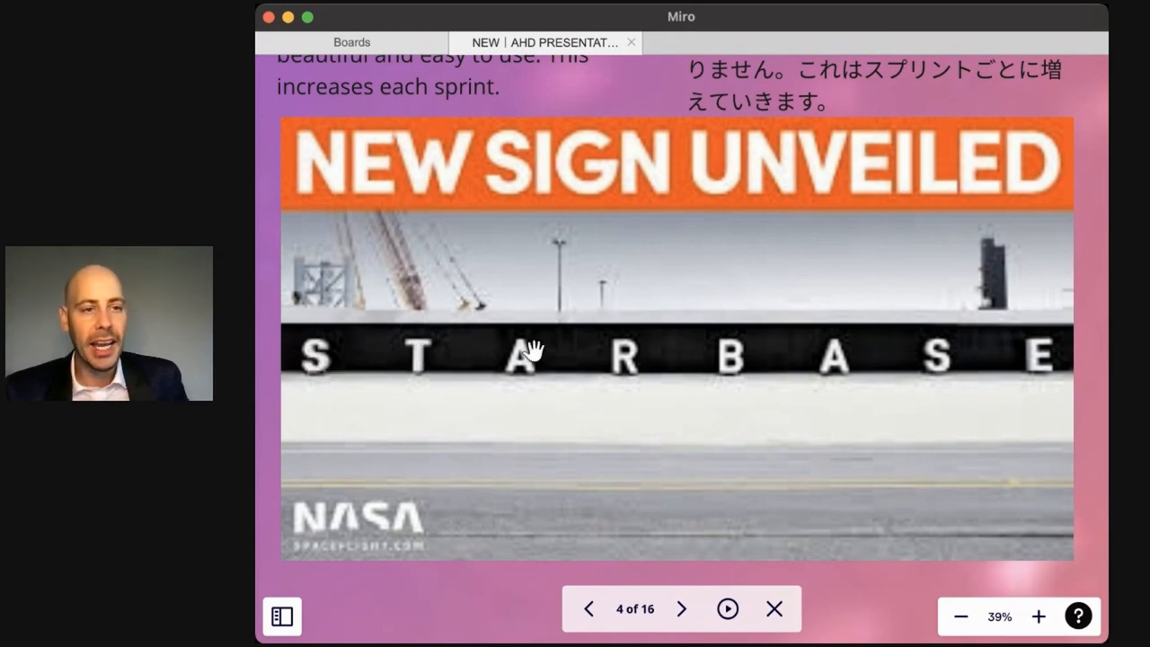
{"action": "mouse_move", "coordinate": [1057, 442]}
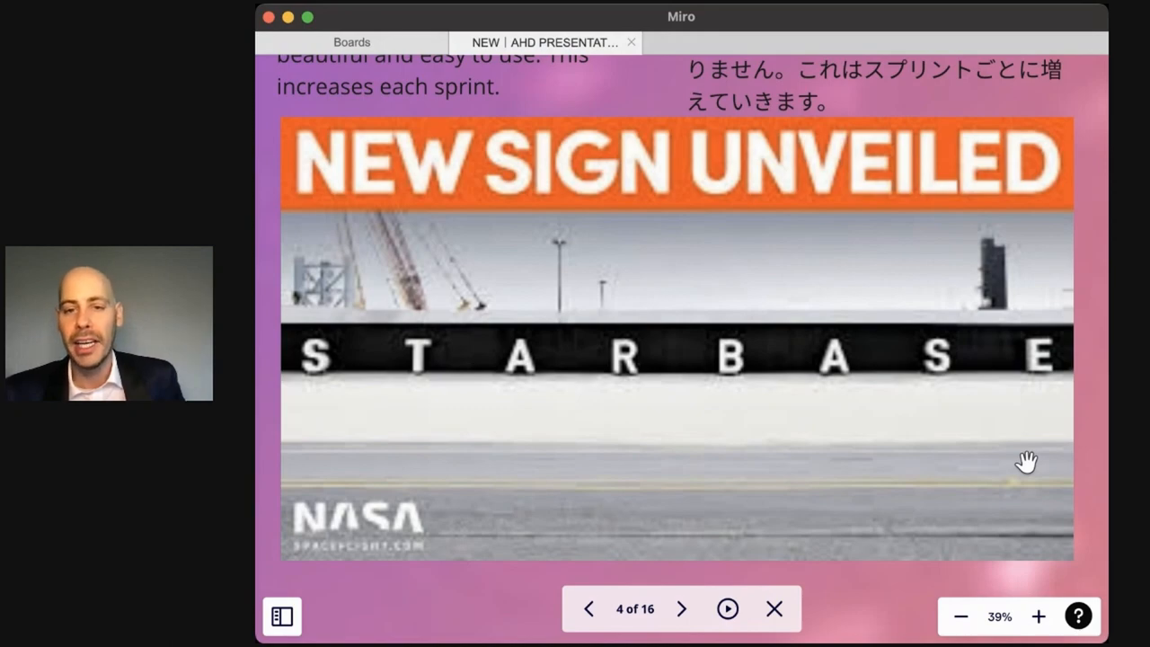
{"action": "left_click", "coordinate": [959, 614]}
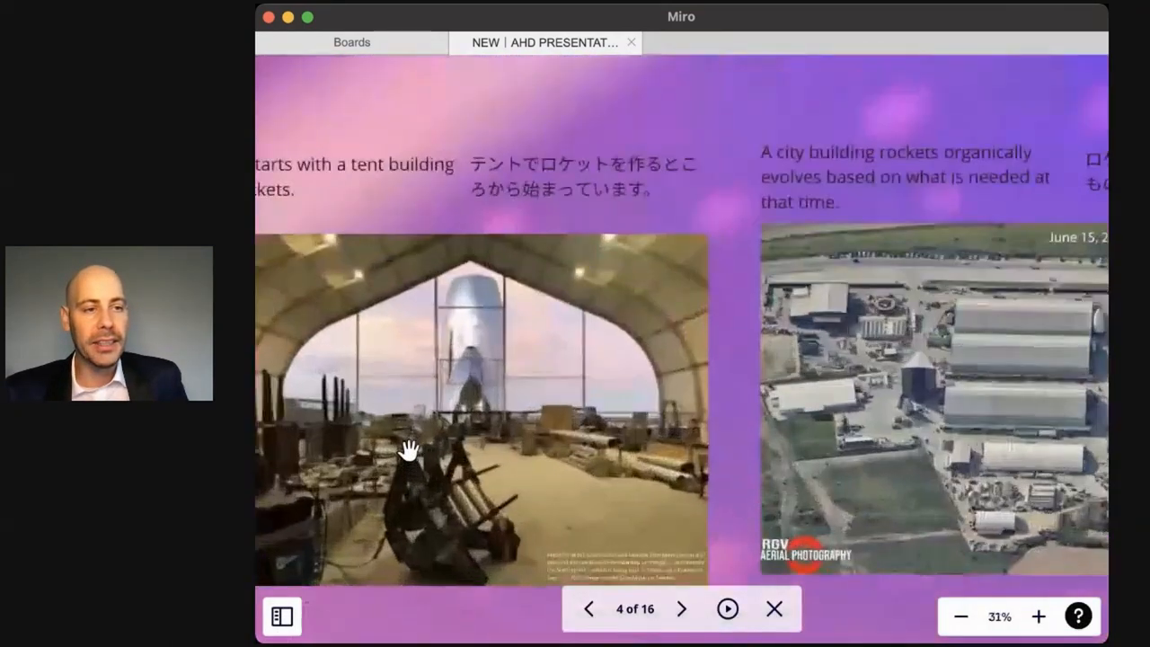
Zoom in on the Starship tent-building photo so its credit caption is readable
{"action": "left_click", "coordinate": [1038, 616]}
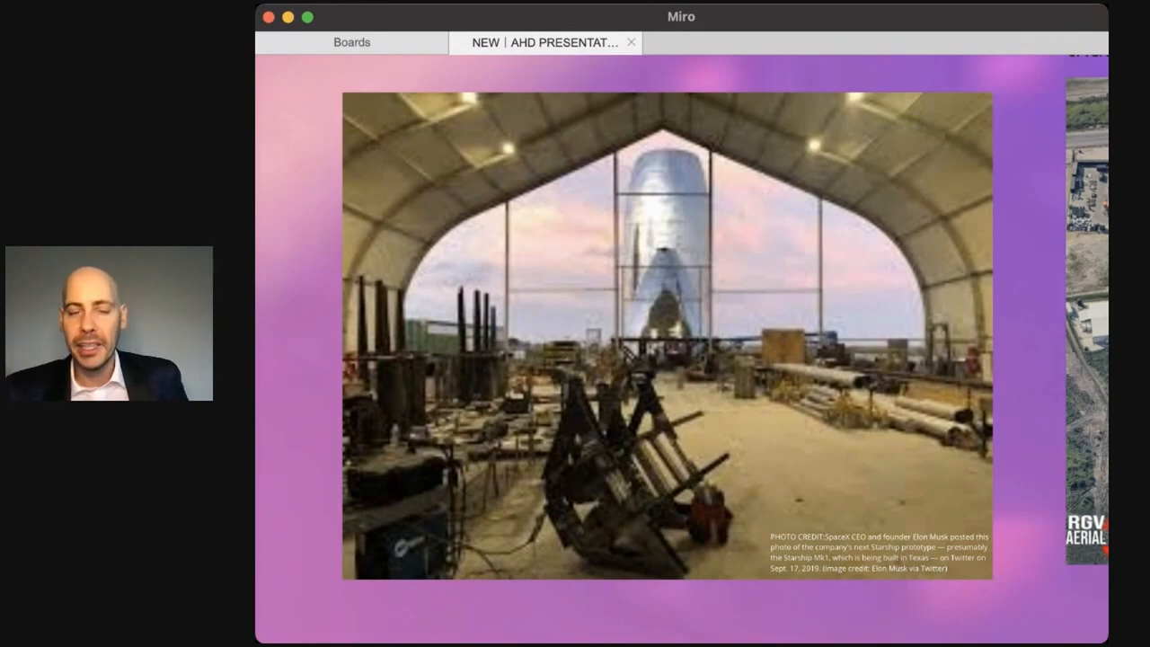
{"action": "mouse_move", "coordinate": [406, 451]}
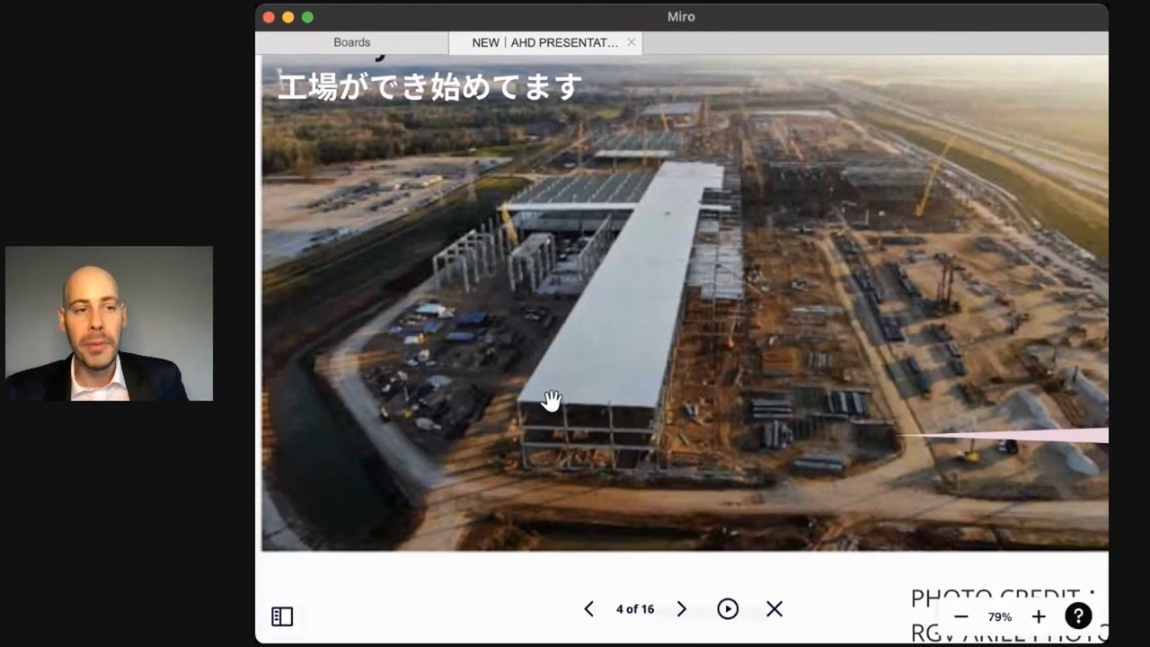
{"action": "mouse_move", "coordinate": [794, 391]}
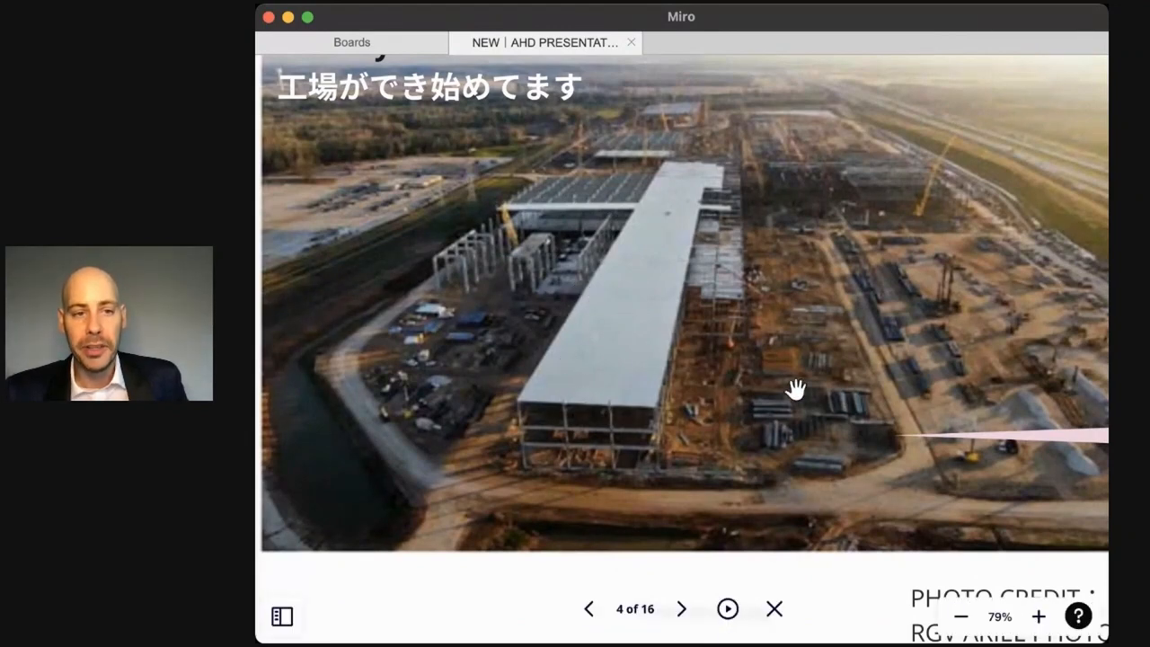
{"action": "mouse_move", "coordinate": [661, 385]}
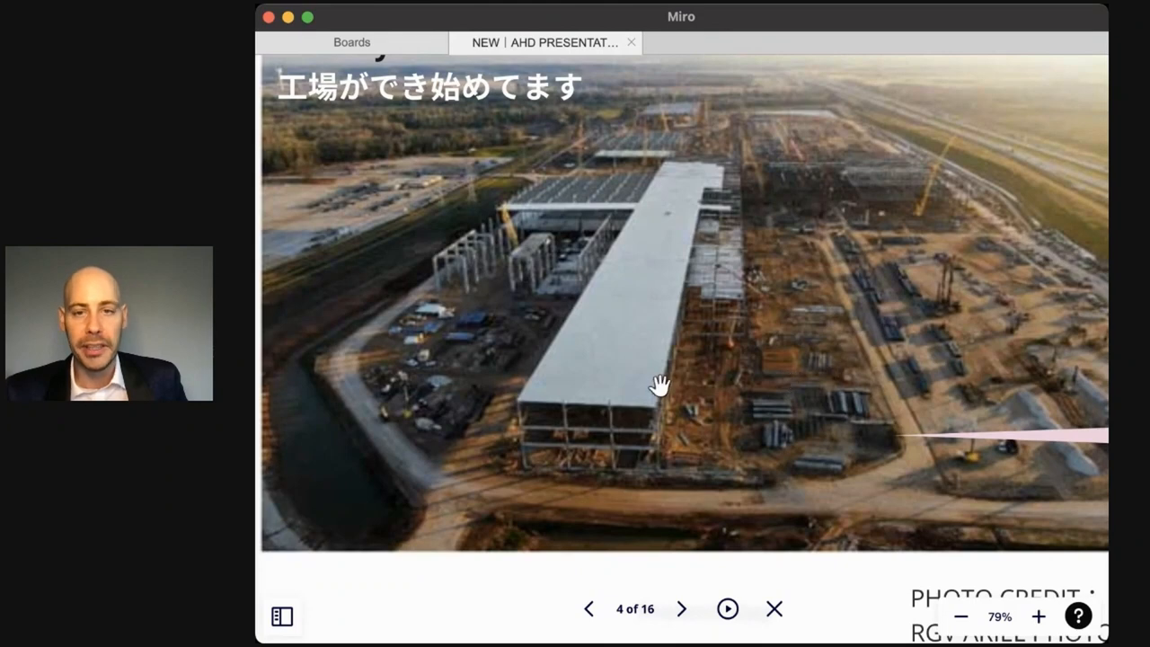
{"action": "mouse_move", "coordinate": [629, 194]}
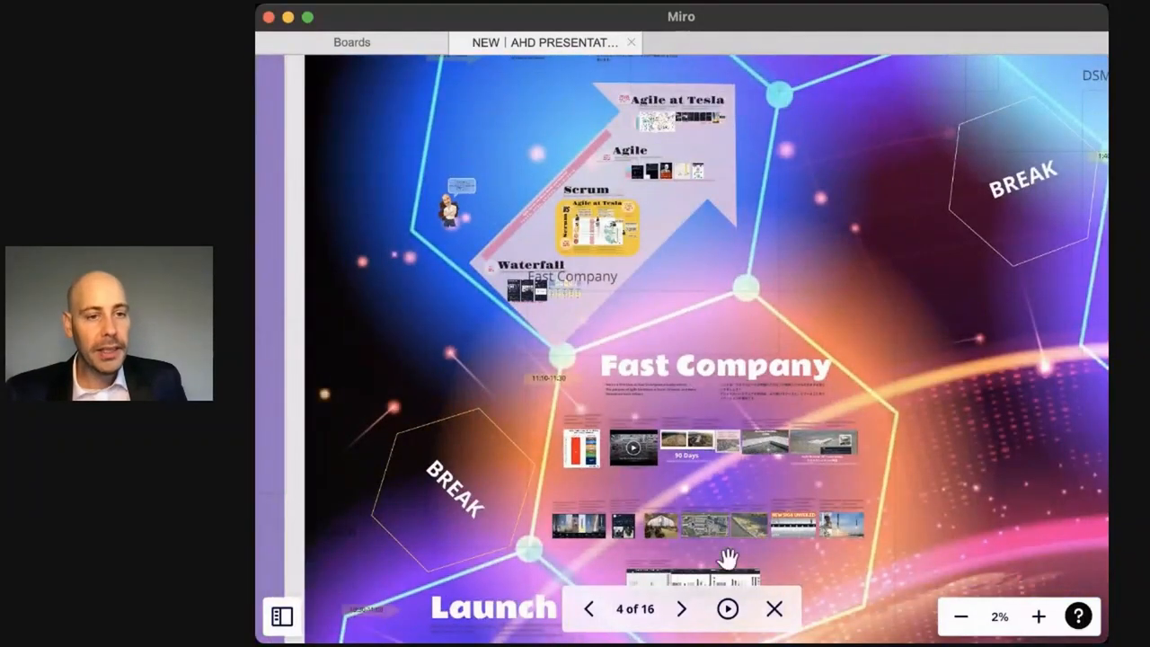
Zoom into the tweet about GM committing $400M to a Canadian battery materials plant
{"action": "left_click", "coordinate": [682, 607]}
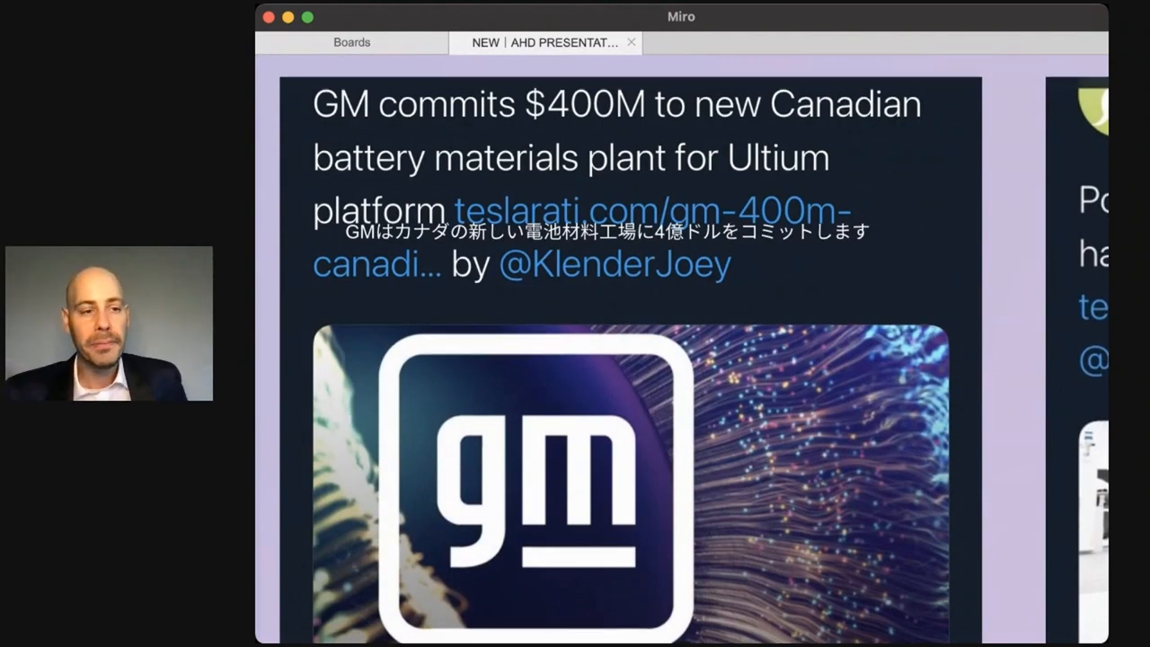
{"action": "scroll", "scroll_direction": "down", "scroll_amount": 3}
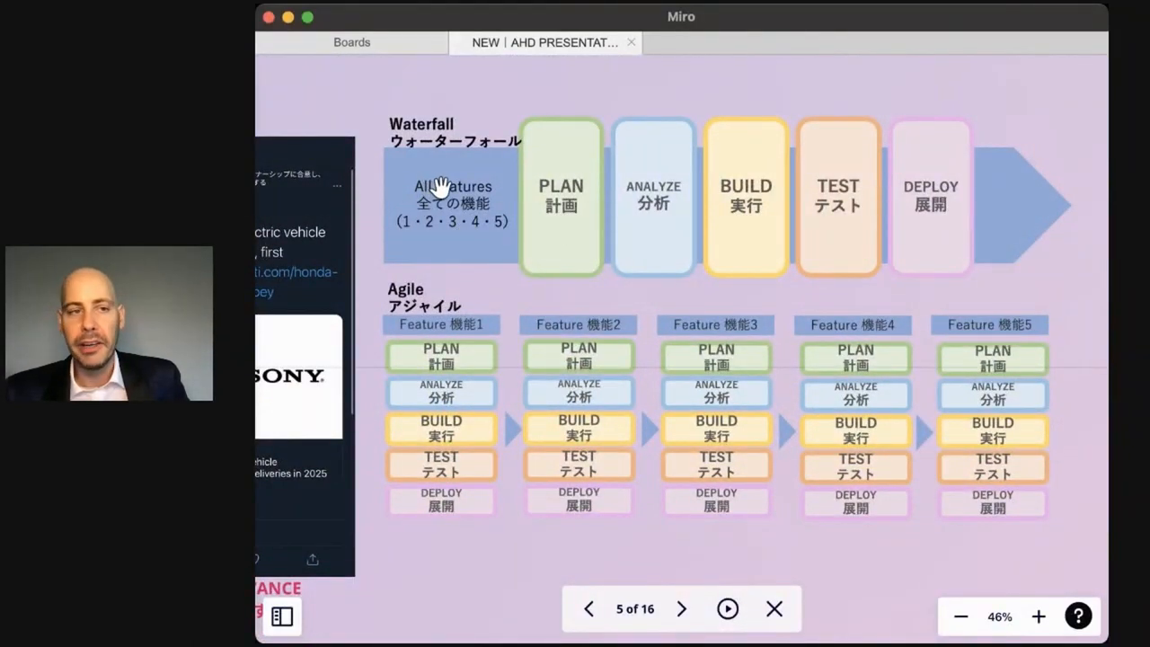
{"action": "mouse_move", "coordinate": [536, 207]}
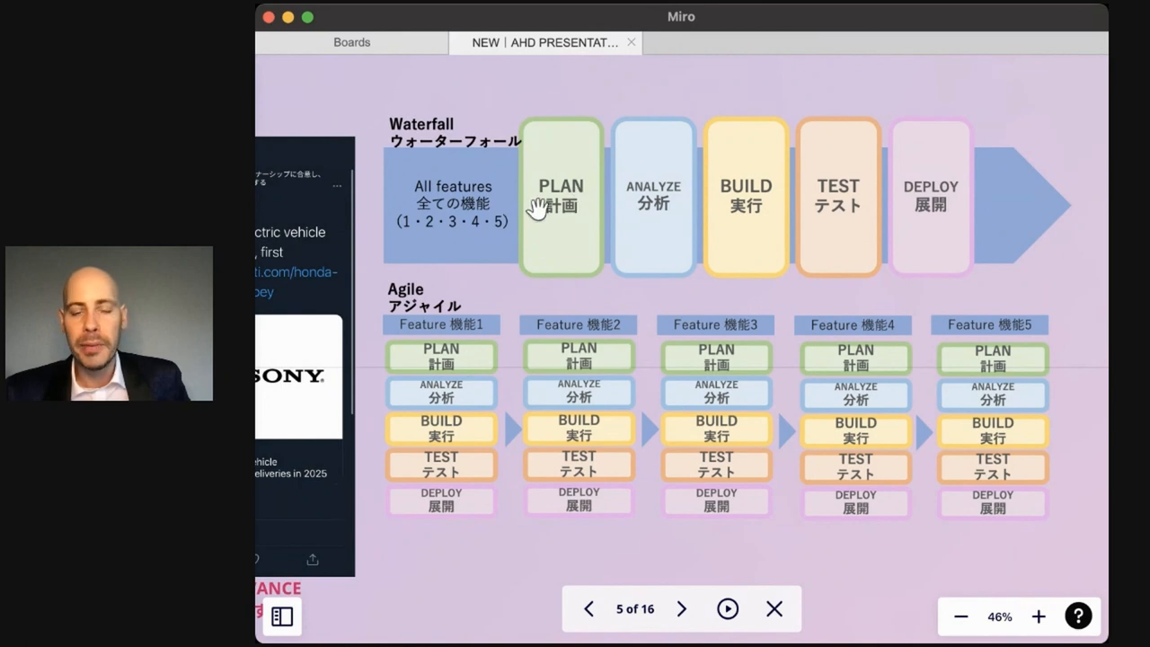
{"action": "mouse_move", "coordinate": [557, 255]}
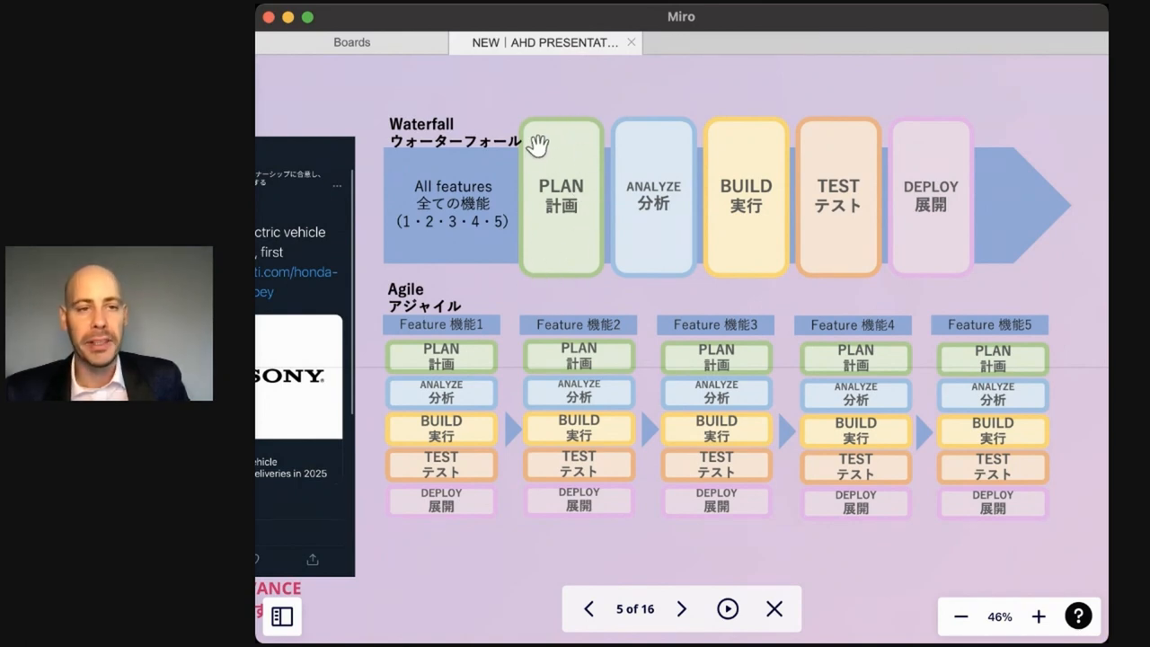
{"action": "mouse_move", "coordinate": [679, 187]}
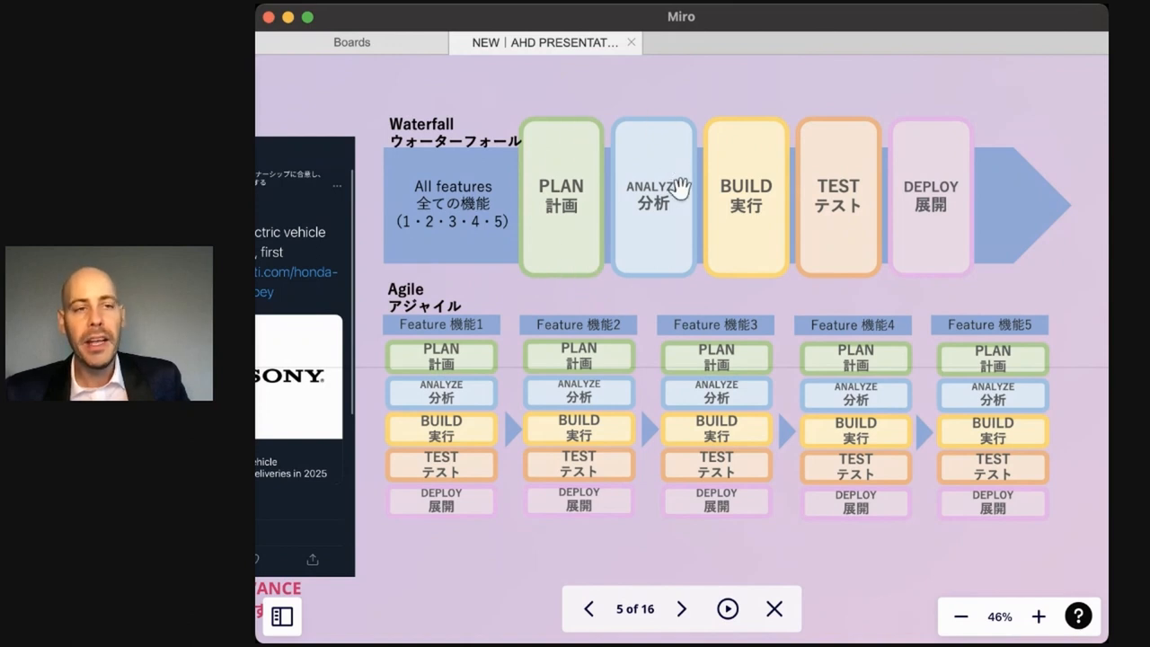
{"action": "mouse_move", "coordinate": [779, 161]}
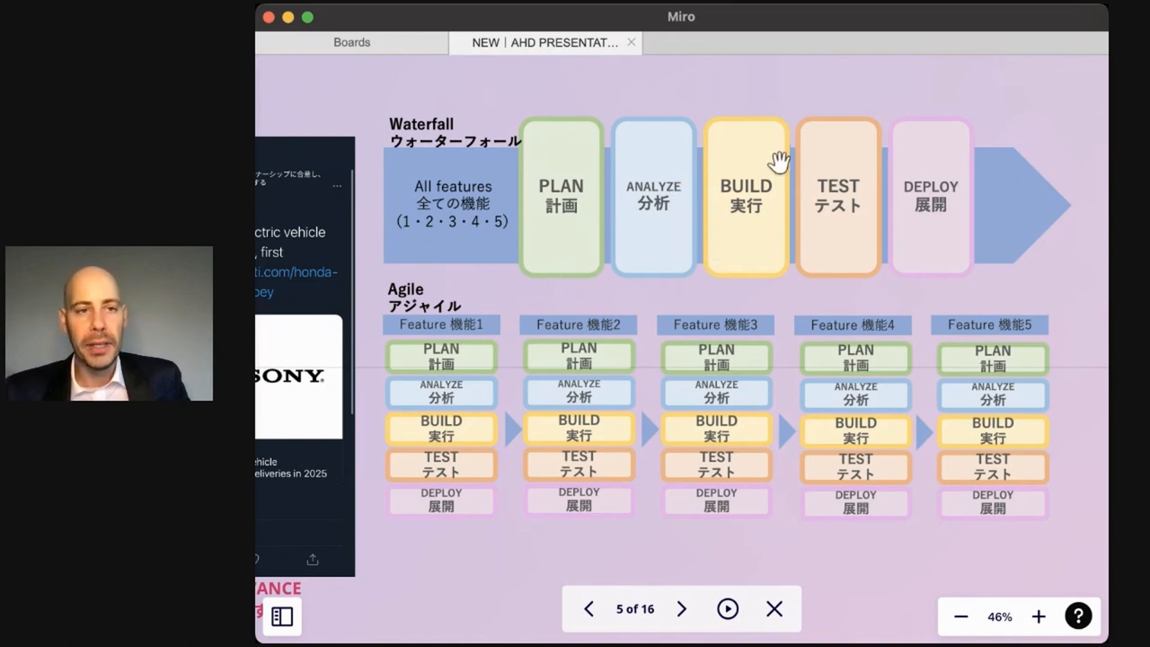
{"action": "mouse_move", "coordinate": [920, 234]}
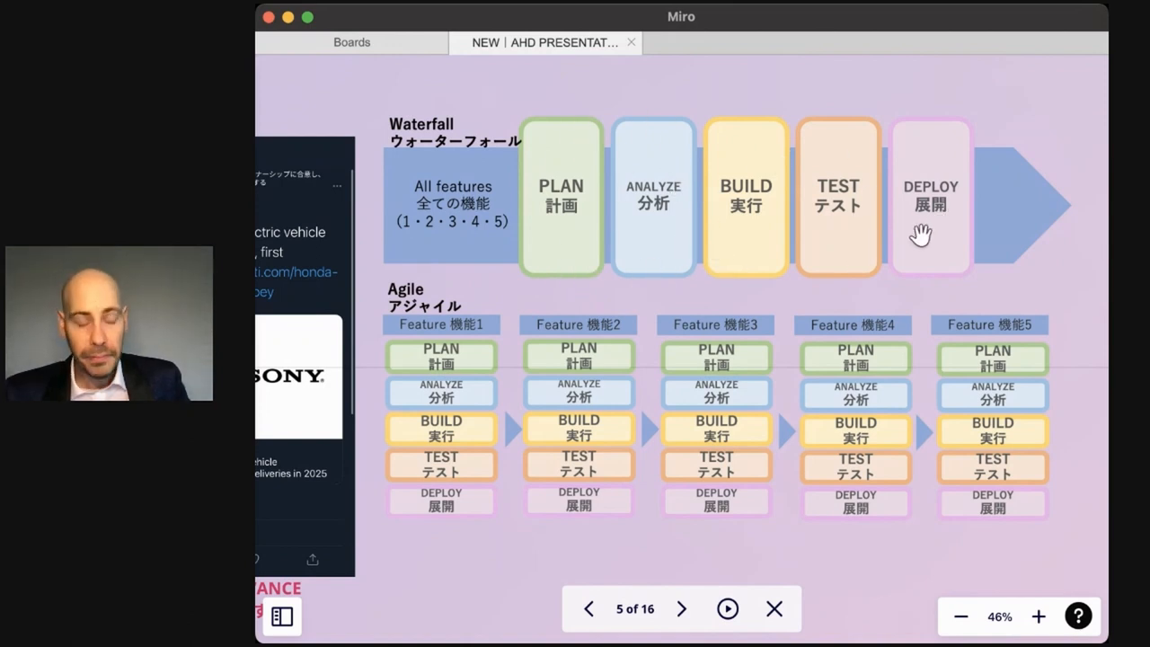
{"action": "mouse_move", "coordinate": [413, 288]}
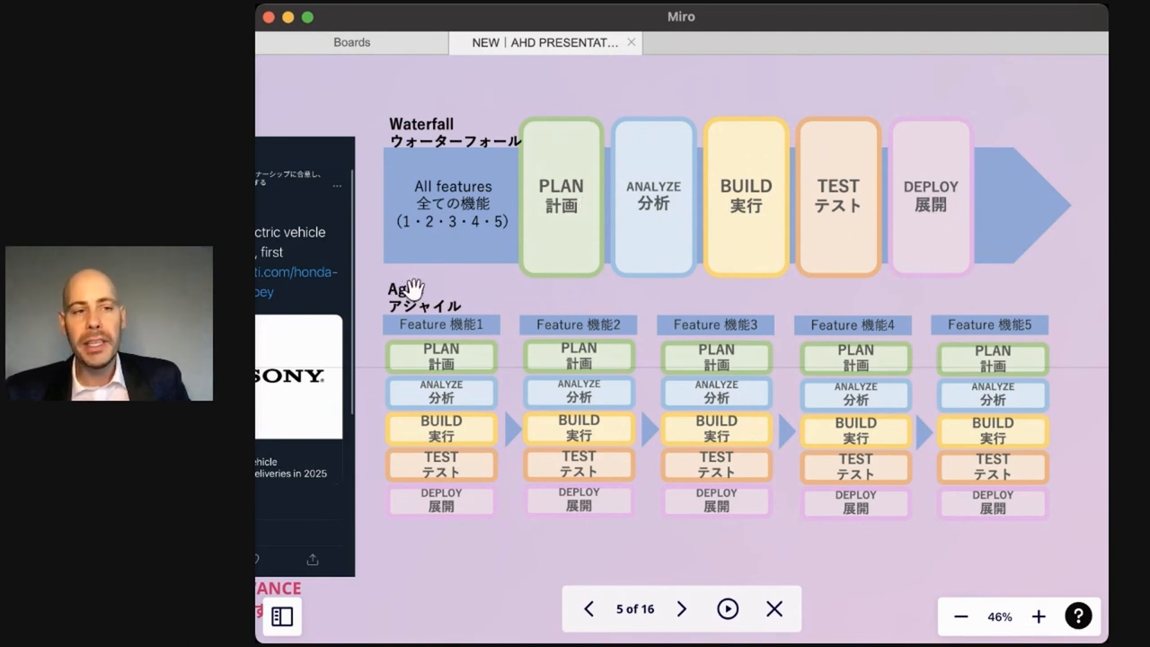
{"action": "mouse_move", "coordinate": [499, 336]}
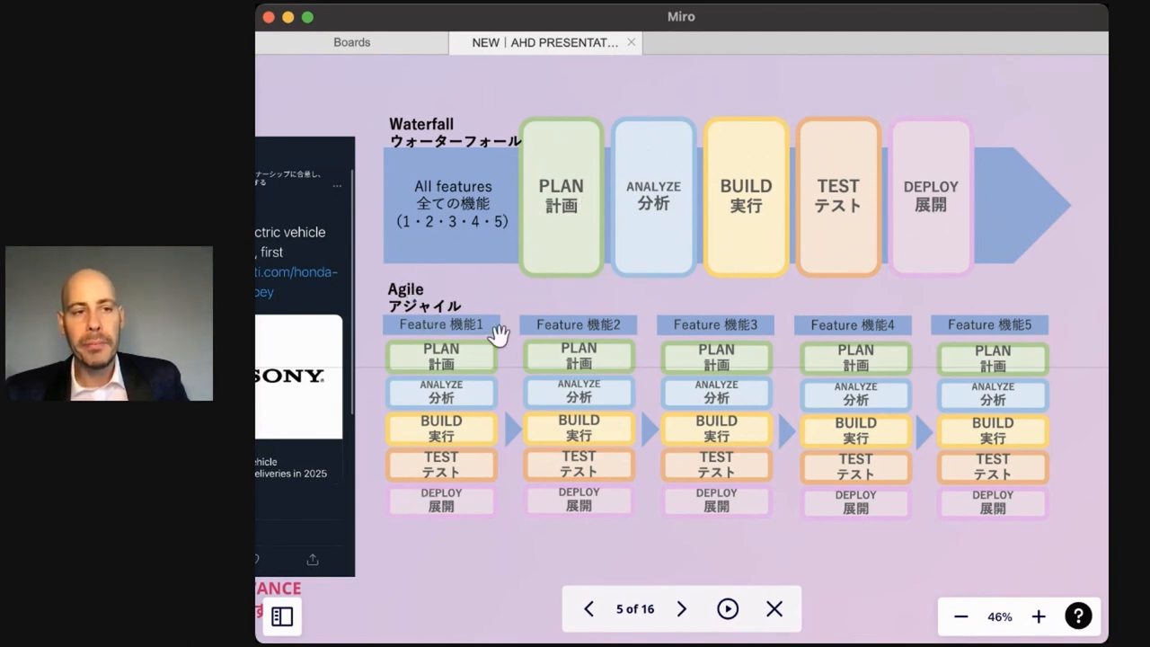
{"action": "mouse_move", "coordinate": [902, 298]}
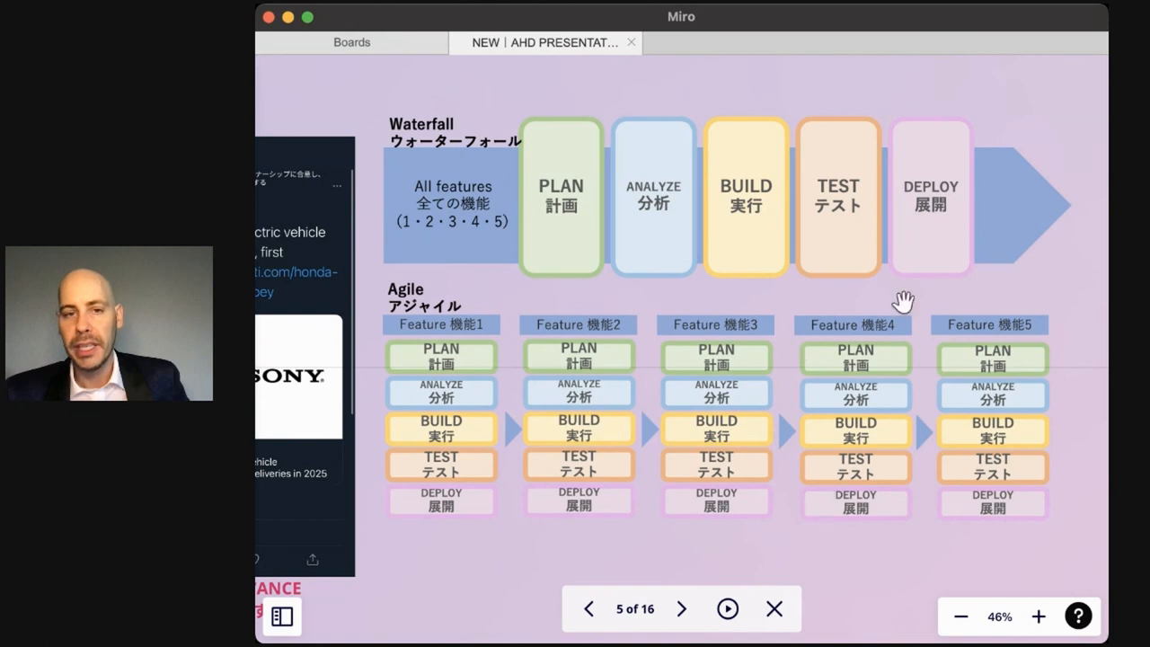
{"action": "mouse_move", "coordinate": [686, 485]}
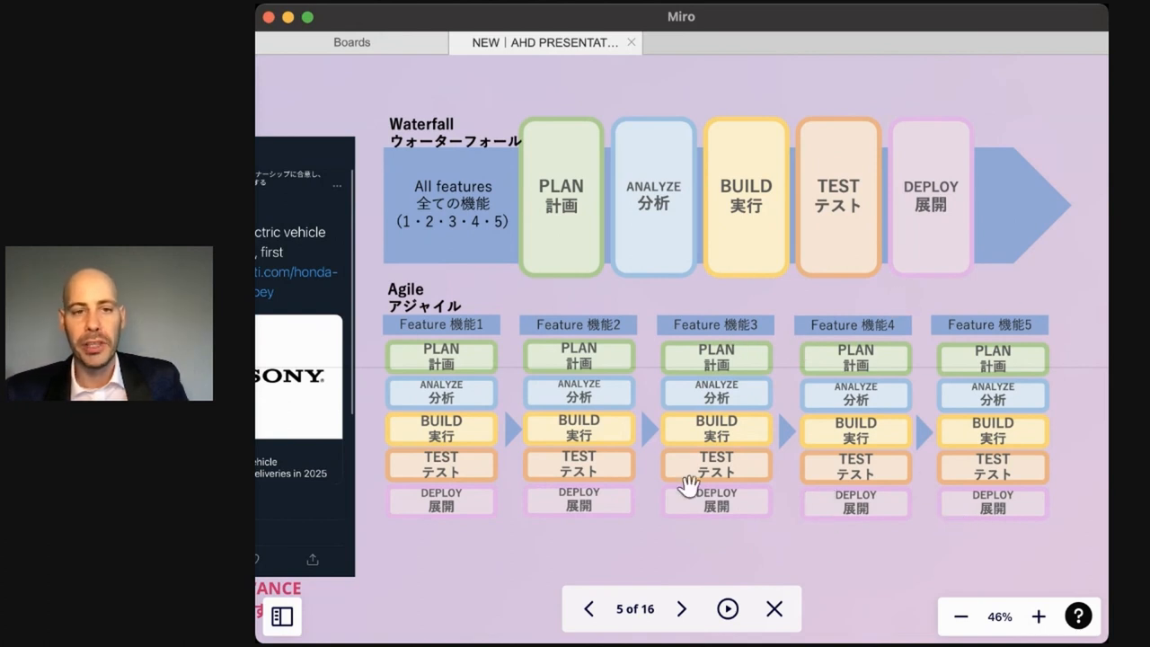
{"action": "mouse_move", "coordinate": [539, 398]}
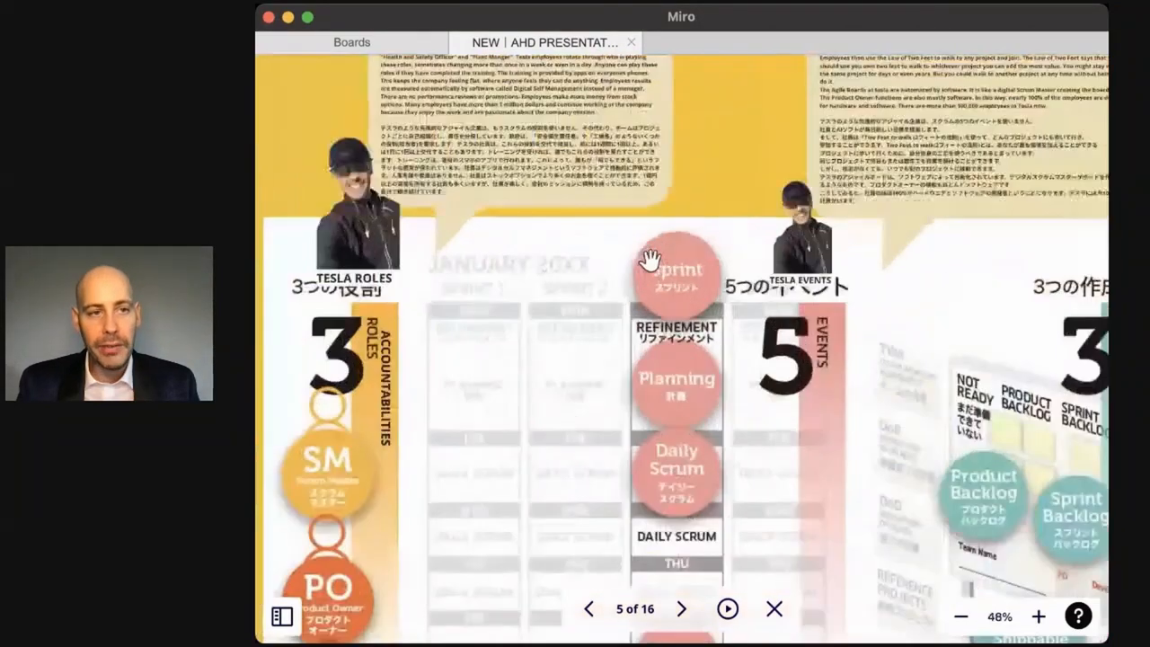
Scroll frame 5 down to the Scrum calendar's Review and Retrospective events above the Chaos Report excerpt
{"action": "scroll", "scroll_direction": "down", "scroll_amount": 3}
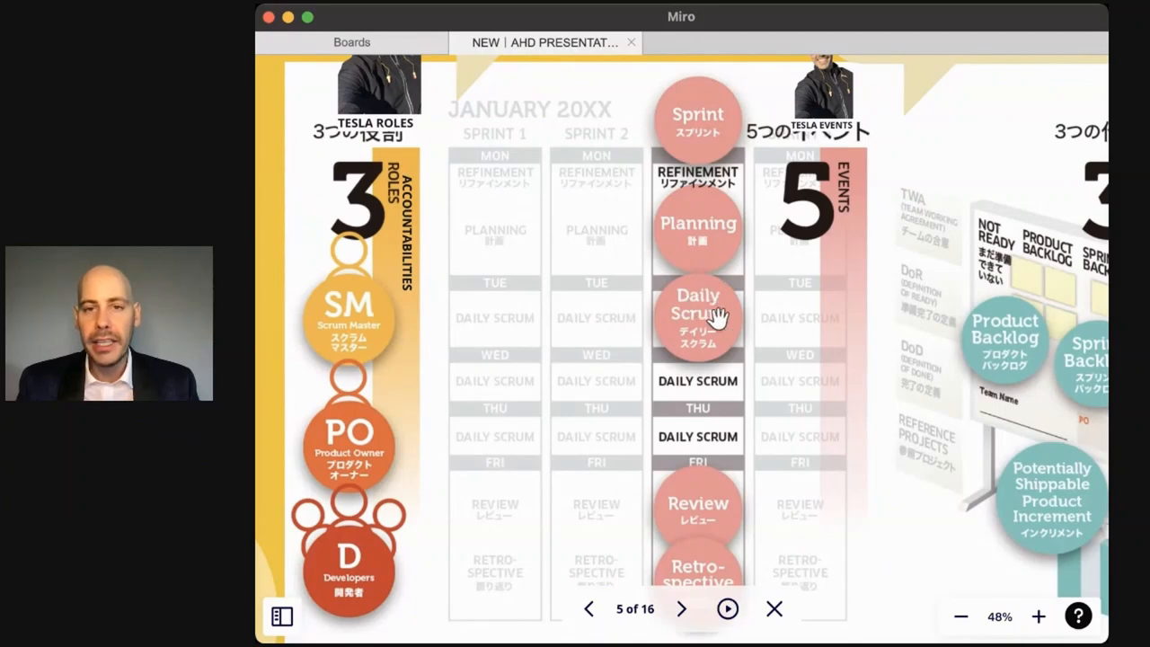
{"action": "scroll", "scroll_direction": "down", "scroll_amount": 3}
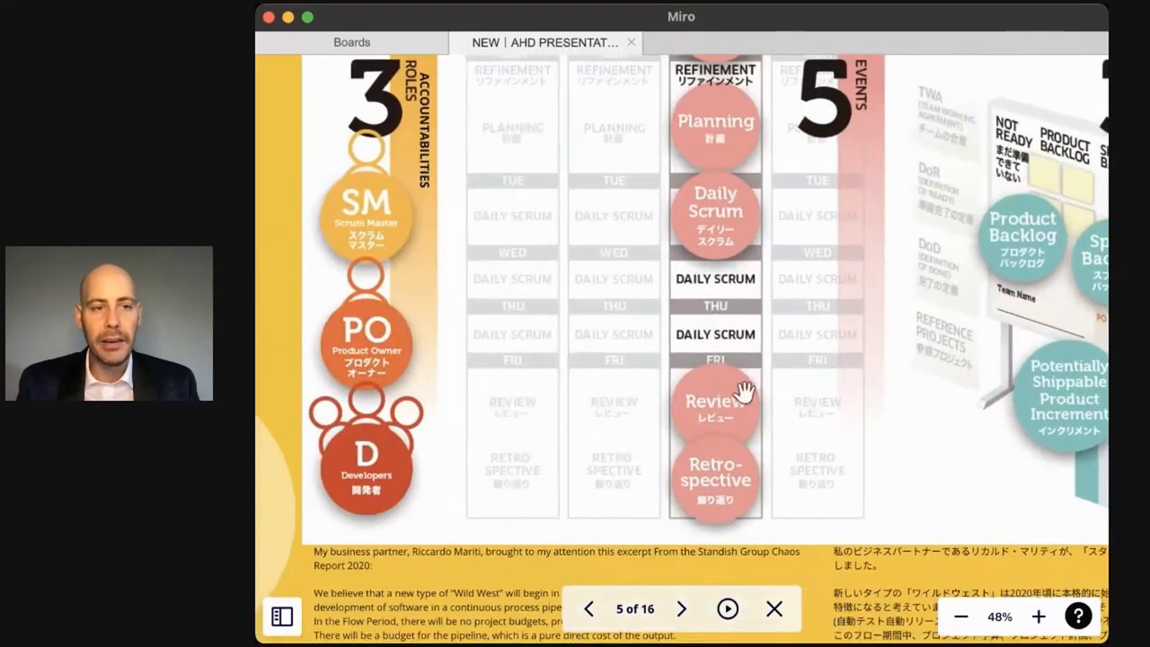
{"action": "mouse_move", "coordinate": [714, 458]}
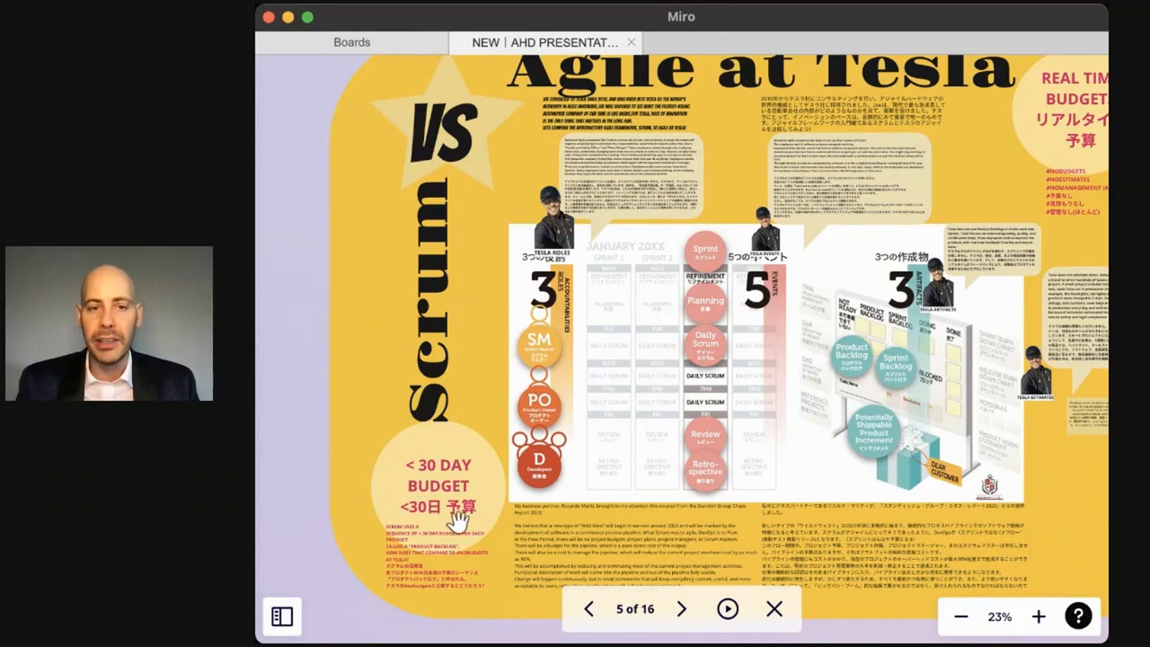
{"action": "mouse_move", "coordinate": [474, 503]}
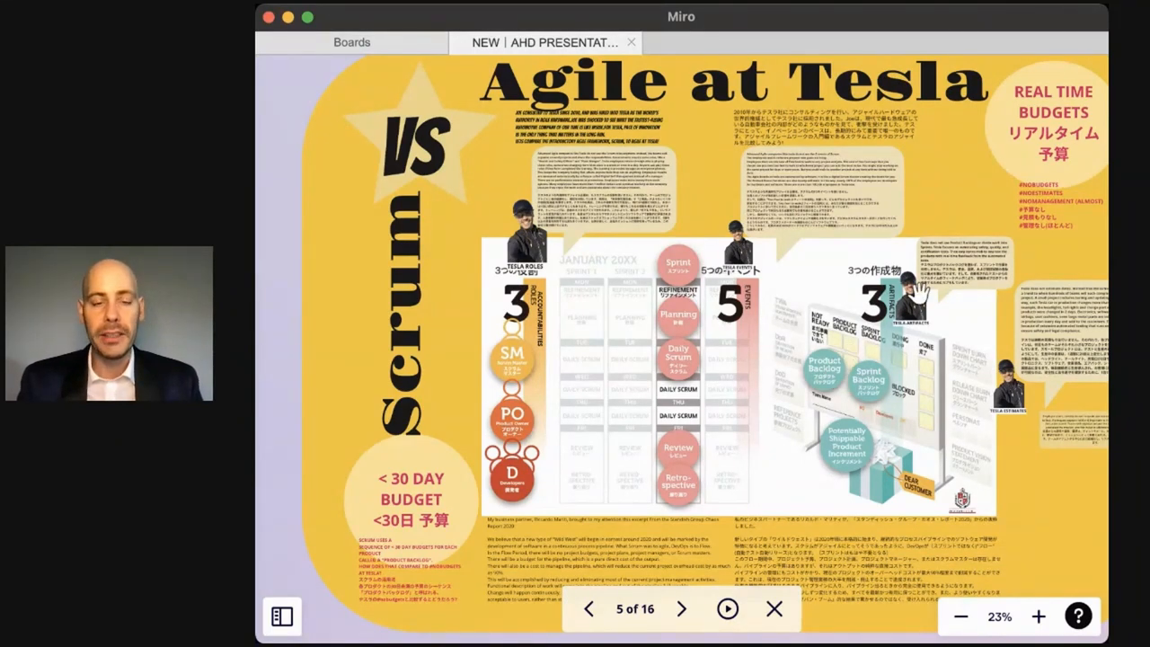
Zoom out past the Agile and Scrum headings, then bring the WIKISPEED modular car diagram into view
{"action": "scroll", "scroll_direction": "down", "scroll_amount": 3}
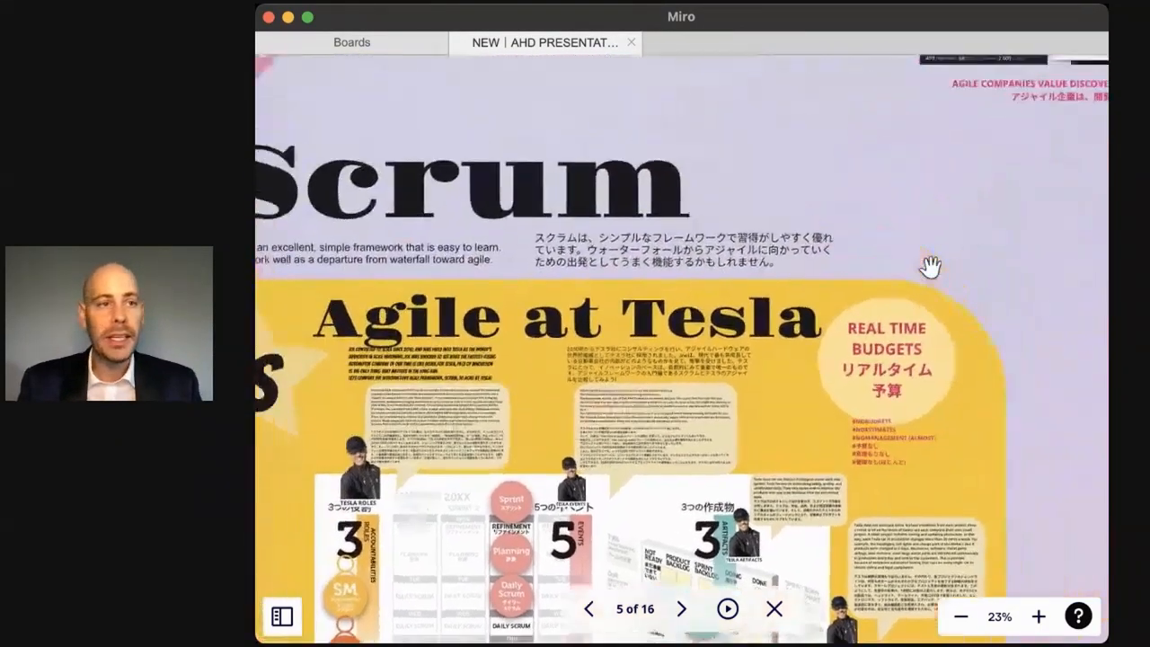
{"action": "left_click", "coordinate": [960, 616]}
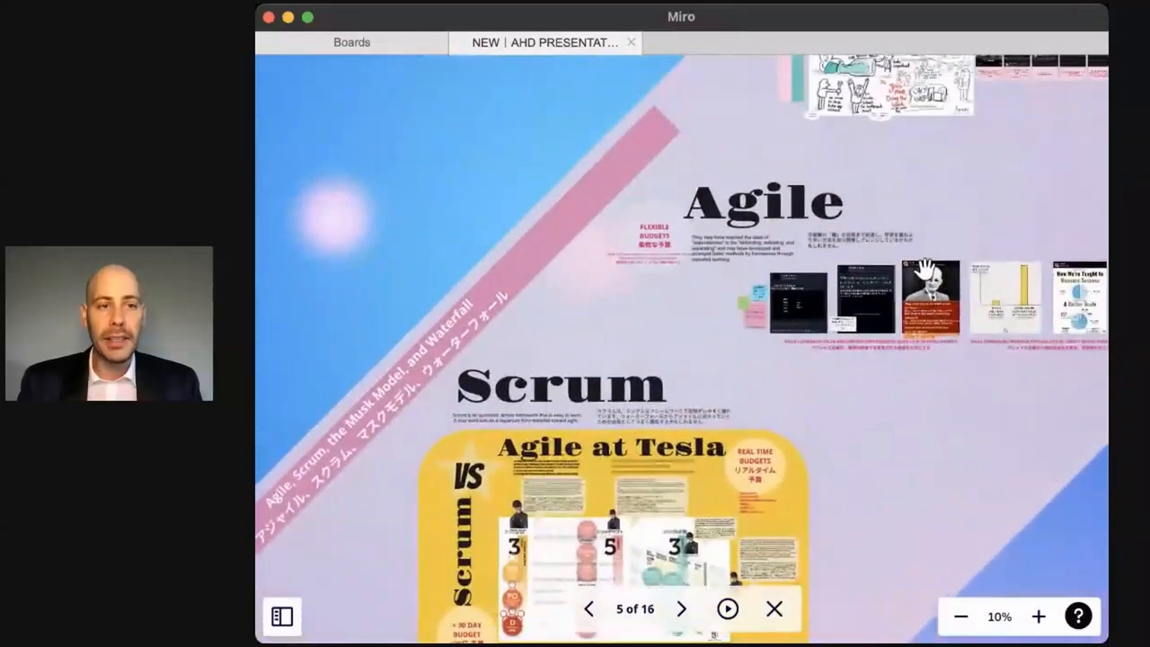
{"action": "left_click", "coordinate": [1038, 616]}
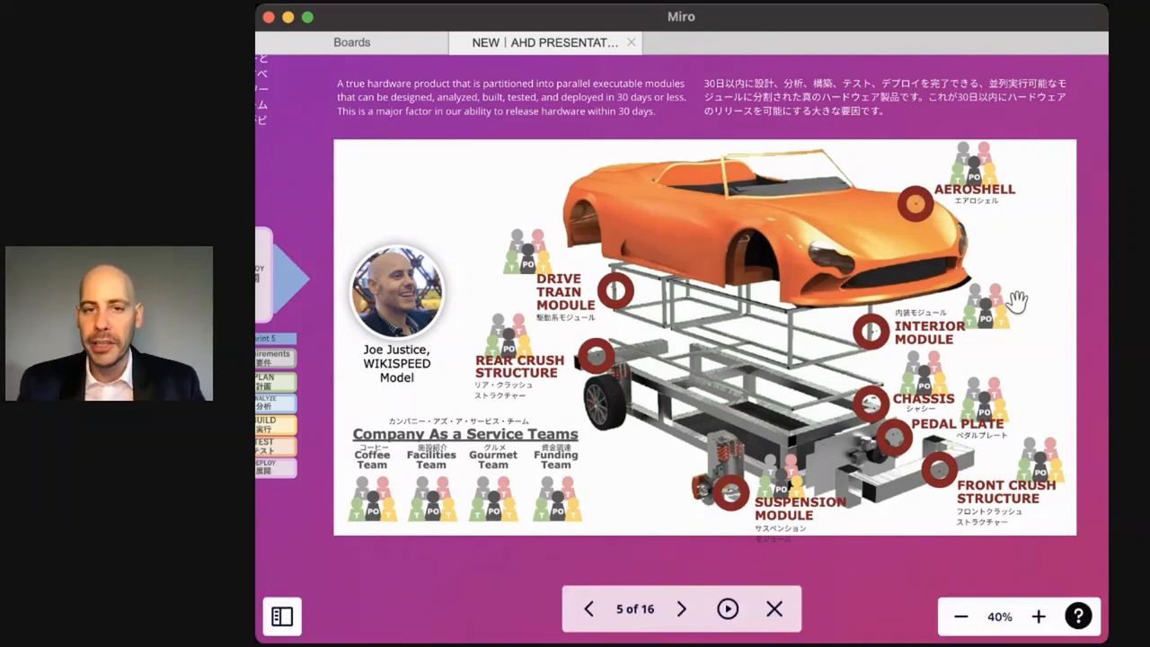
{"action": "mouse_move", "coordinate": [1006, 415]}
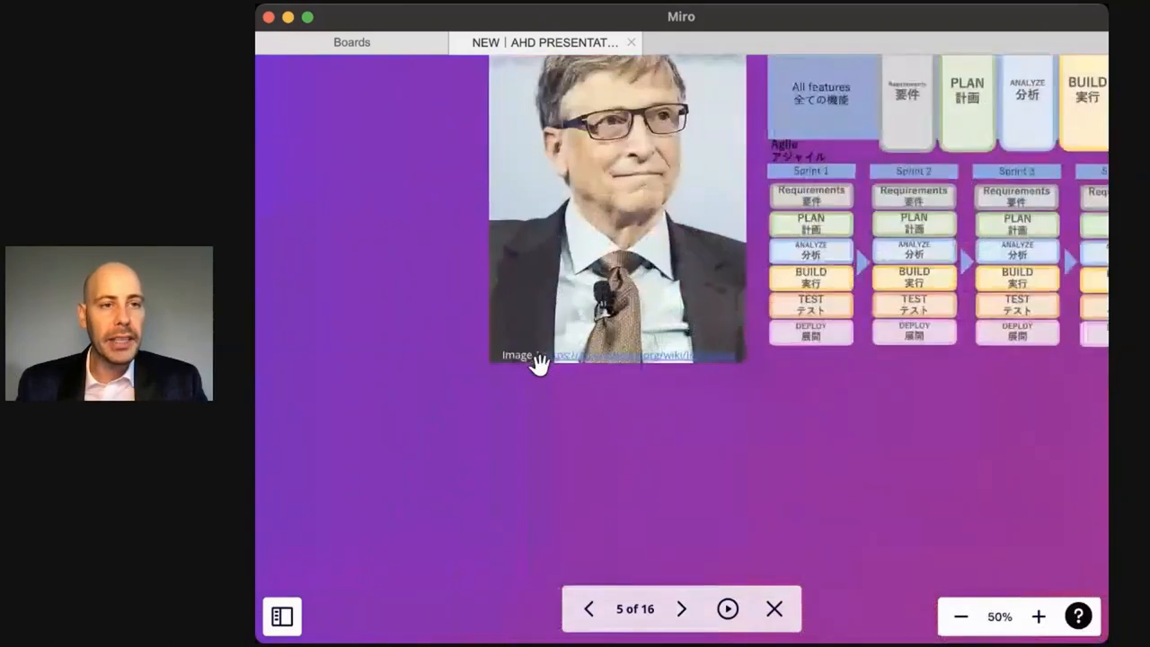
Advance through the waterfall-vs-agile diagram and land on the Fast Team frame overview
{"action": "left_click", "coordinate": [1038, 616]}
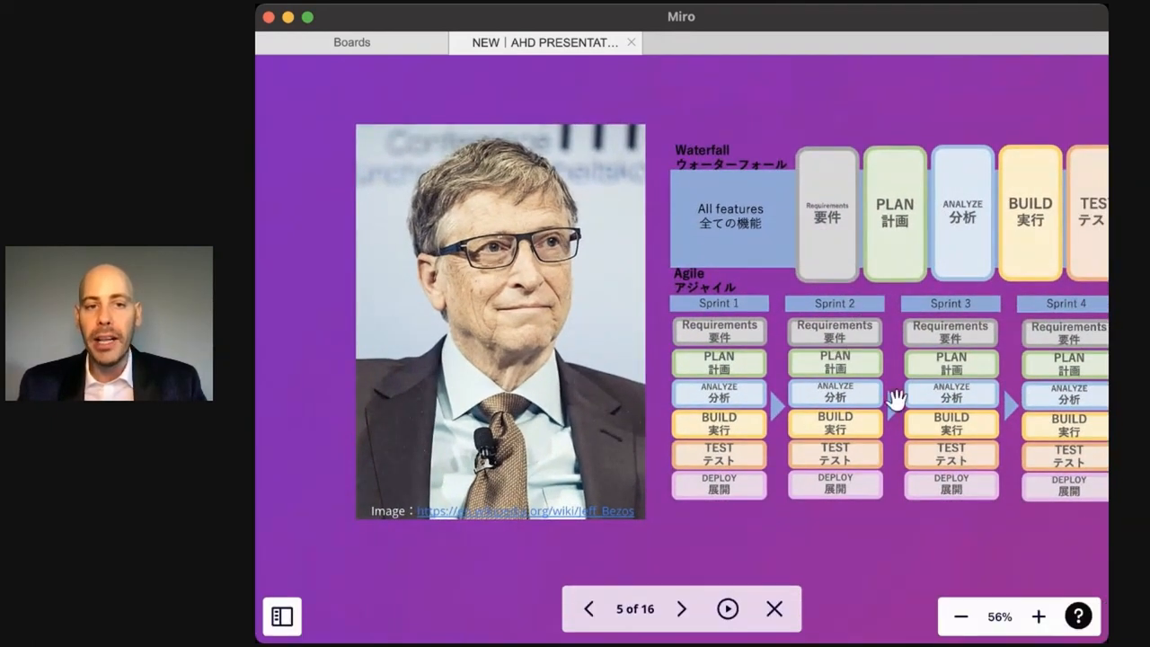
{"action": "mouse_move", "coordinate": [1039, 399]}
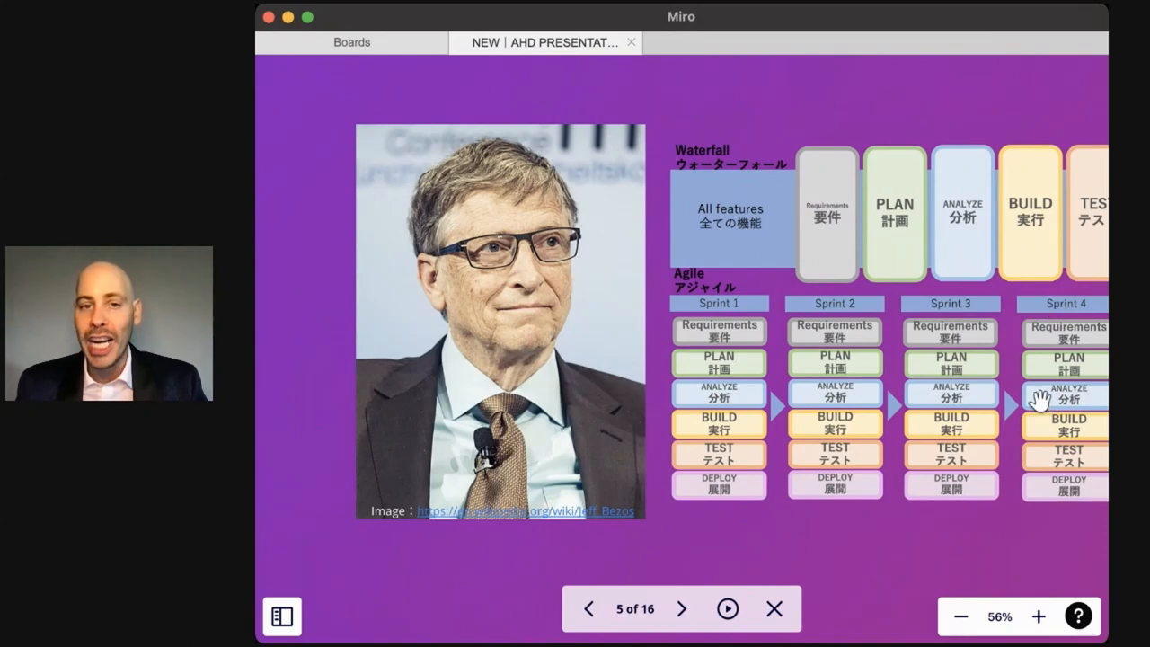
{"action": "left_click", "coordinate": [960, 617]}
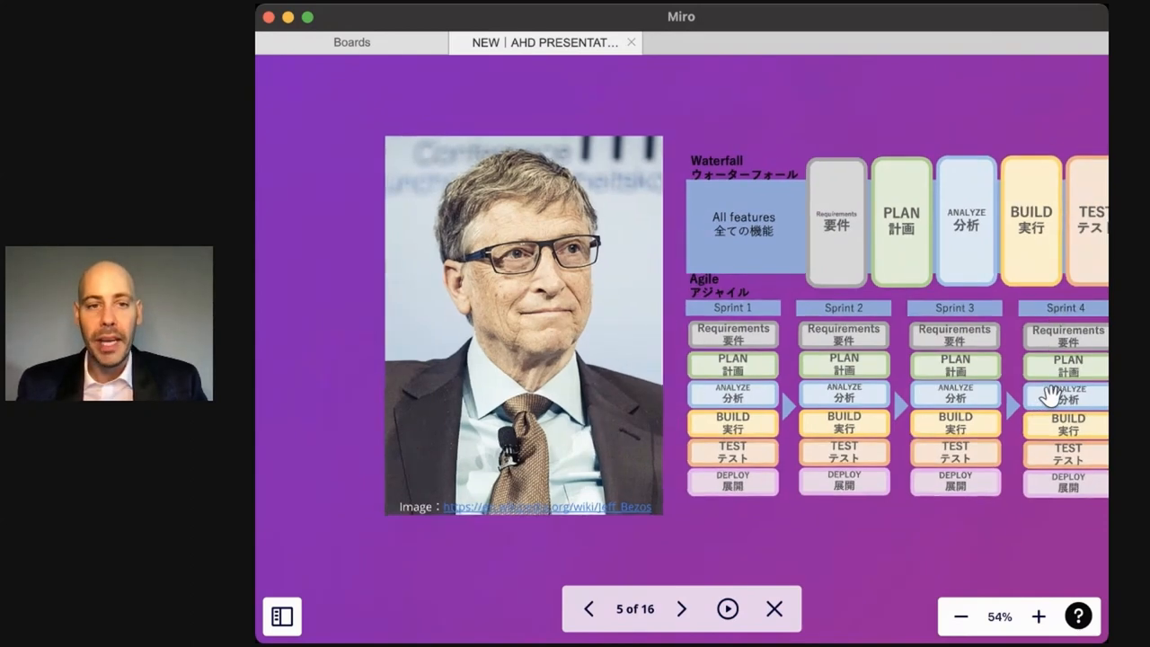
{"action": "left_click", "coordinate": [959, 614]}
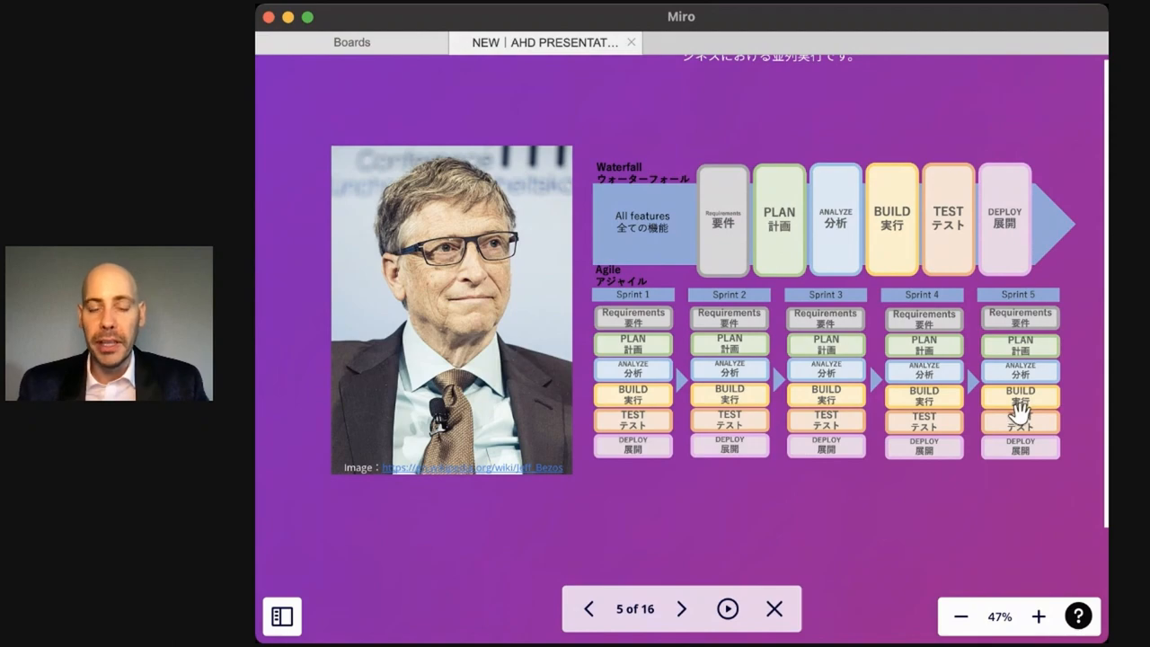
{"action": "left_click", "coordinate": [959, 616]}
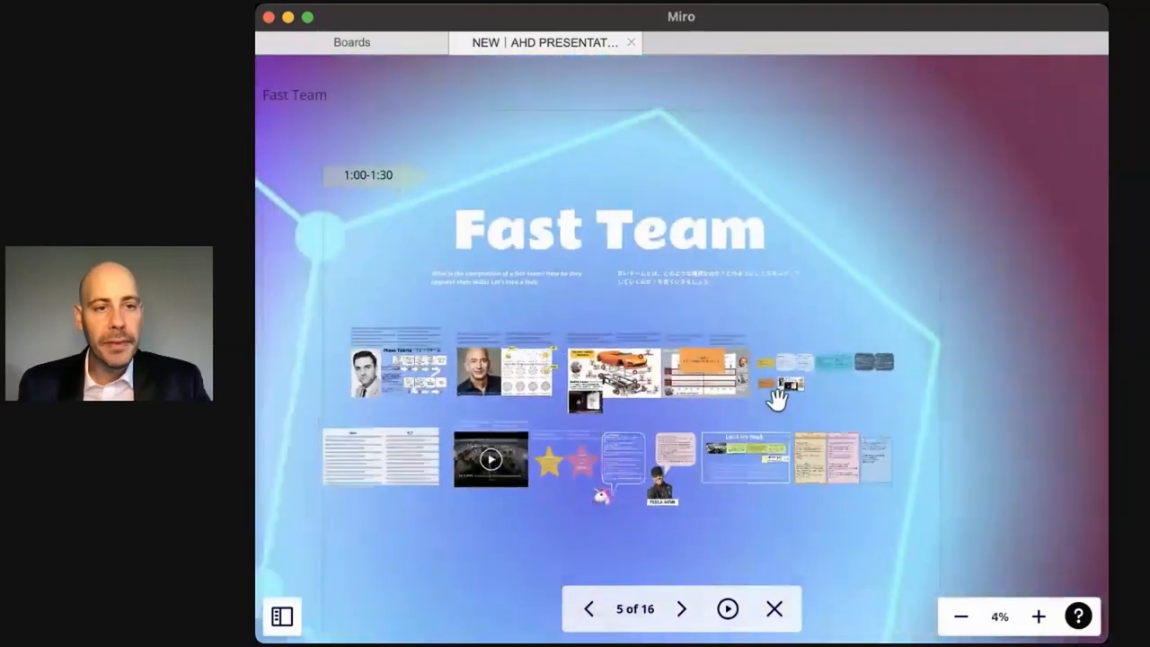
{"action": "left_click", "coordinate": [681, 608]}
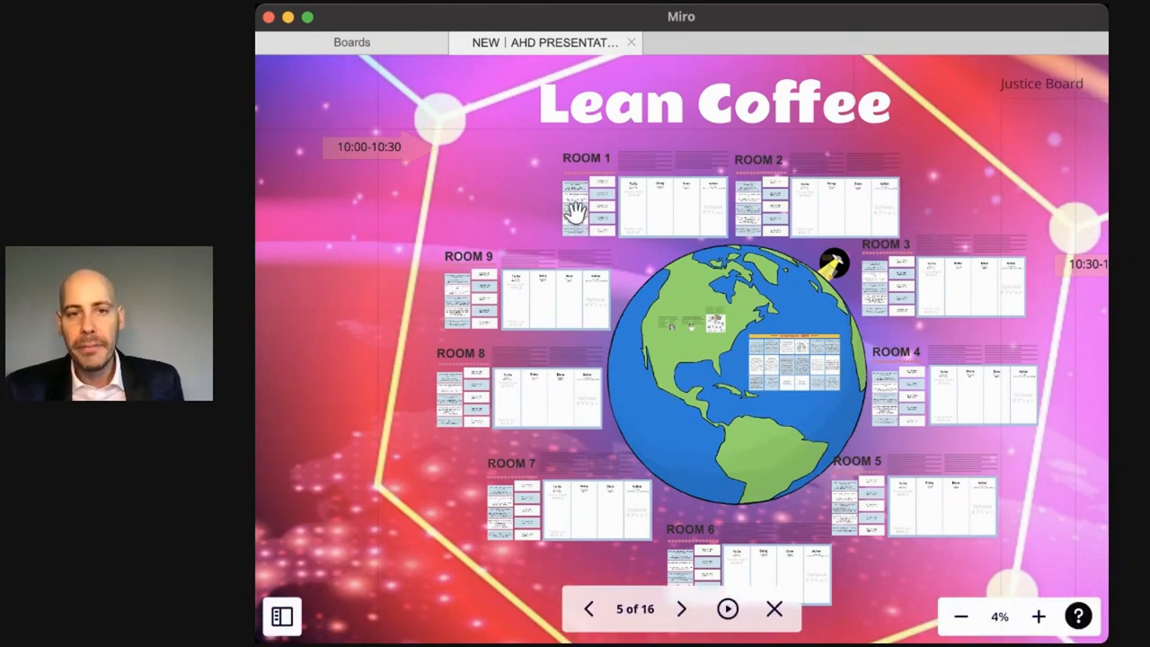
{"action": "mouse_move", "coordinate": [499, 230]}
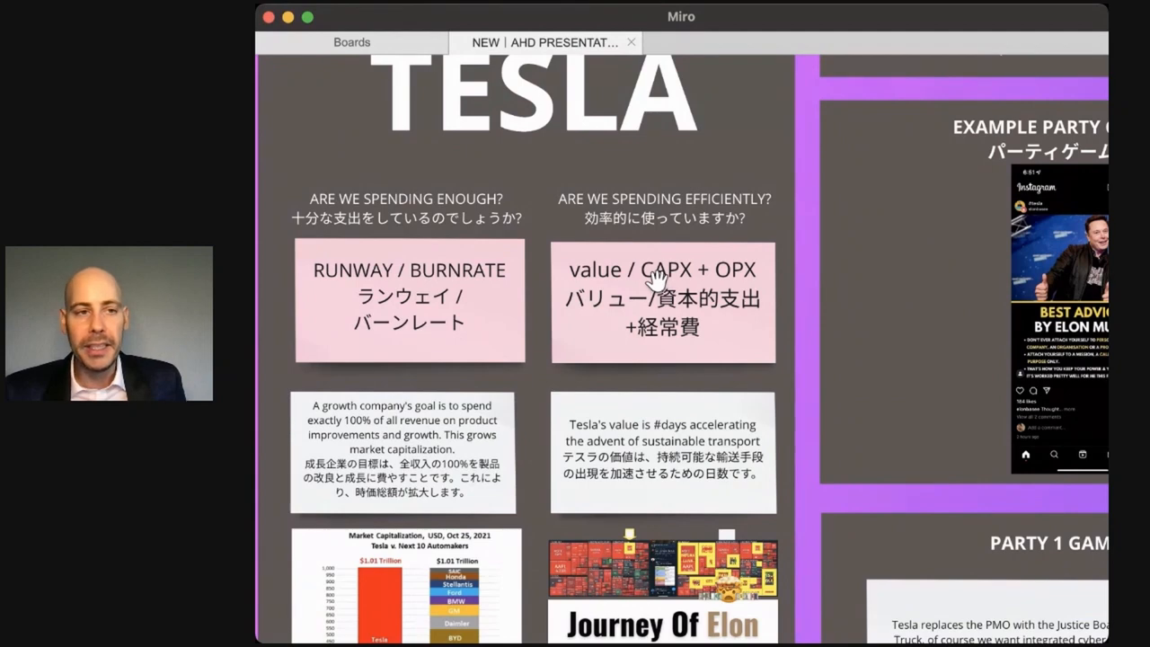
{"action": "mouse_move", "coordinate": [744, 273]}
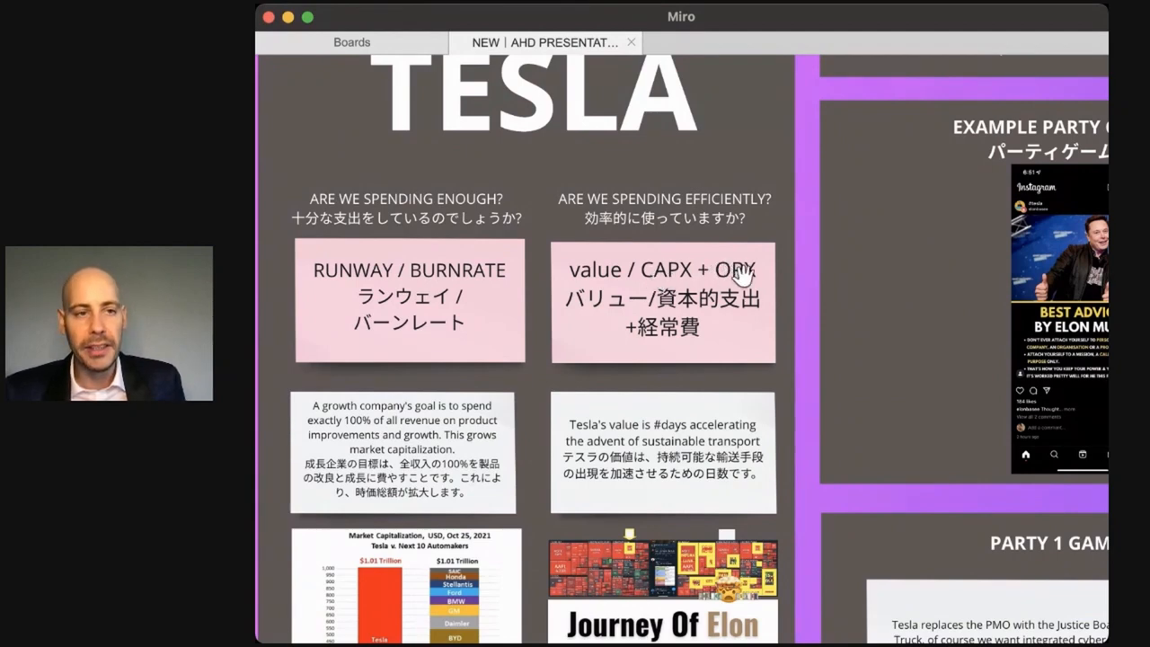
{"action": "mouse_move", "coordinate": [869, 314]}
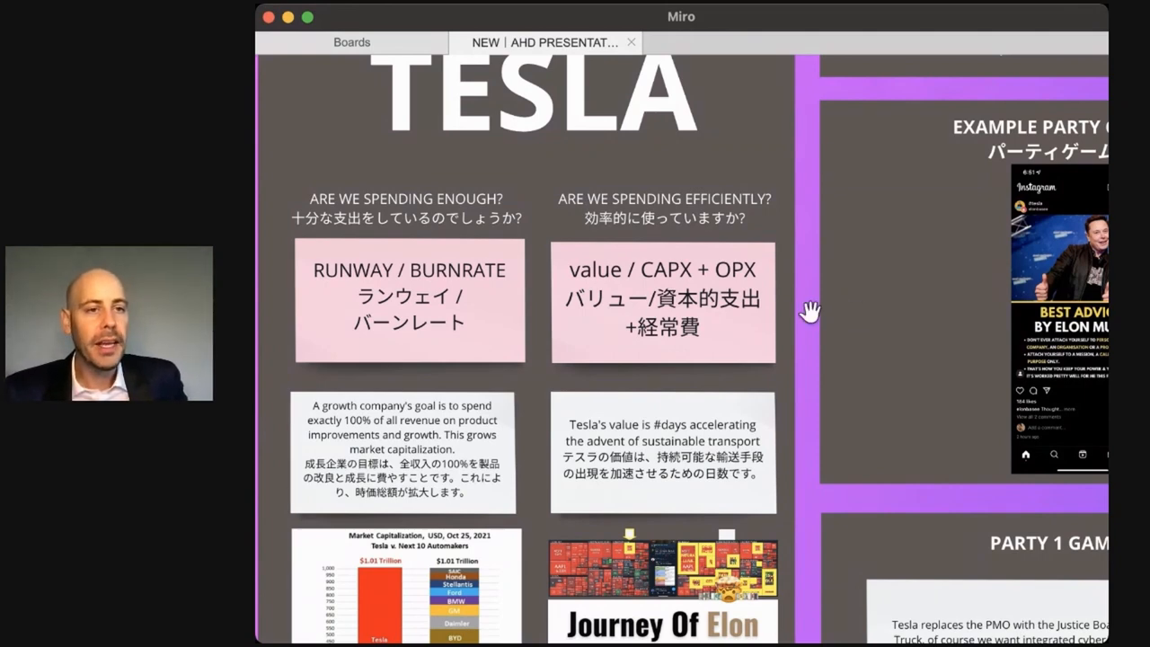
{"action": "mouse_move", "coordinate": [817, 273]}
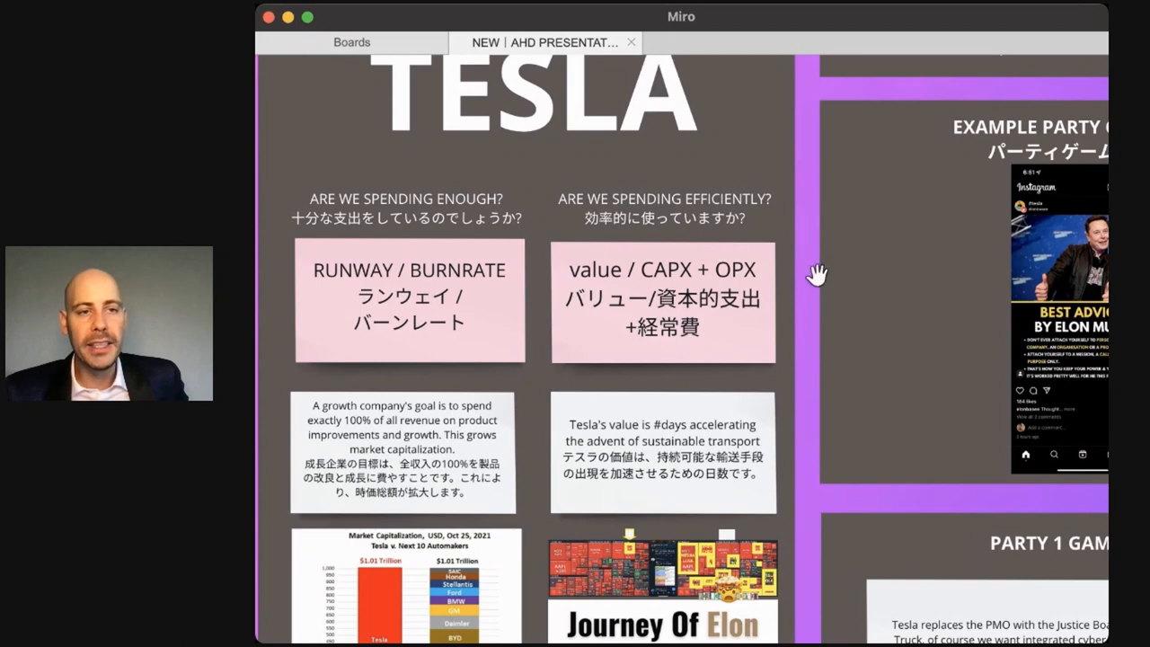
{"action": "mouse_move", "coordinate": [790, 291]}
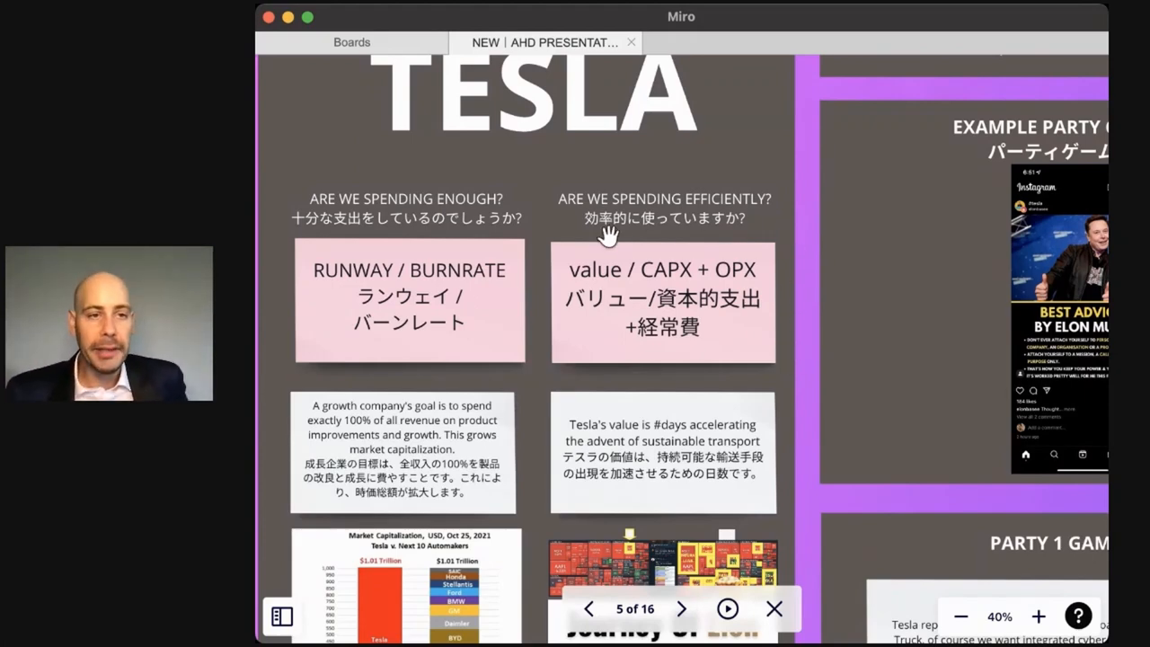
{"action": "mouse_move", "coordinate": [800, 343]}
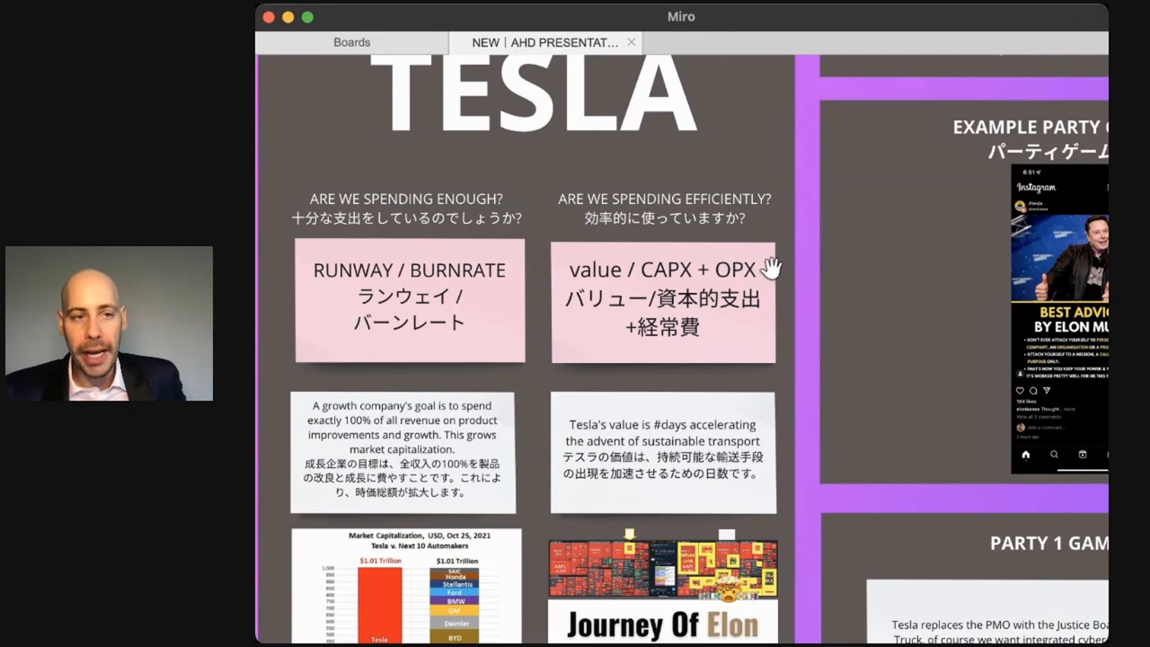
{"action": "mouse_move", "coordinate": [656, 271]}
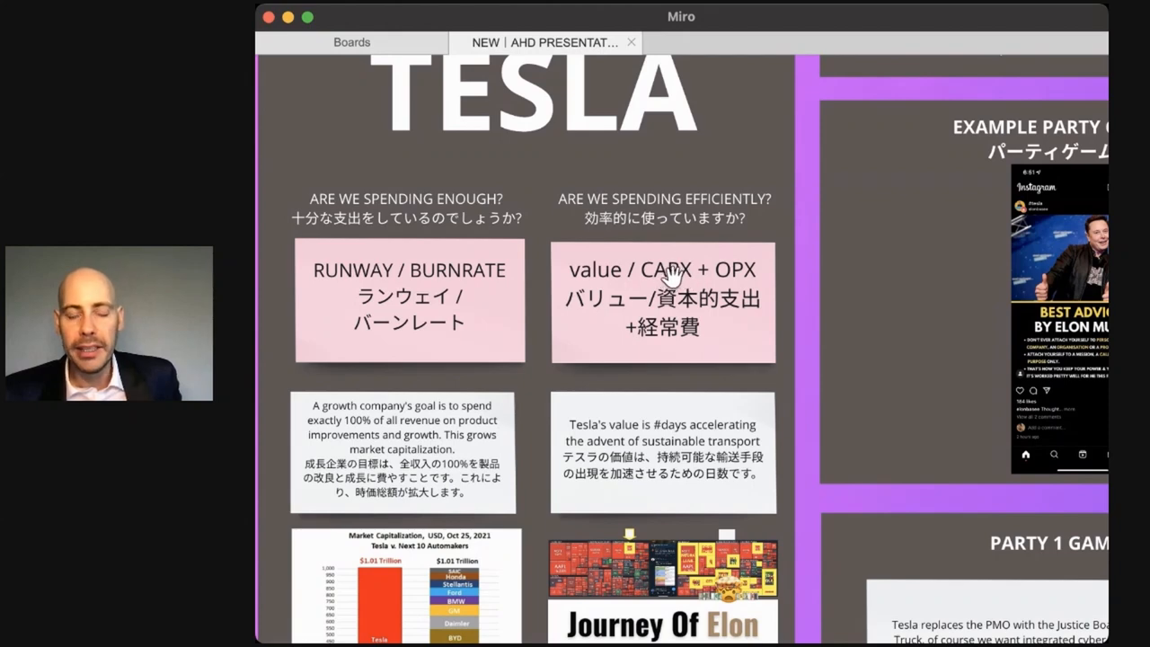
{"action": "mouse_move", "coordinate": [593, 279]}
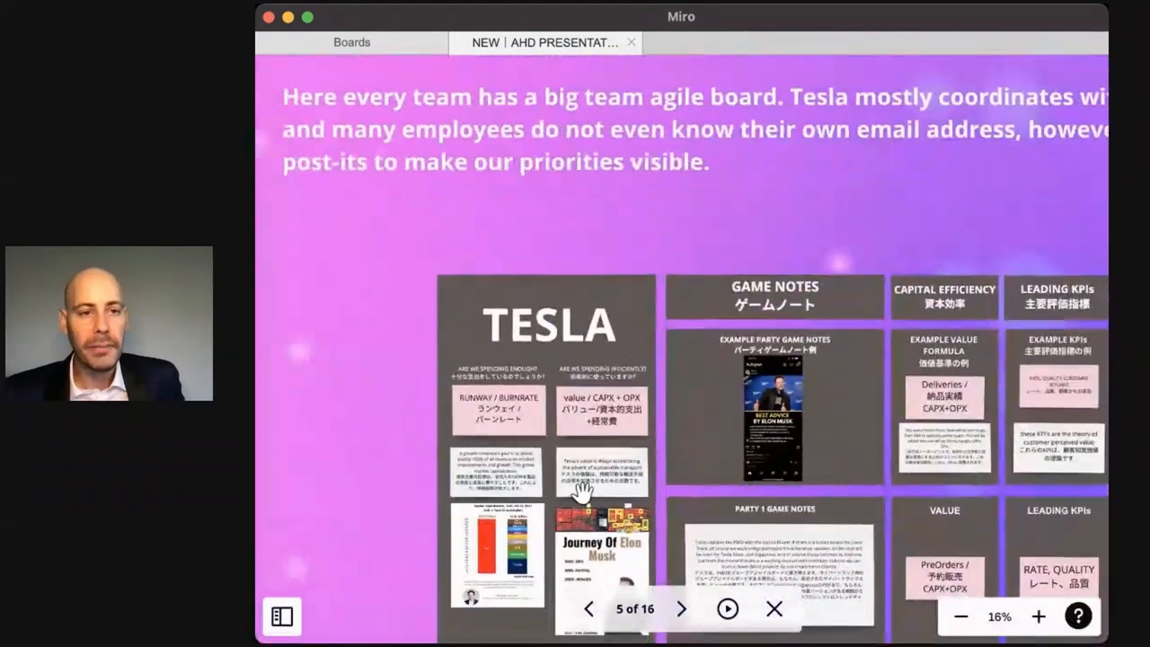
Zoom out from the Tesla row to the full Justice Board with the SpaceX row visible
{"action": "left_click", "coordinate": [960, 616]}
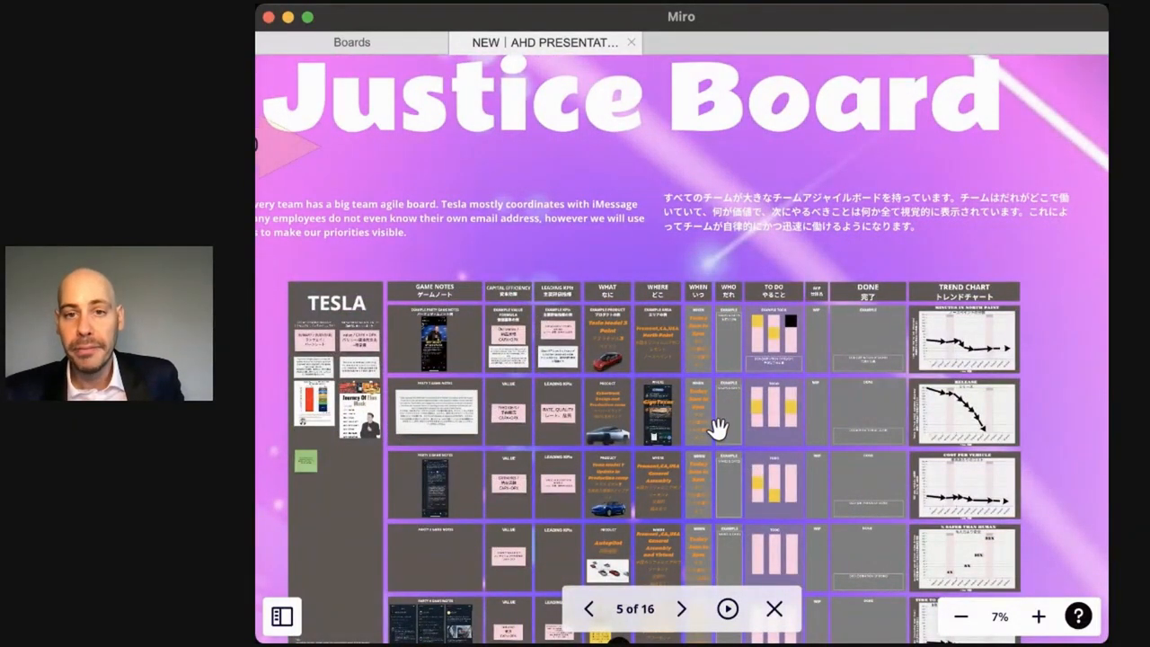
{"action": "scroll", "scroll_direction": "down", "scroll_amount": 3}
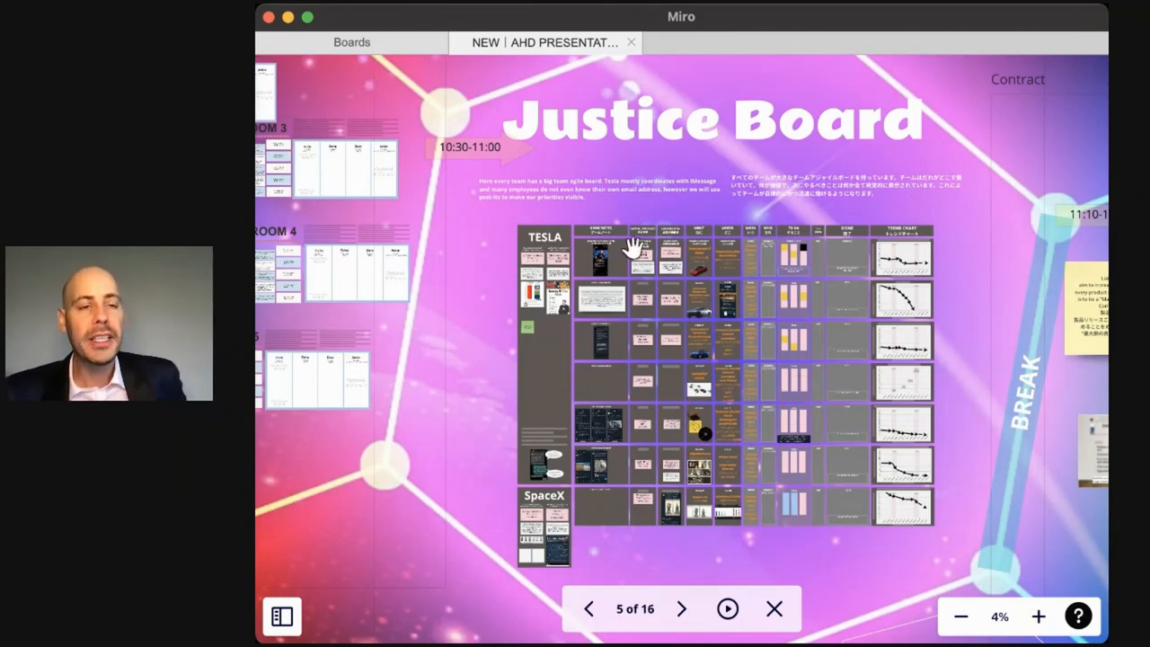
{"action": "mouse_move", "coordinate": [673, 428]}
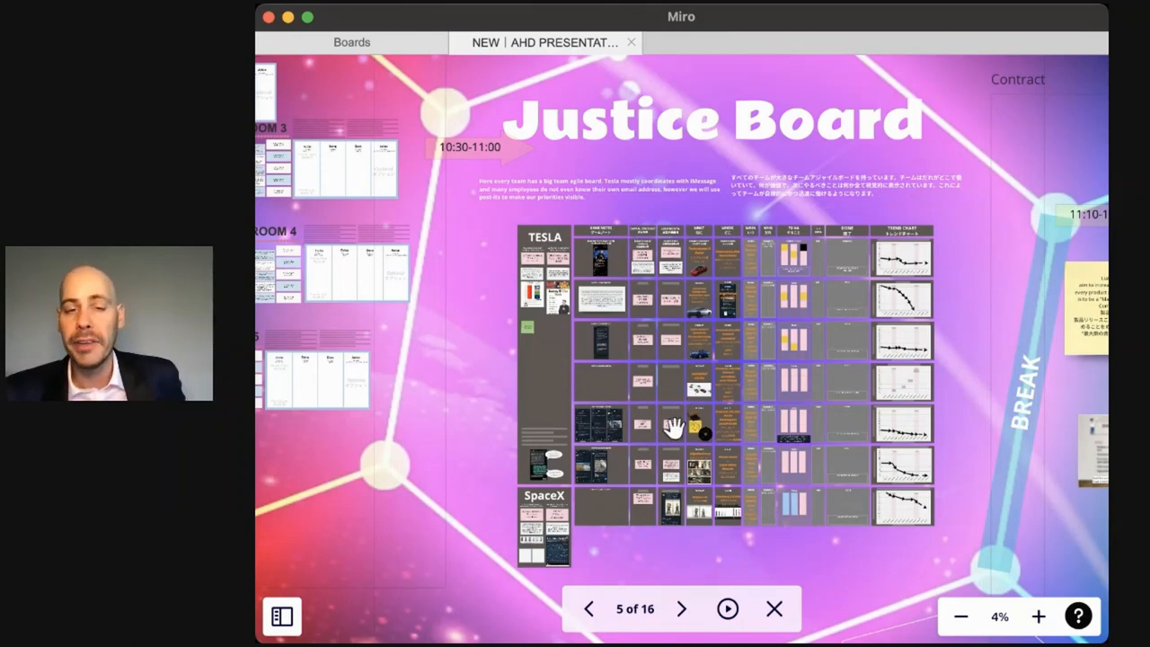
{"action": "mouse_move", "coordinate": [674, 535]}
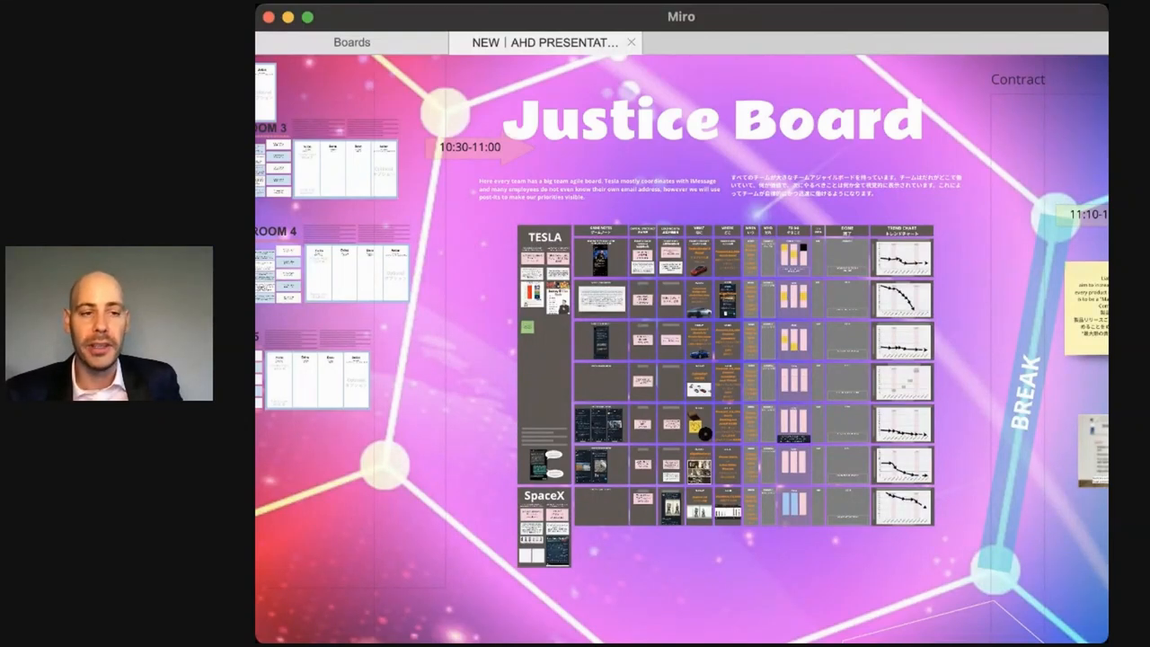
{"action": "mouse_move", "coordinate": [578, 614]}
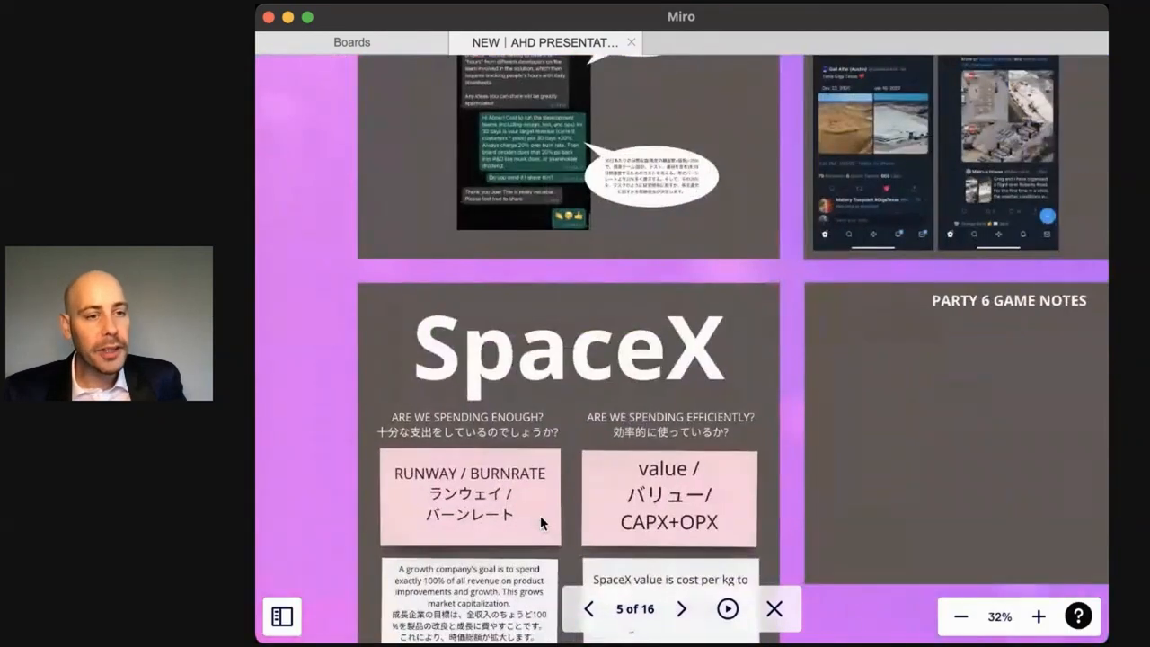
Move through the SpaceX notes to the enlarged Cost of Space Flight chart
{"action": "left_click", "coordinate": [1038, 616]}
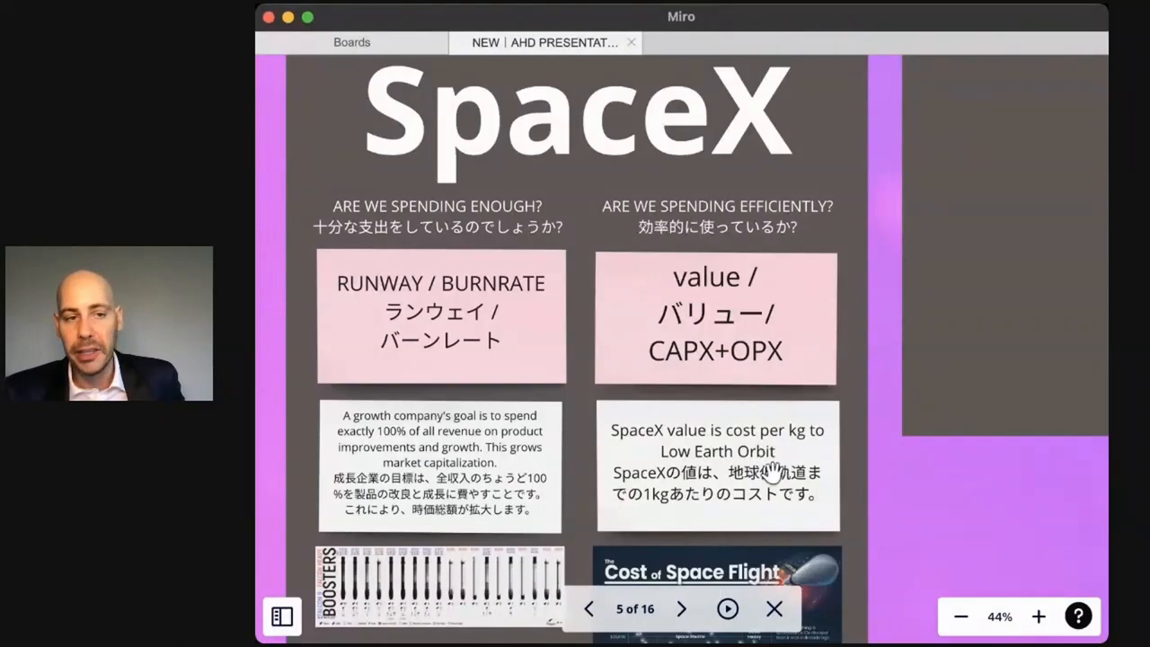
{"action": "scroll", "scroll_direction": "down", "scroll_amount": 3}
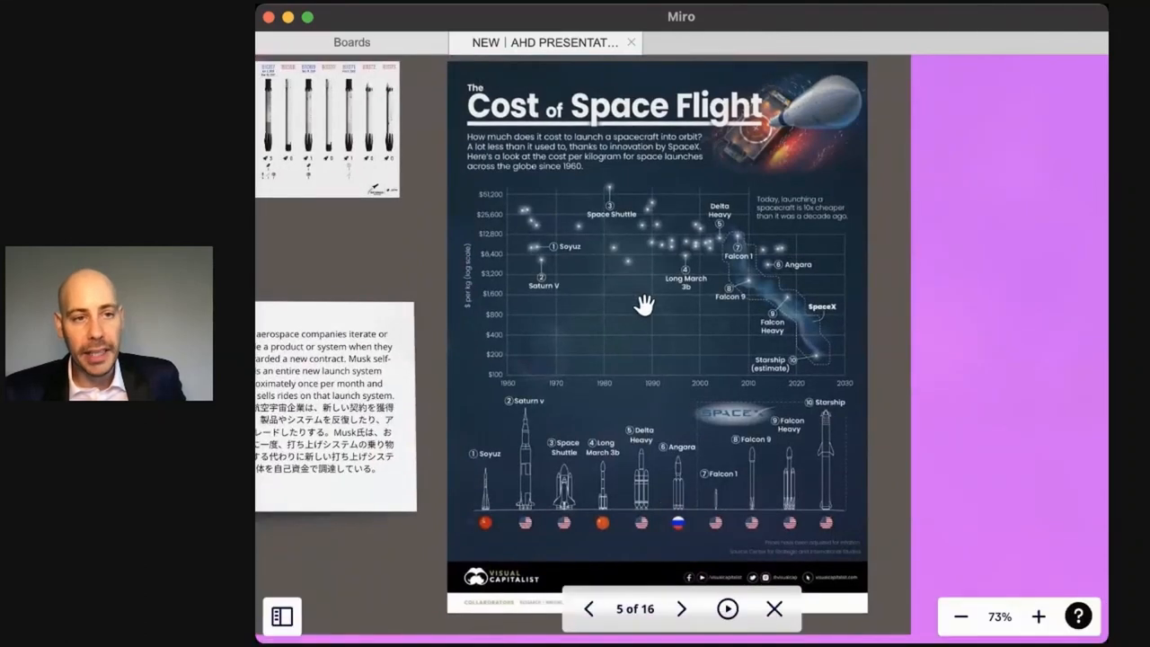
{"action": "mouse_move", "coordinate": [818, 362]}
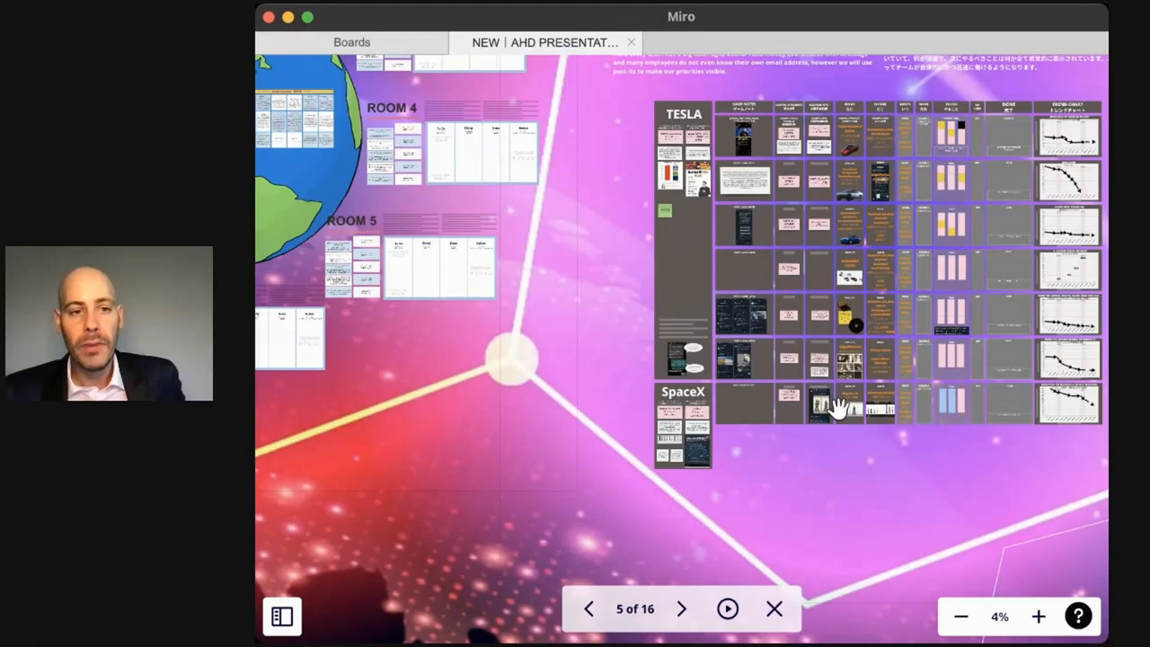
Step past the Starbase build diagram to the %SaferThanHuman value card with CAPX+OPX
{"action": "left_click", "coordinate": [1038, 616]}
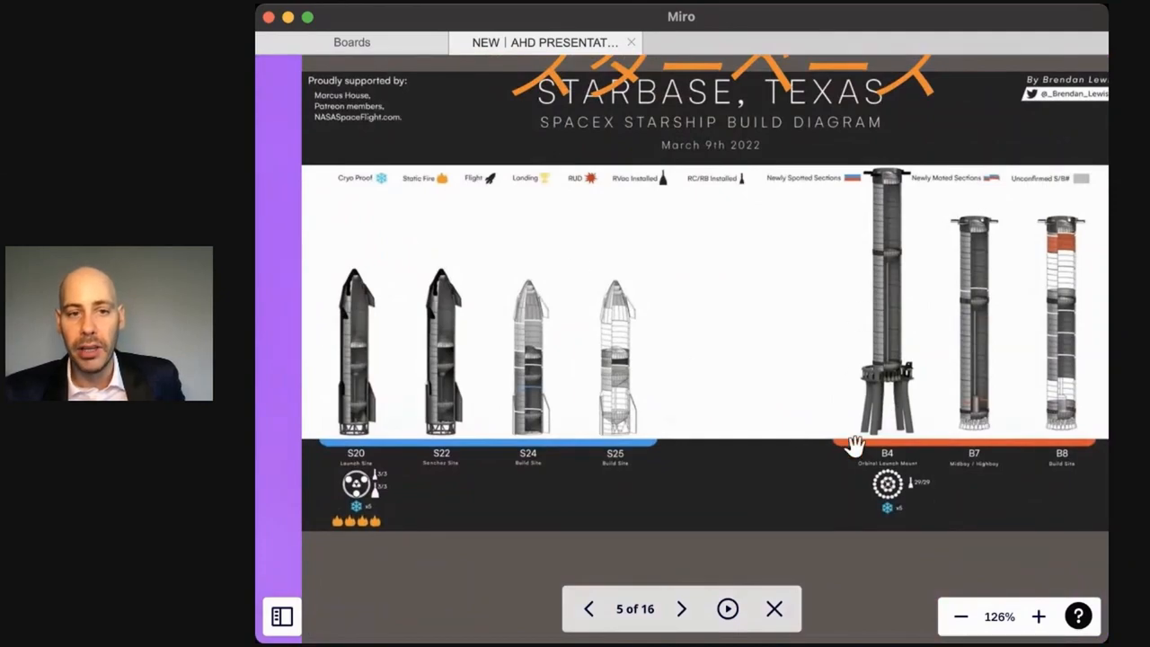
{"action": "left_click", "coordinate": [959, 616]}
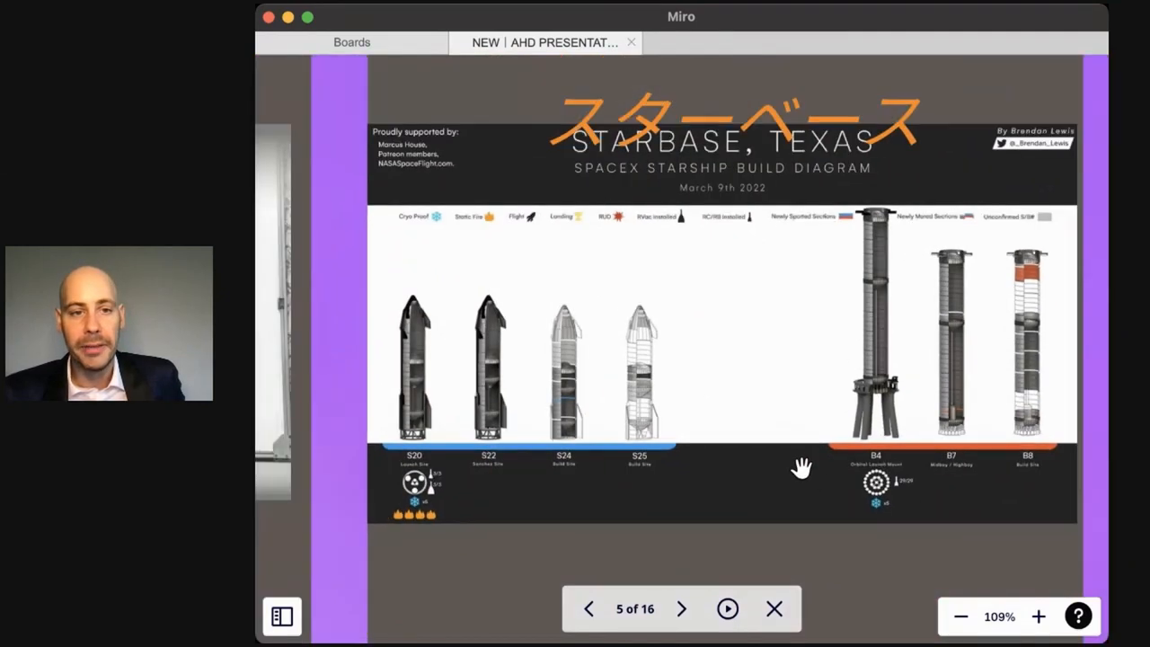
{"action": "left_click", "coordinate": [959, 616]}
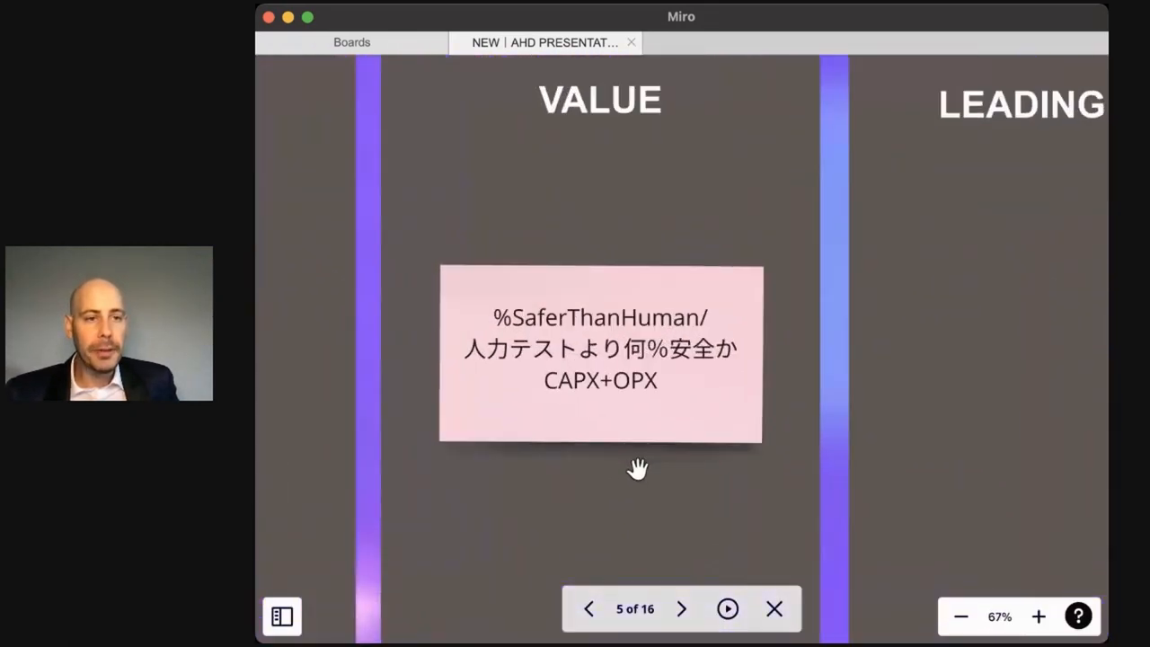
Show the % Safer Than Human chart rising 4X to 32X with Event1 and Event2
{"action": "left_click", "coordinate": [1038, 616]}
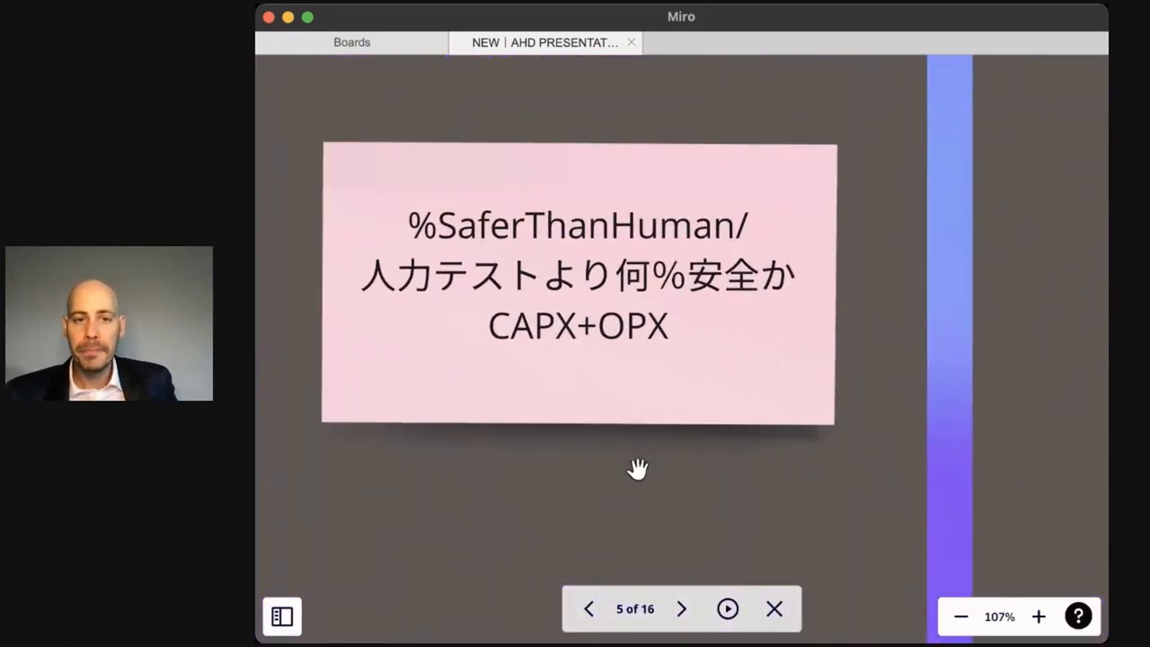
{"action": "scroll", "scroll_direction": "down", "scroll_amount": 3}
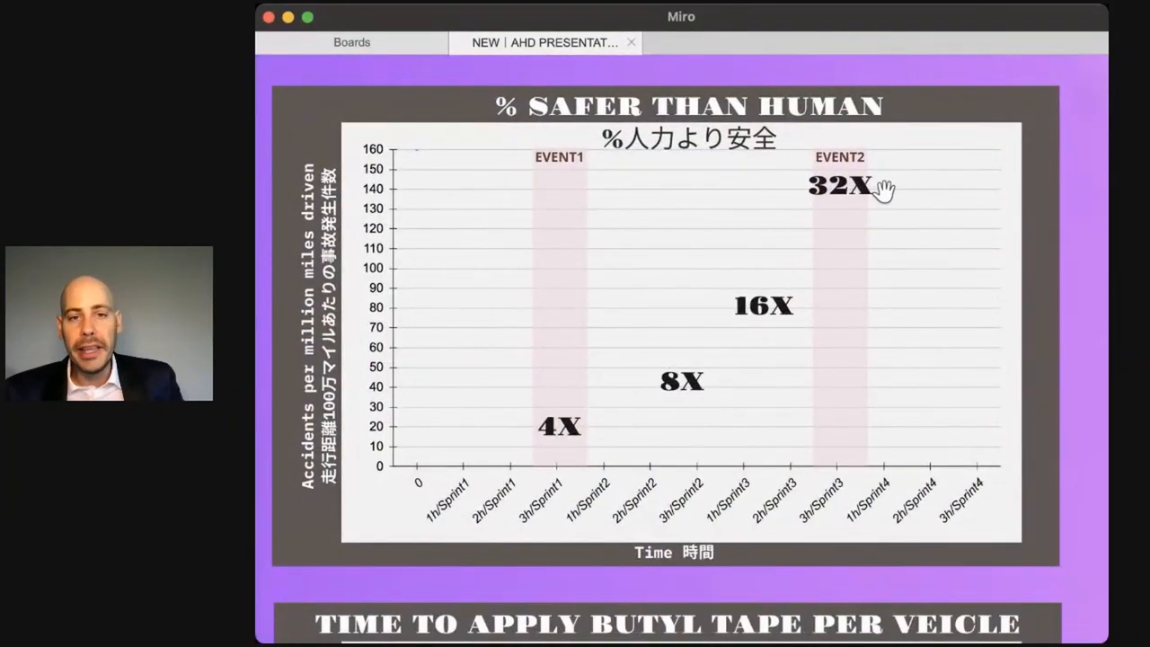
{"action": "mouse_move", "coordinate": [945, 188]}
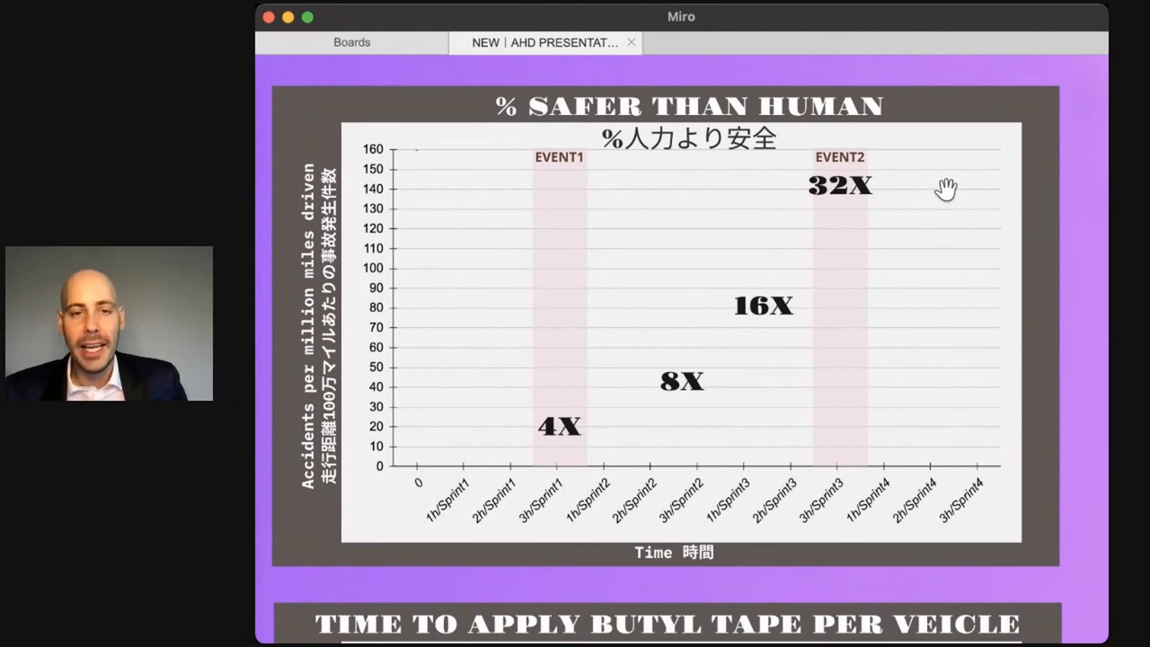
{"action": "mouse_move", "coordinate": [961, 202]}
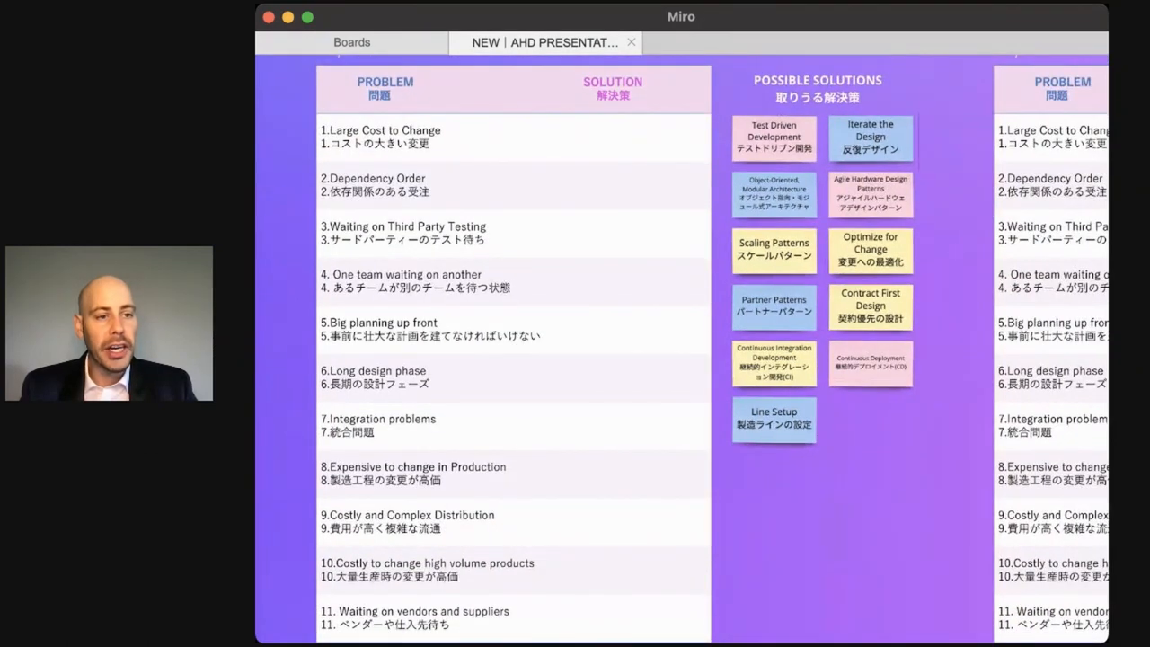
{"action": "mouse_move", "coordinate": [409, 323]}
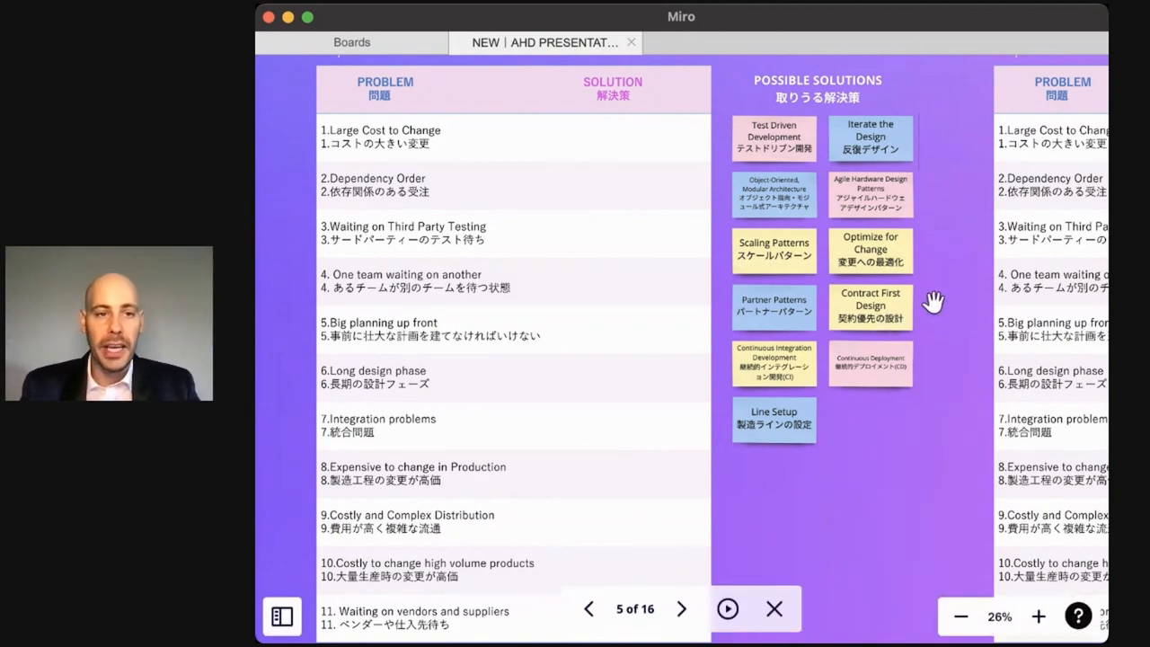
{"action": "mouse_move", "coordinate": [925, 117]}
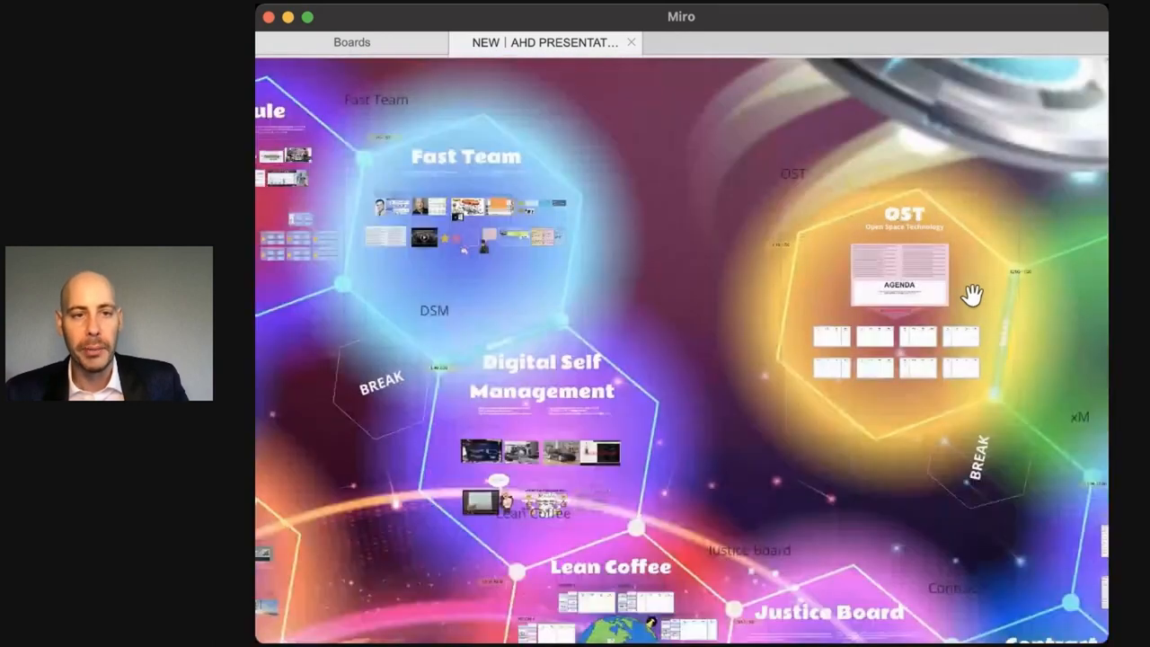
Zoom out until the whole Agile Hardware Development board fits the window
{"action": "scroll", "scroll_direction": "down", "scroll_amount": 3}
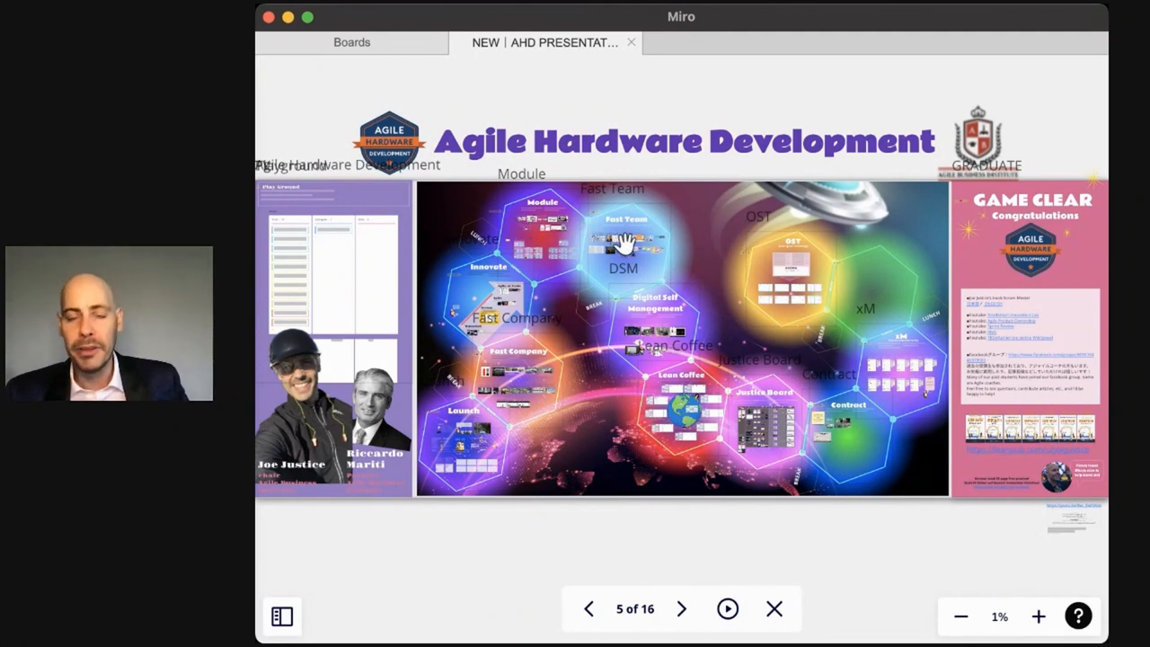
{"action": "mouse_move", "coordinate": [629, 270]}
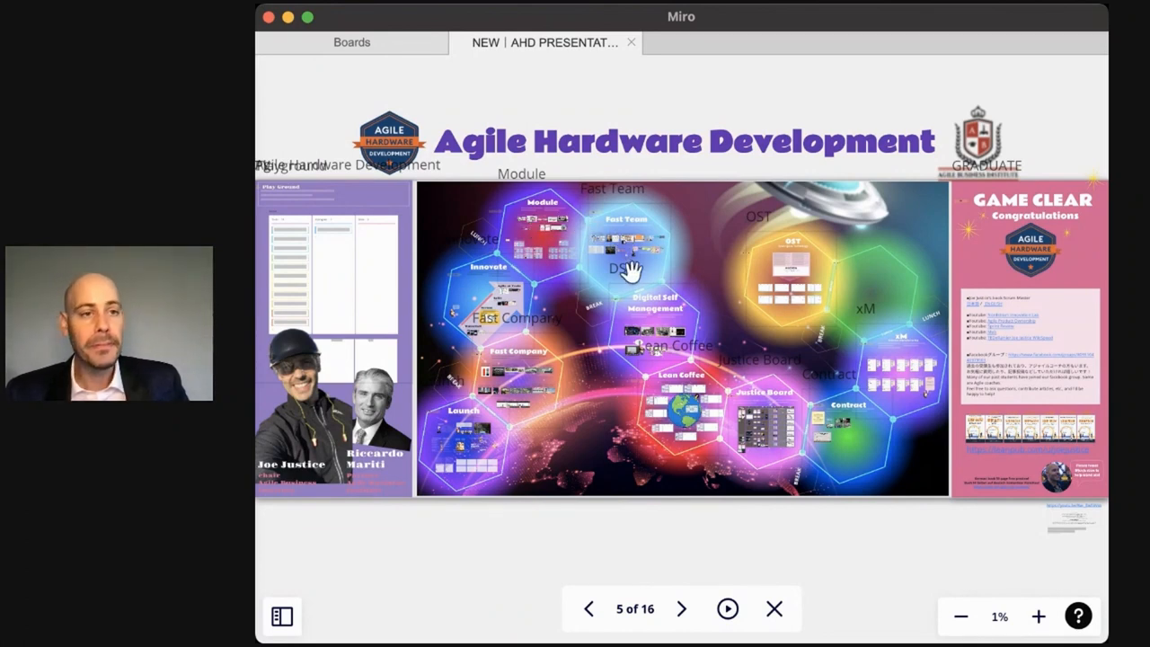
{"action": "mouse_move", "coordinate": [647, 345]}
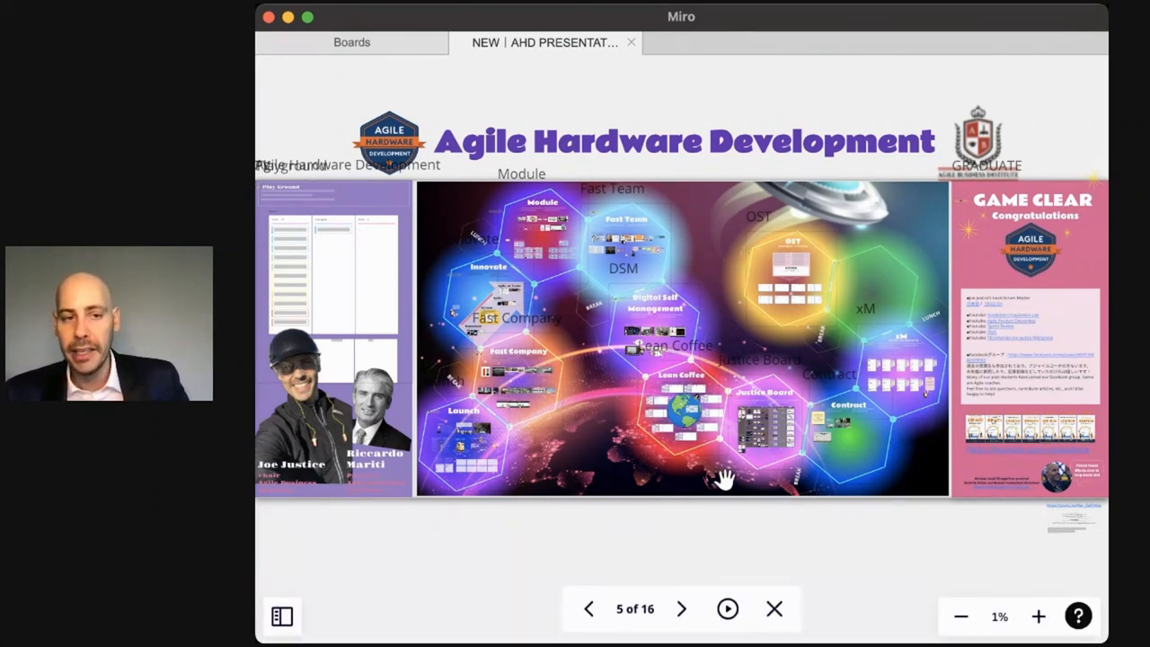
{"action": "mouse_move", "coordinate": [862, 398]}
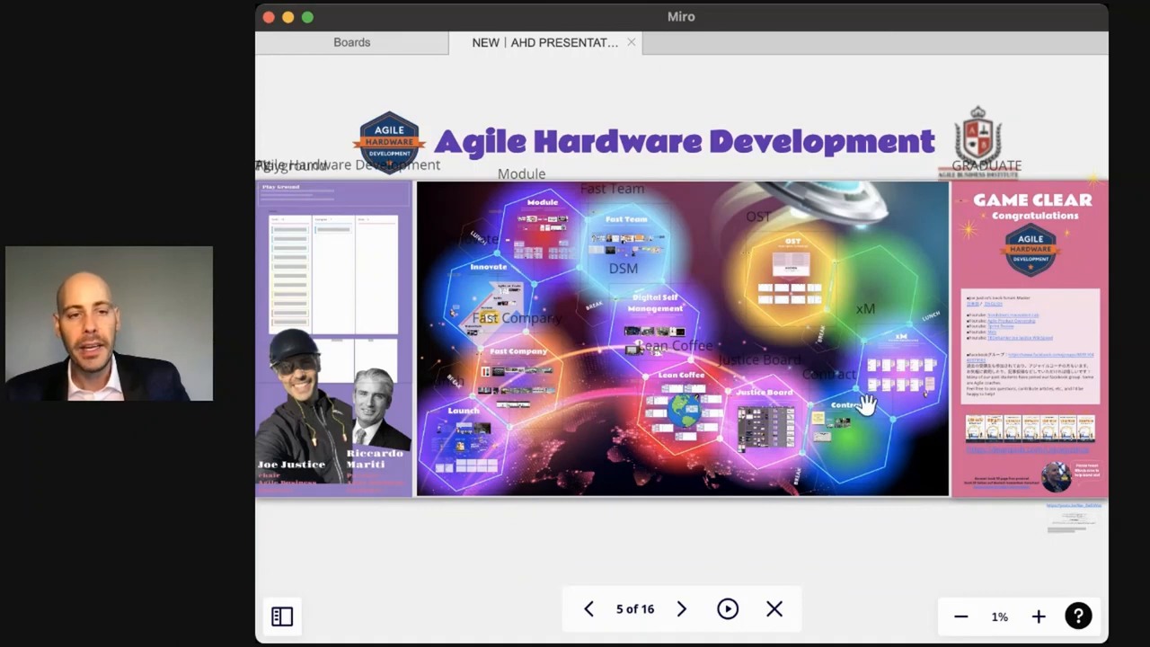
{"action": "mouse_move", "coordinate": [812, 431]}
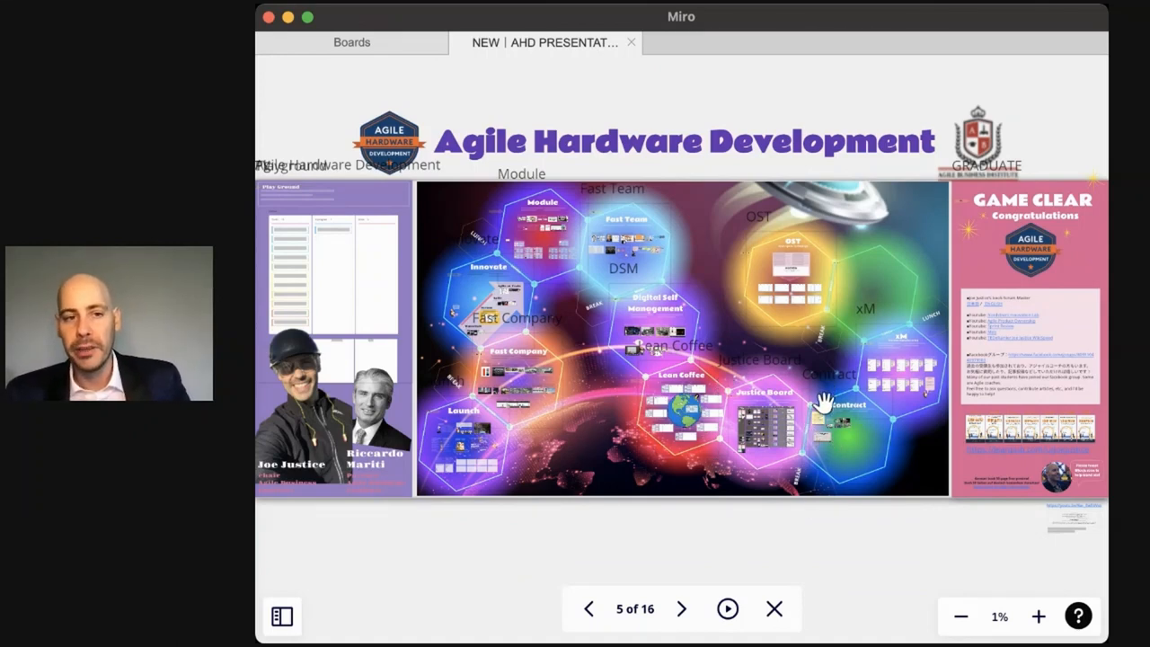
{"action": "mouse_move", "coordinate": [871, 451]}
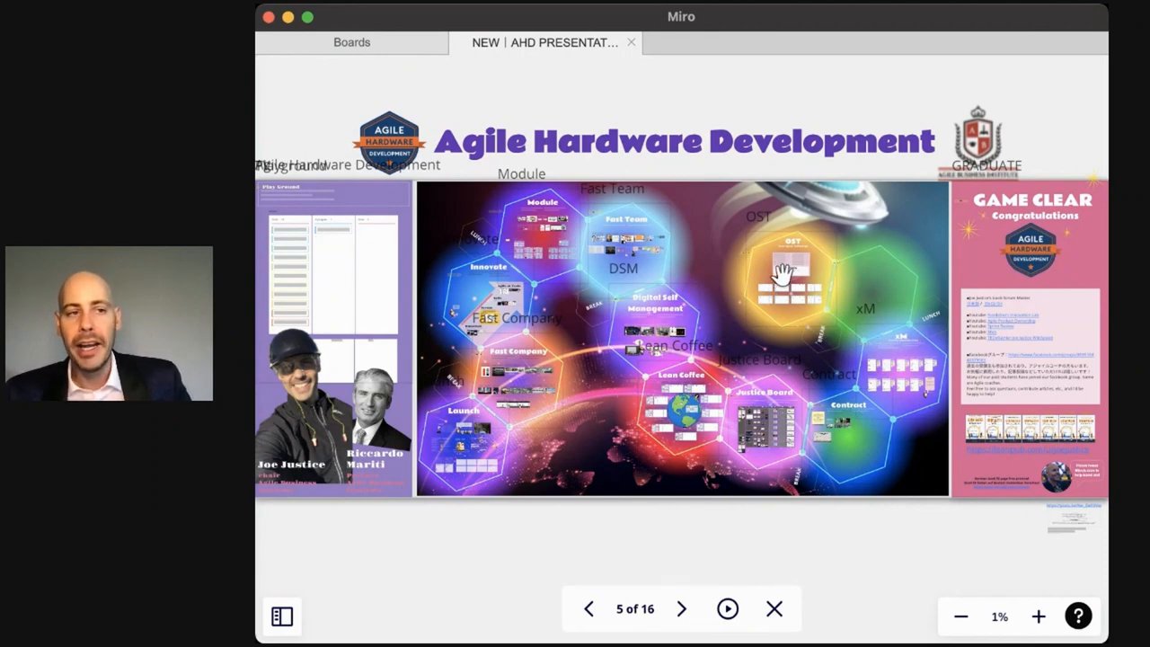
{"action": "mouse_move", "coordinate": [866, 553]}
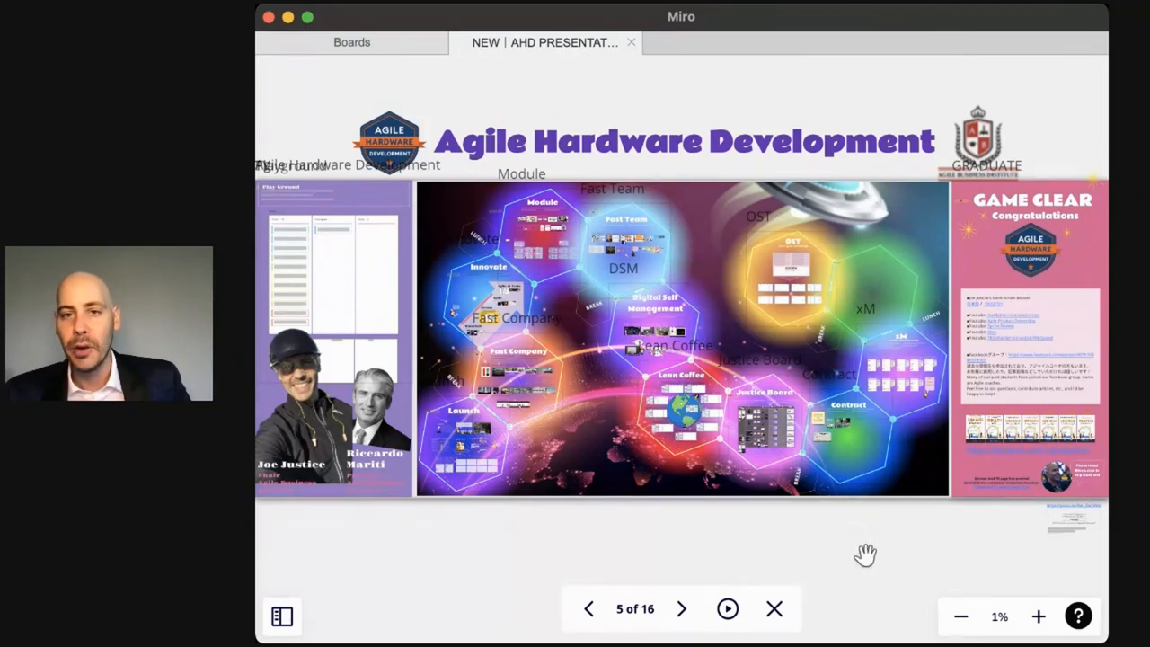